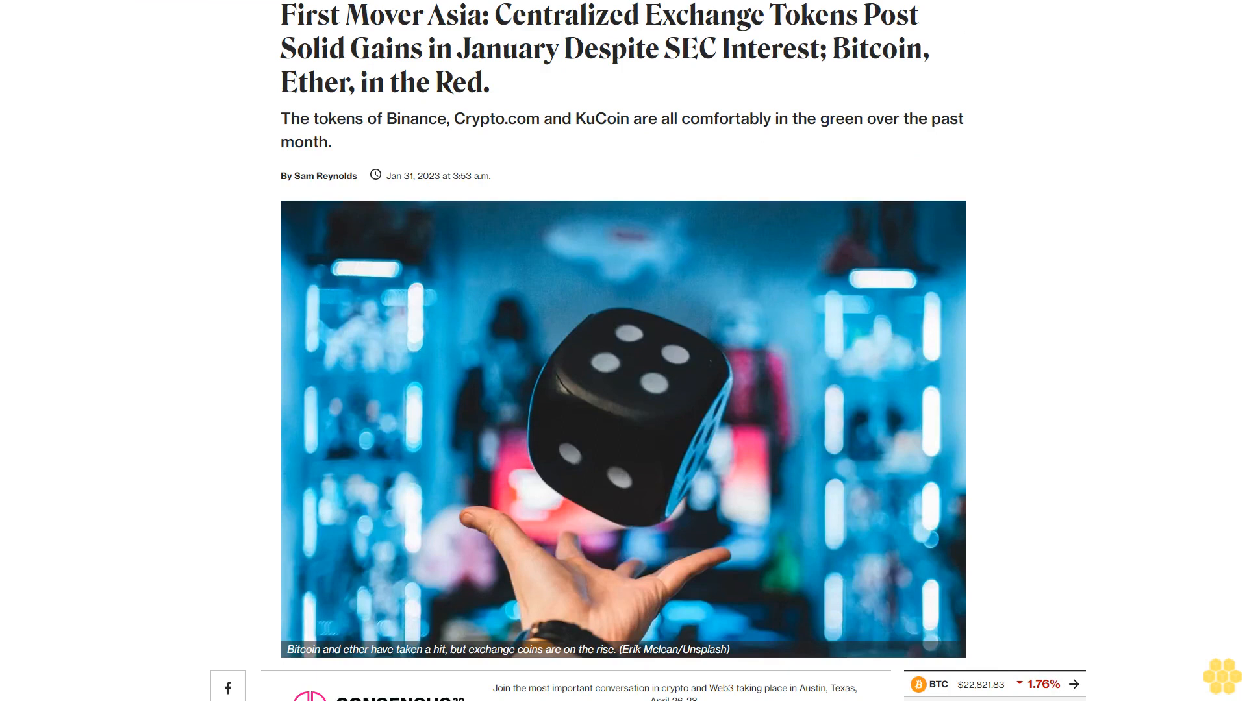
scroll(down, 3)
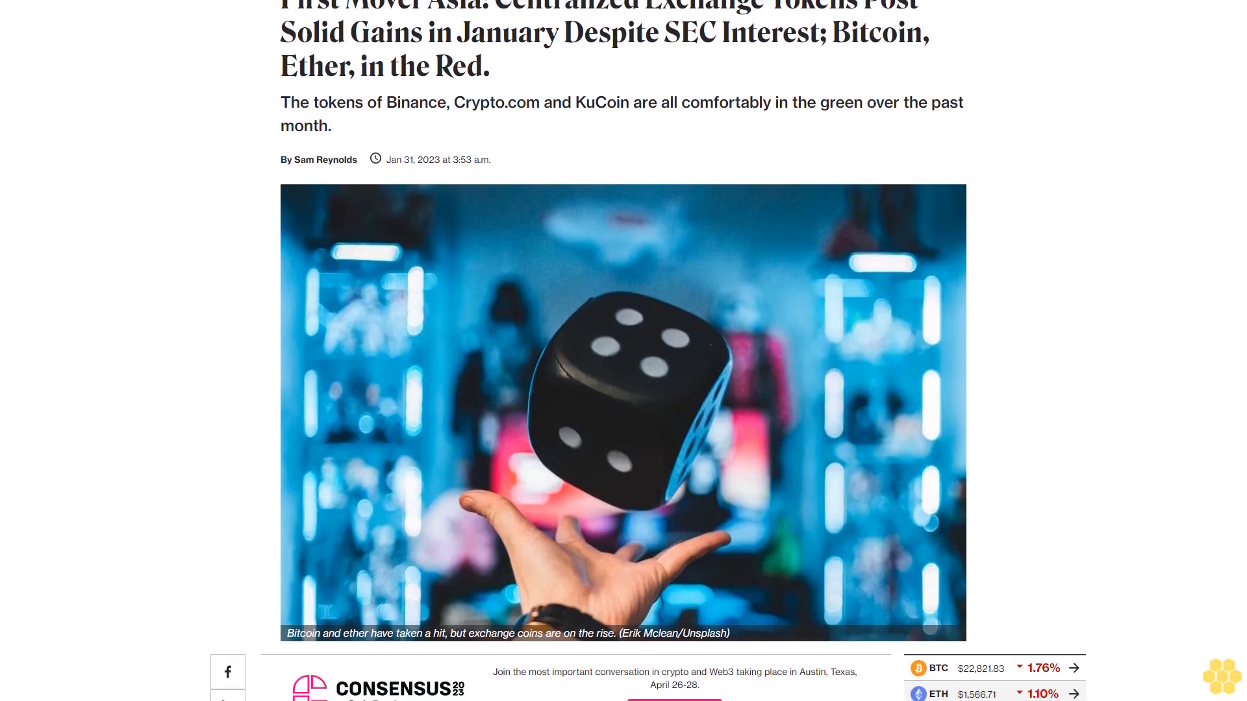
scroll(down, 3)
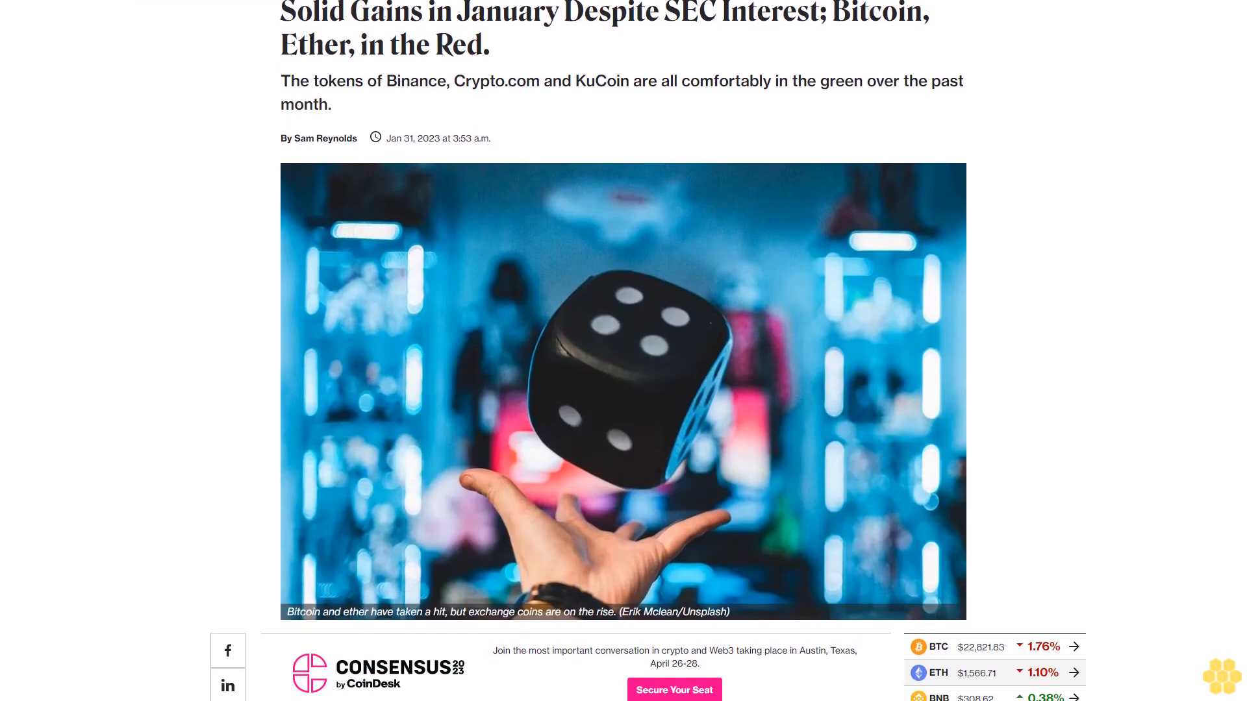
scroll(down, 3)
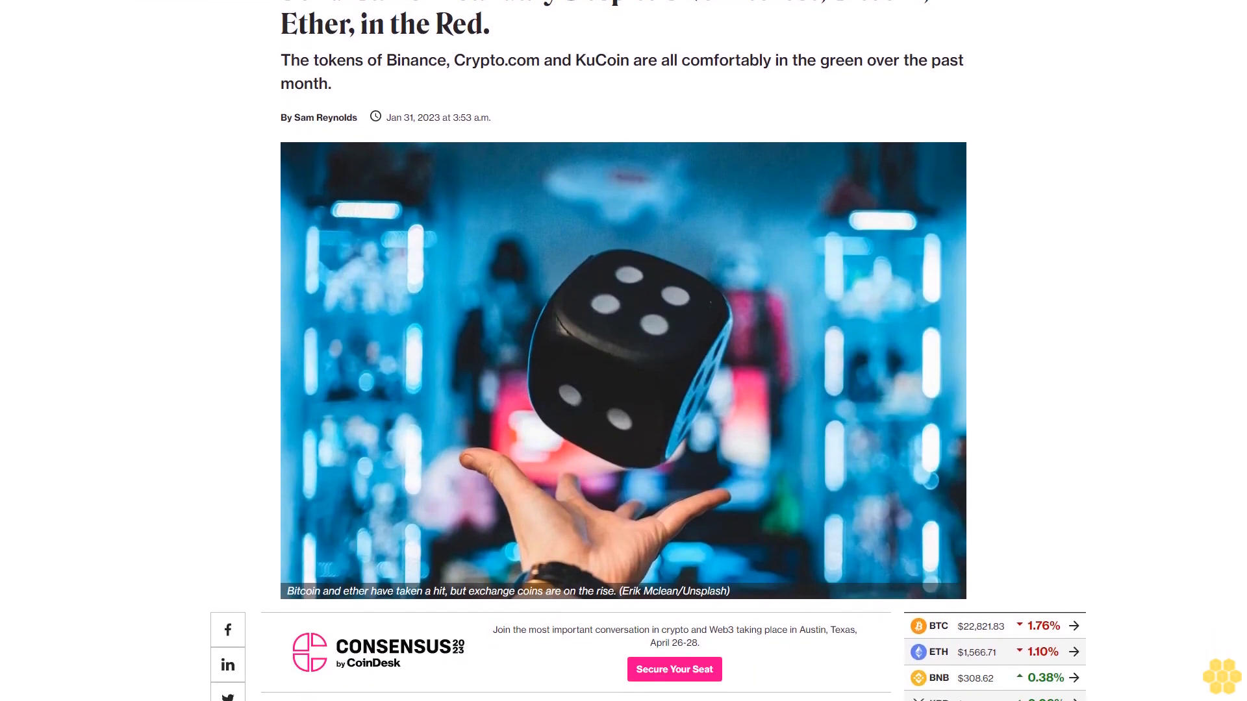
scroll(down, 3)
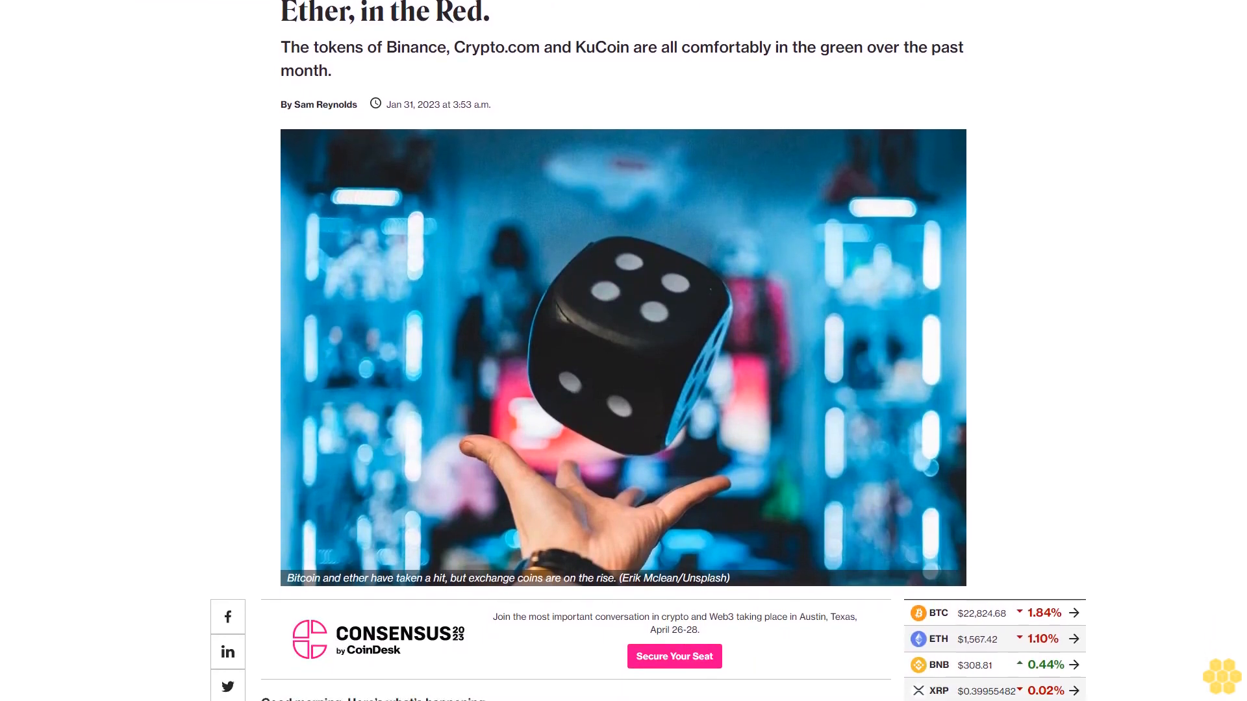
scroll(down, 3)
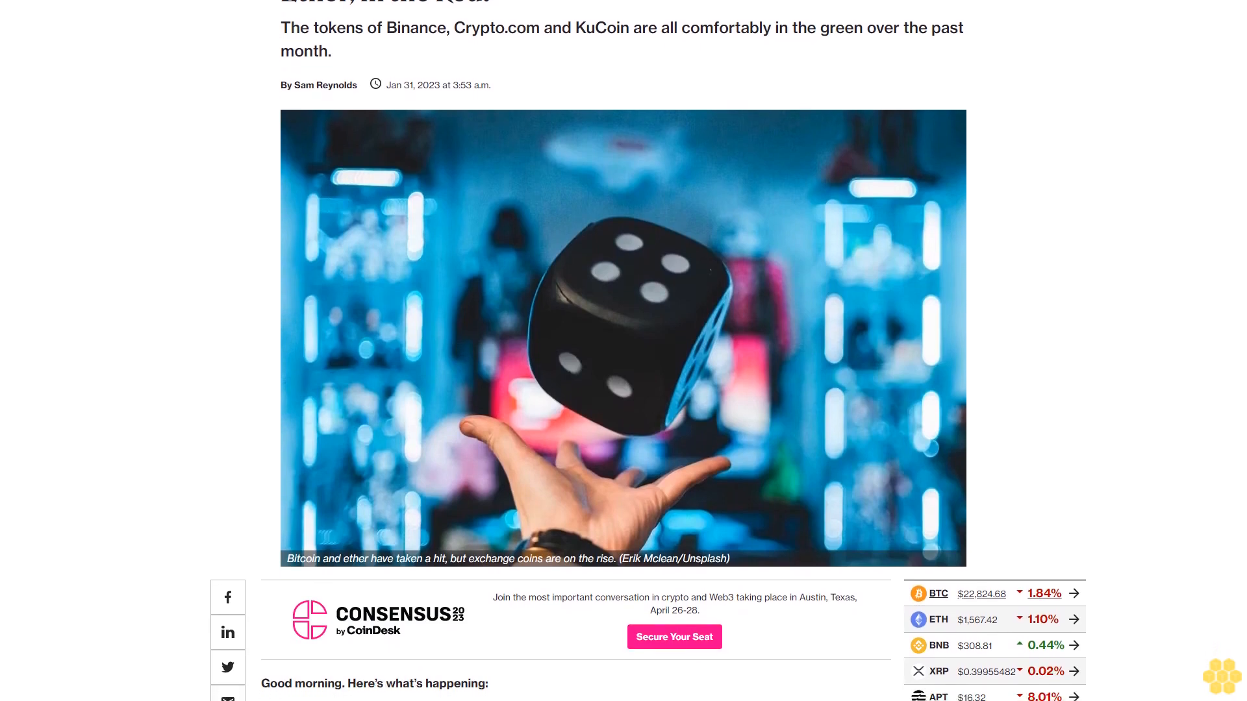
scroll(down, 3)
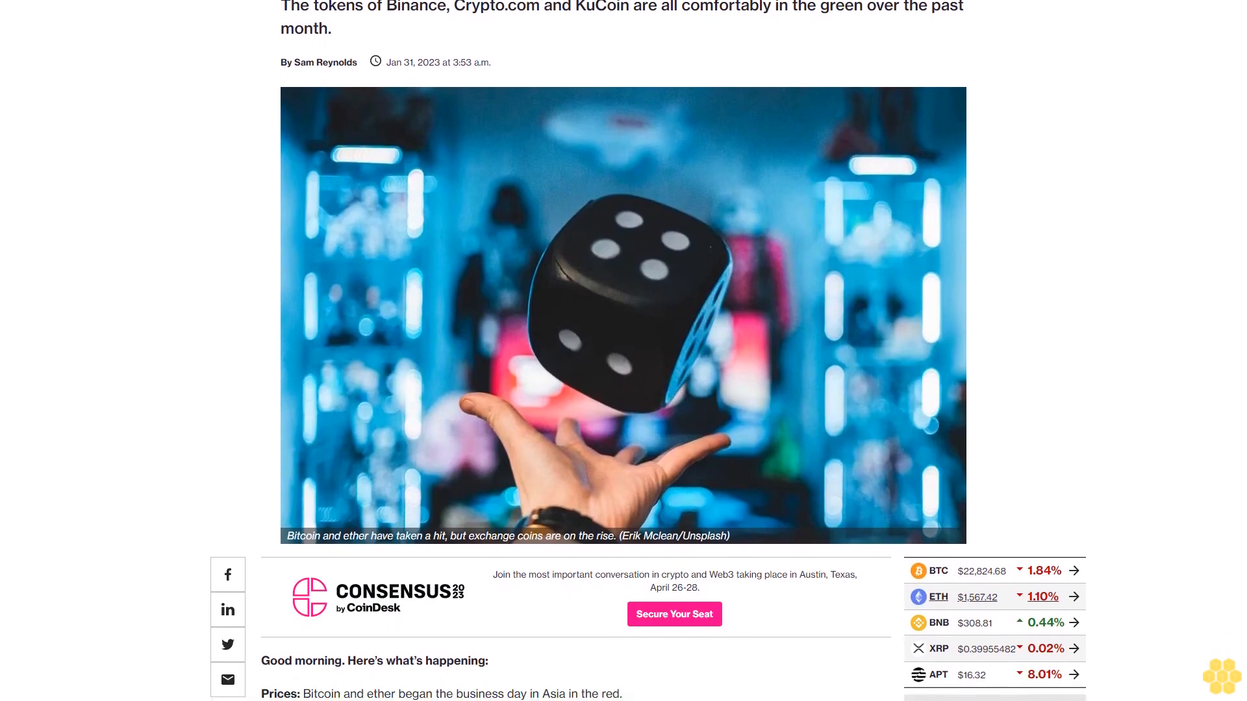
scroll(down, 3)
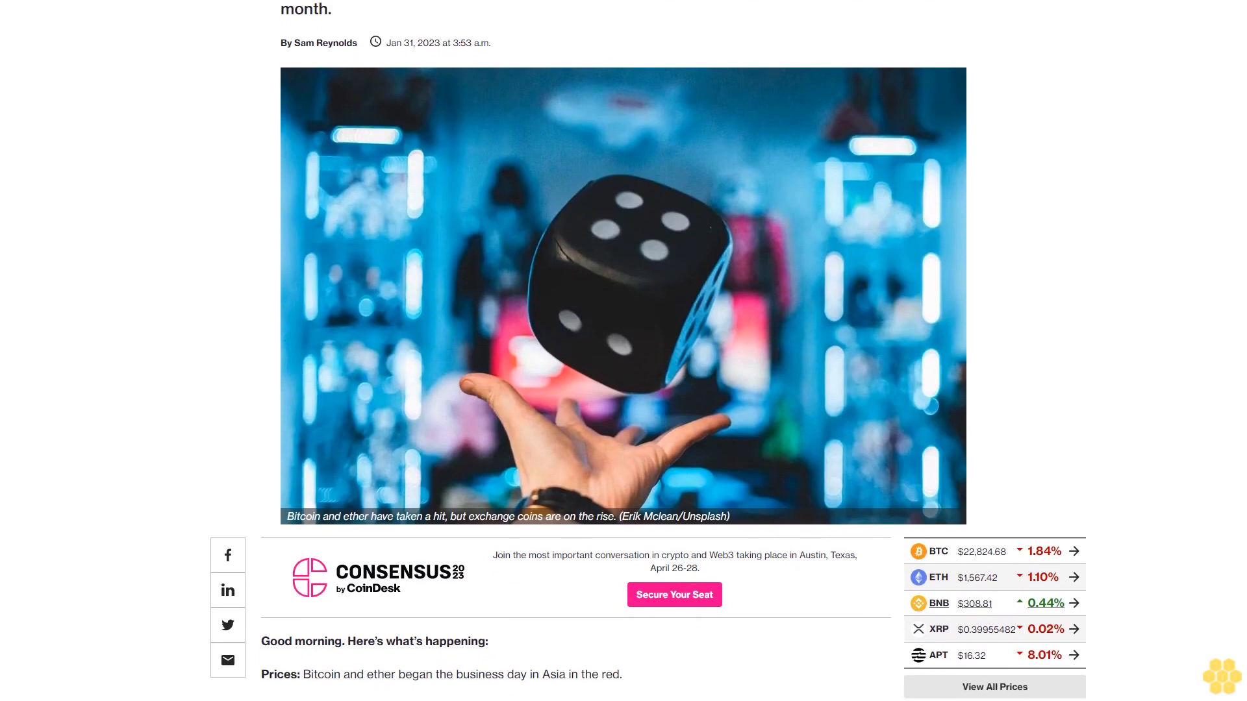
scroll(down, 3)
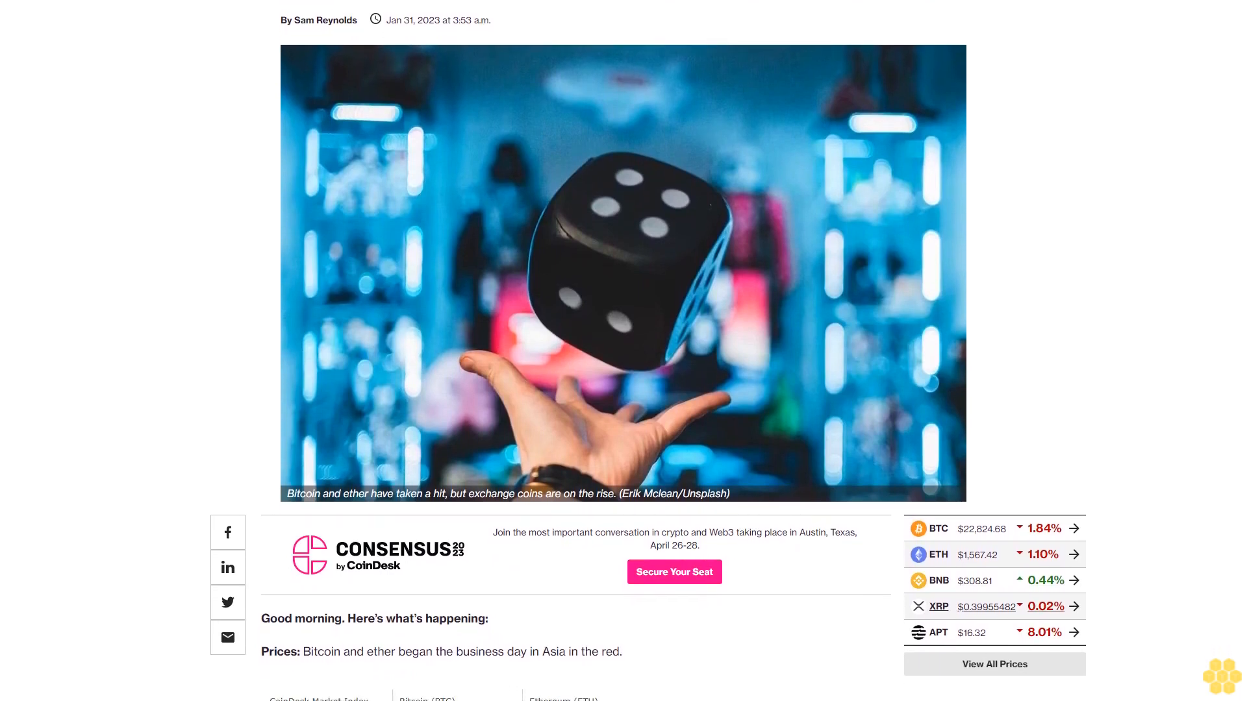
scroll(down, 3)
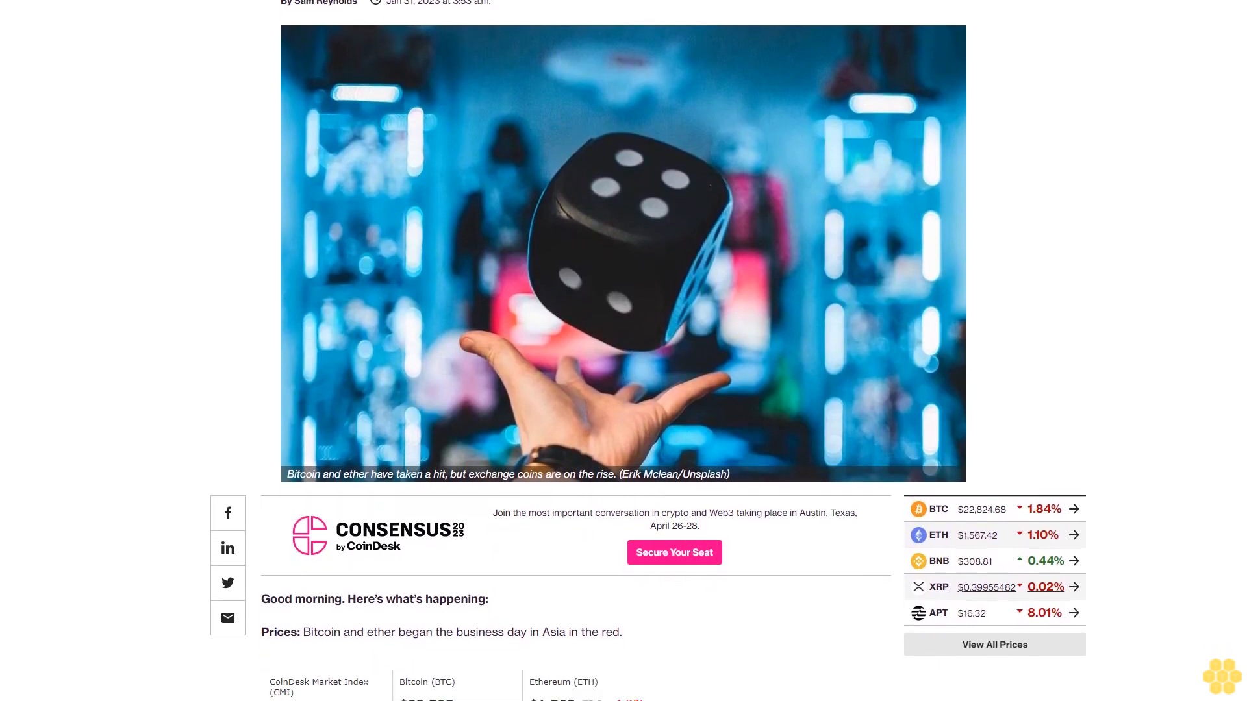
scroll(down, 3)
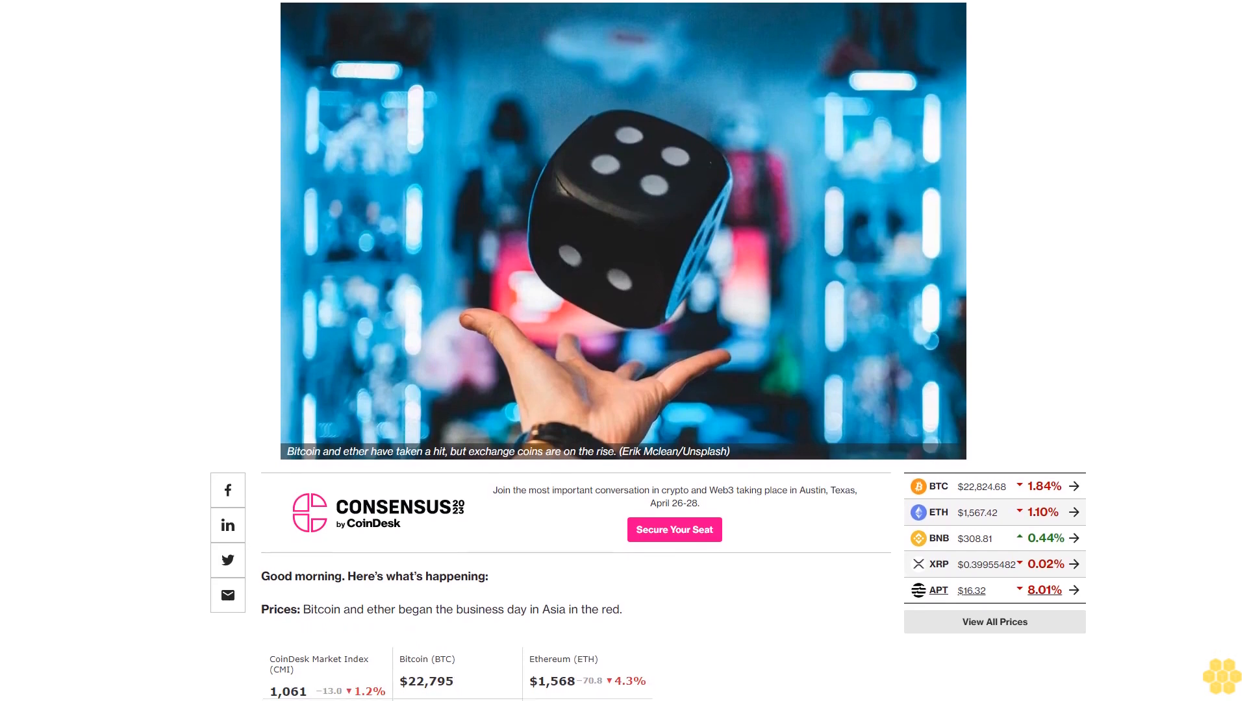
scroll(down, 3)
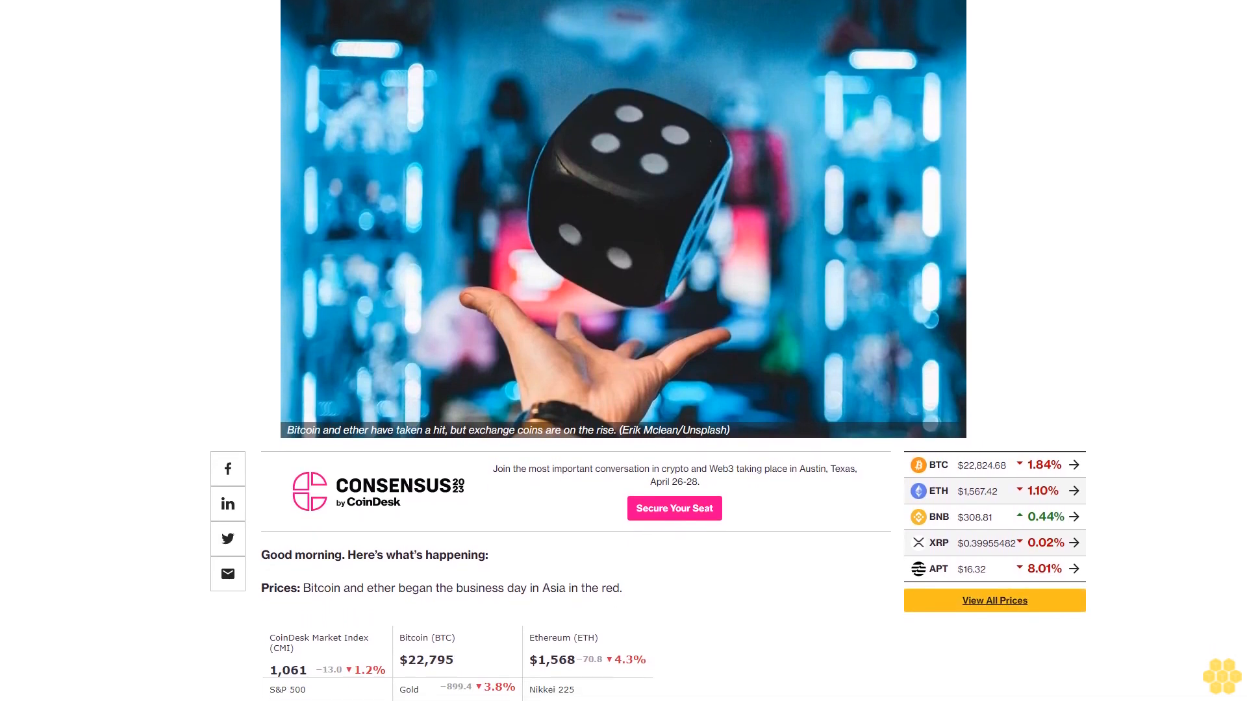
scroll(down, 3)
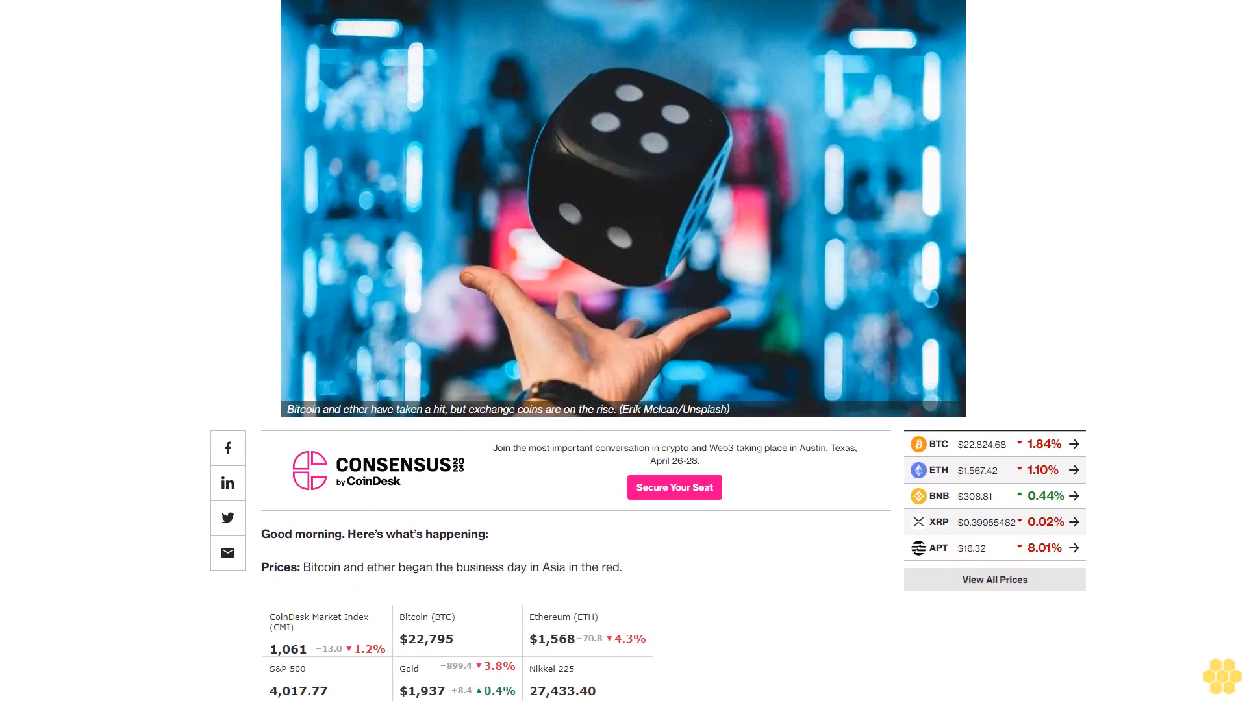
scroll(down, 3)
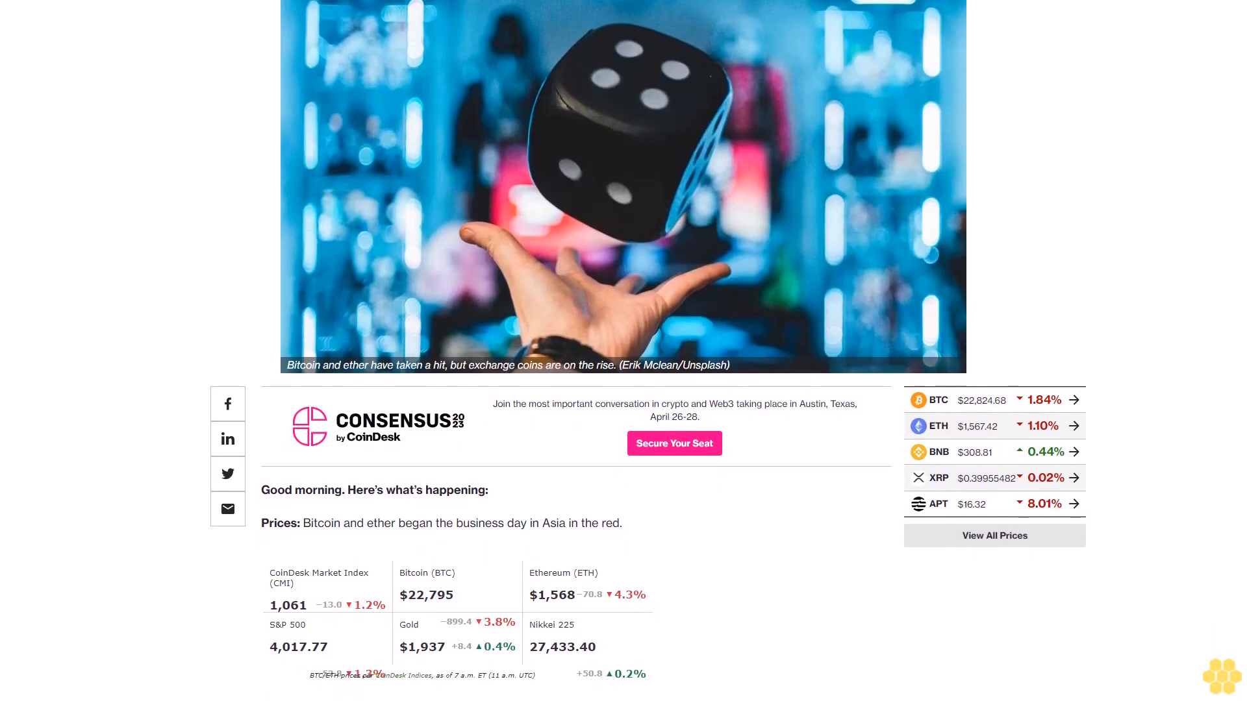
scroll(down, 3)
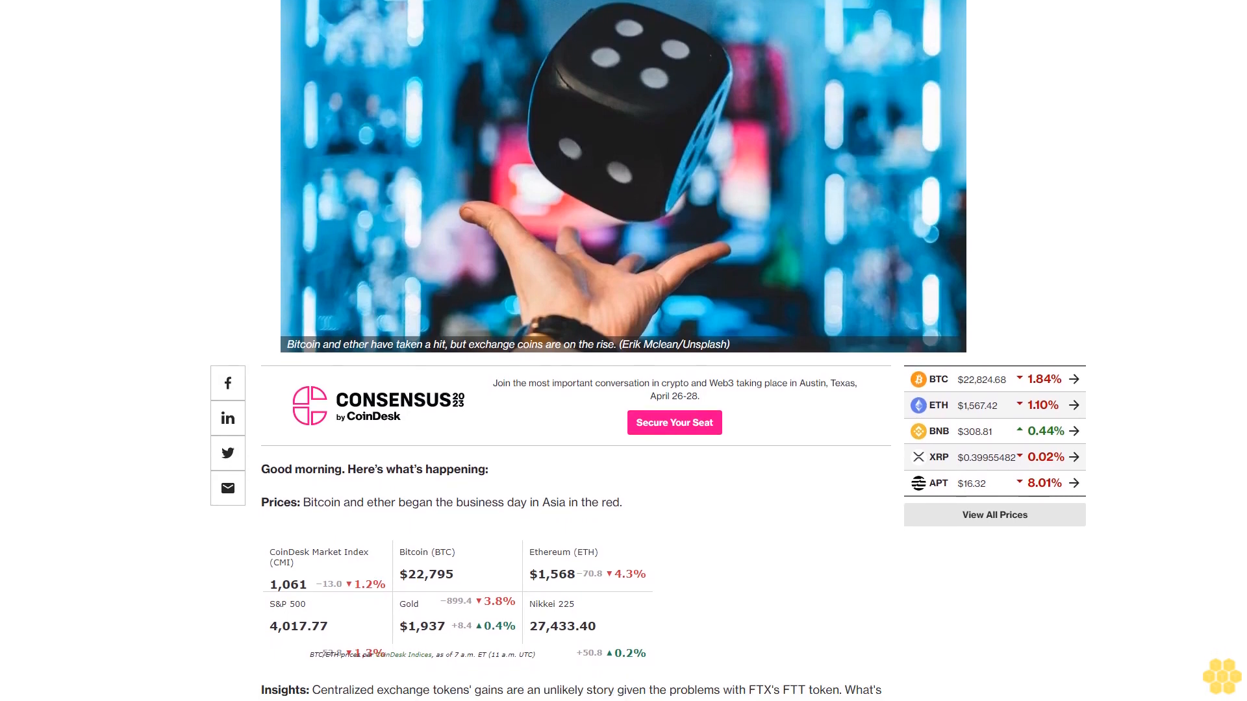
scroll(up, 3)
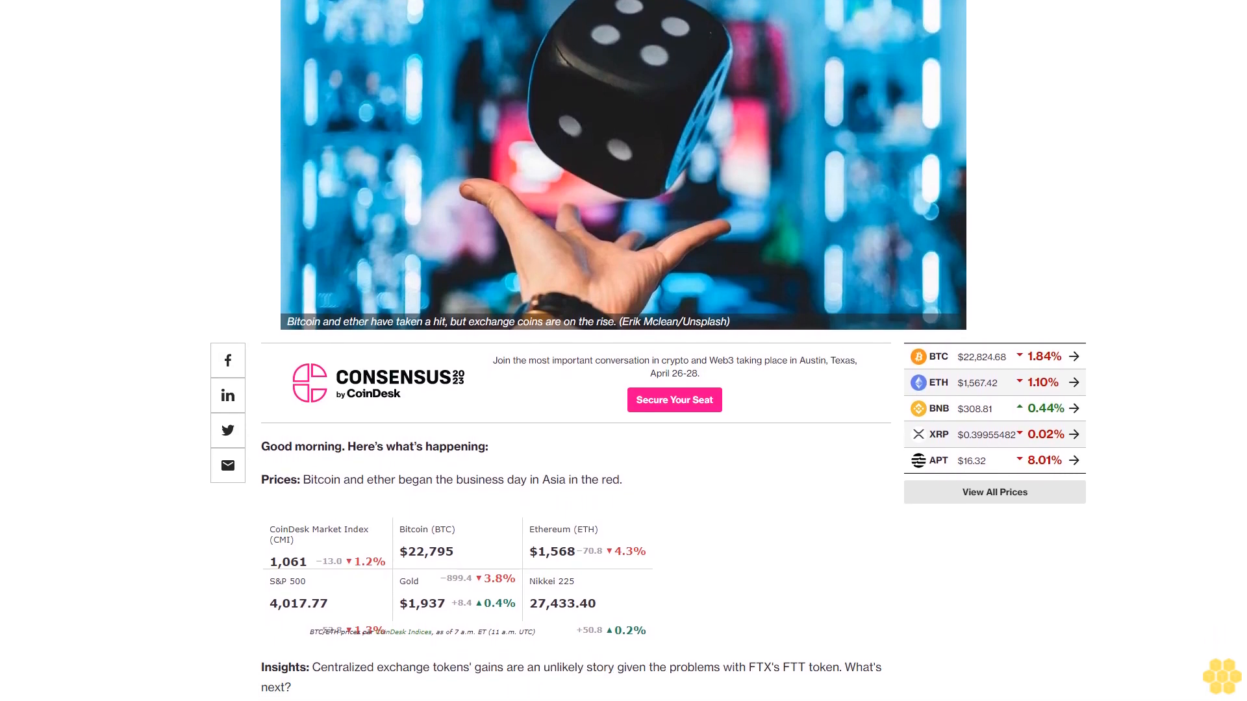
scroll(down, 3)
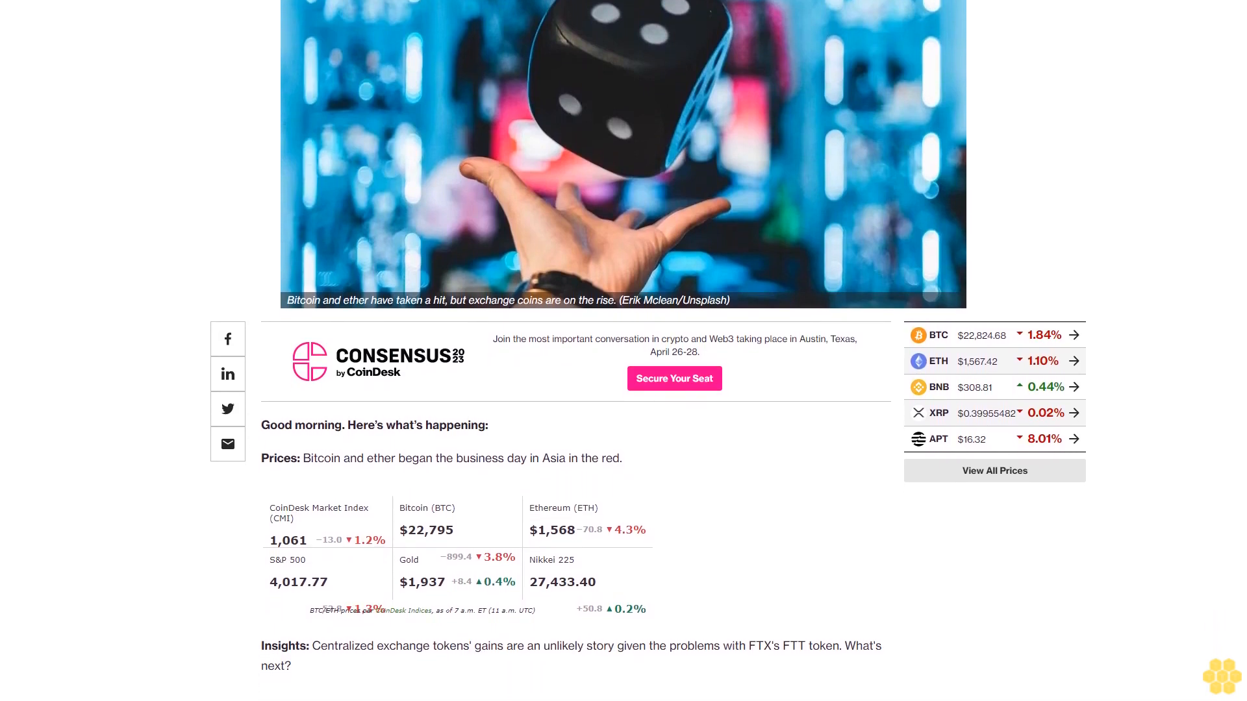
scroll(down, 3)
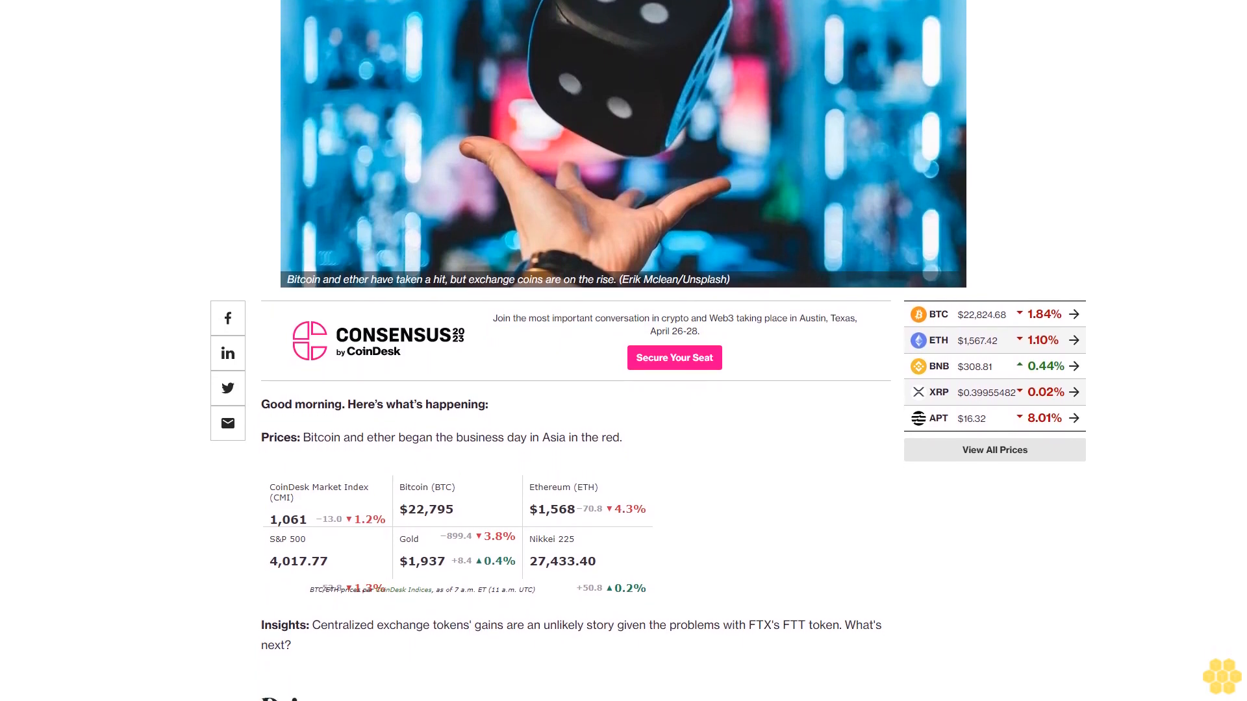
scroll(down, 3)
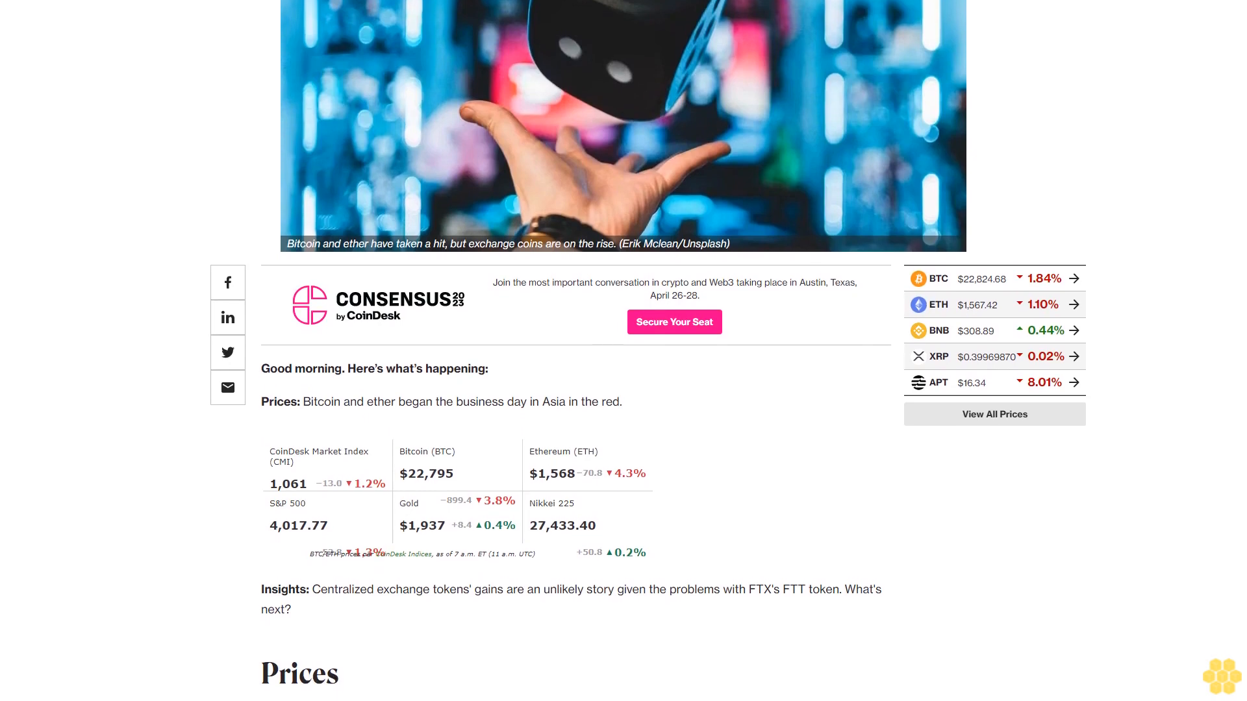
scroll(down, 3)
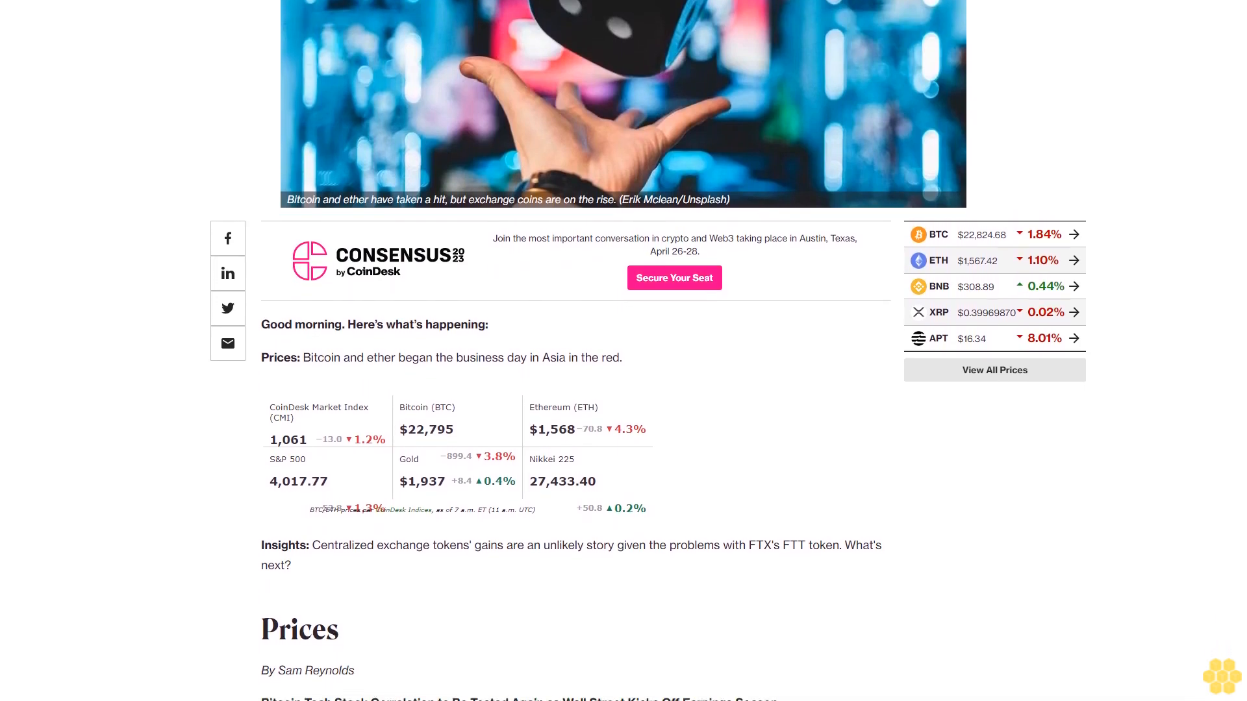
scroll(down, 3)
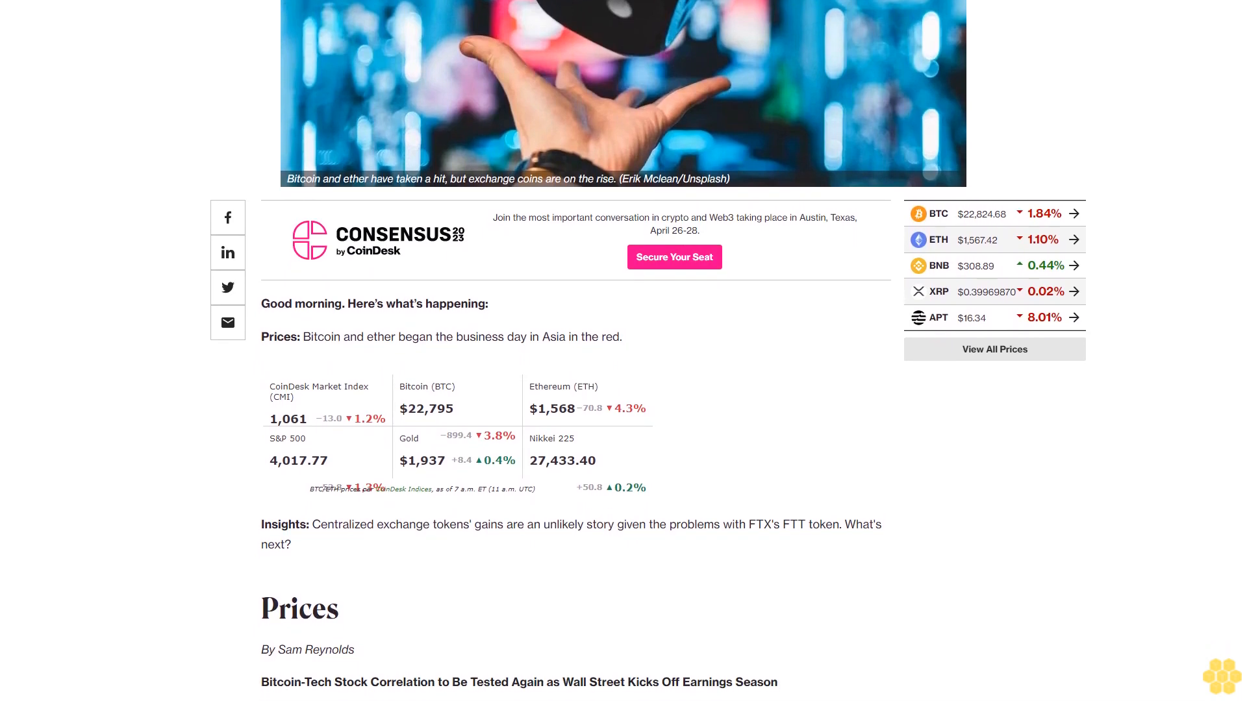
scroll(down, 3)
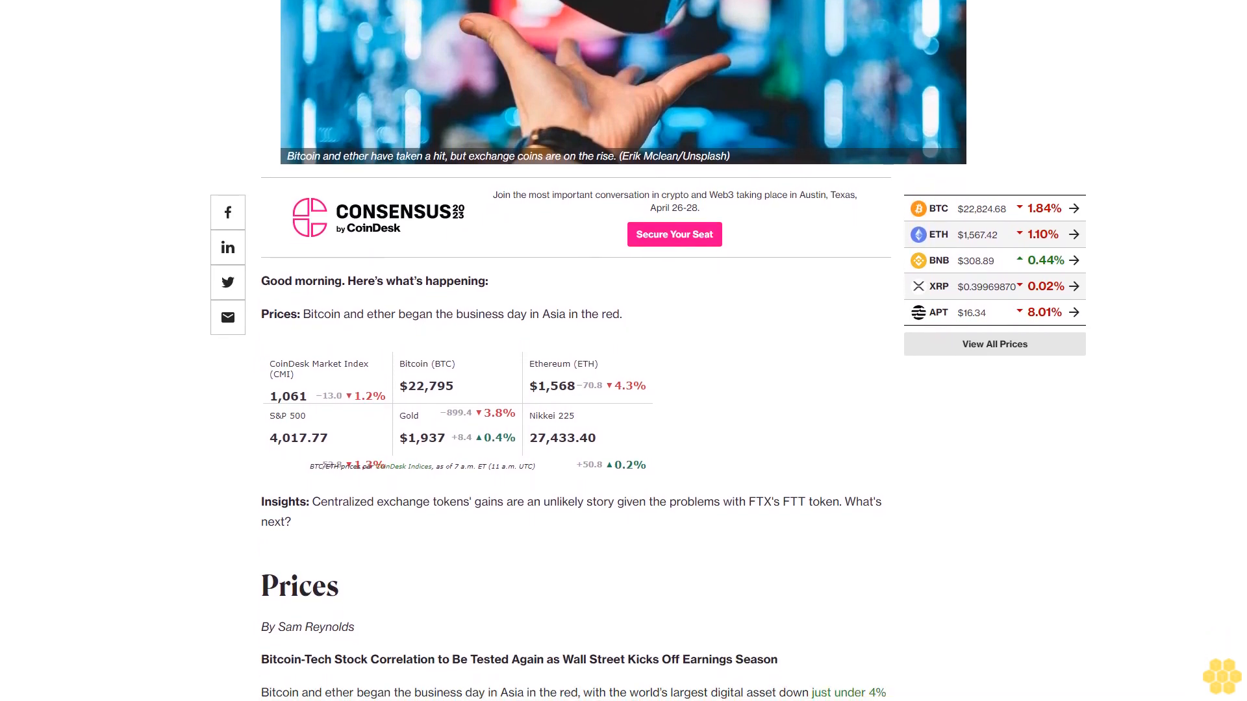
scroll(down, 3)
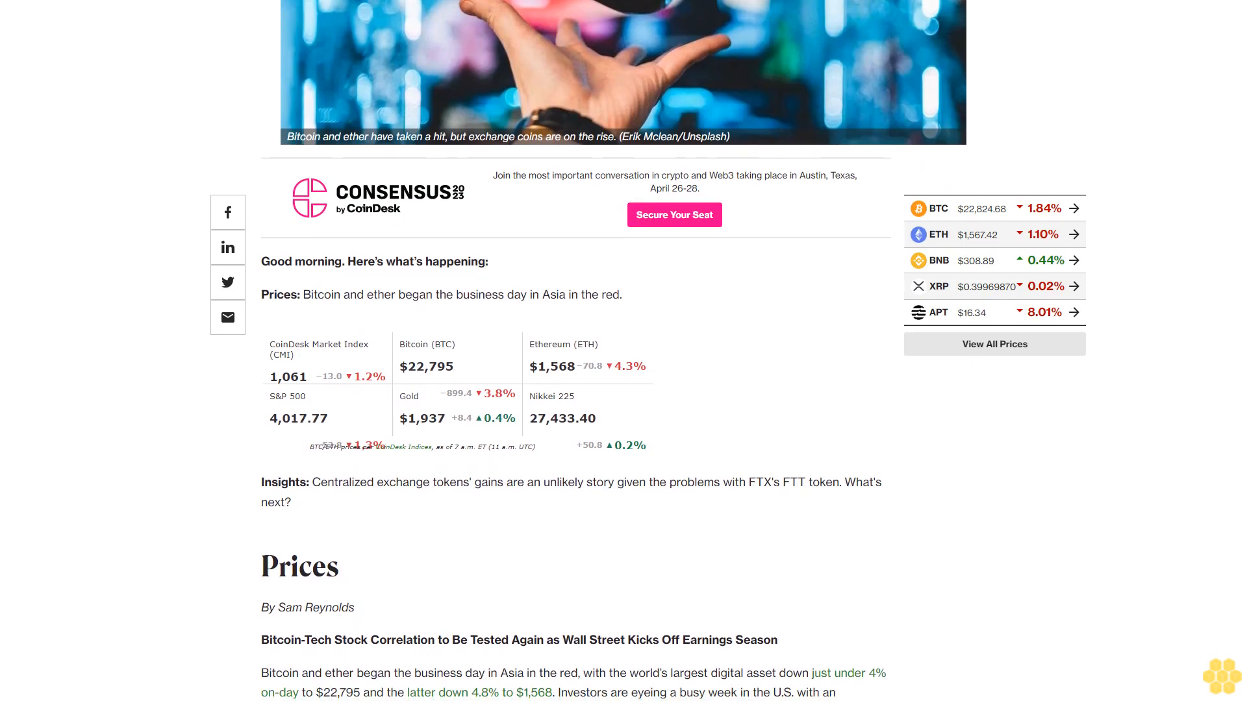
scroll(down, 3)
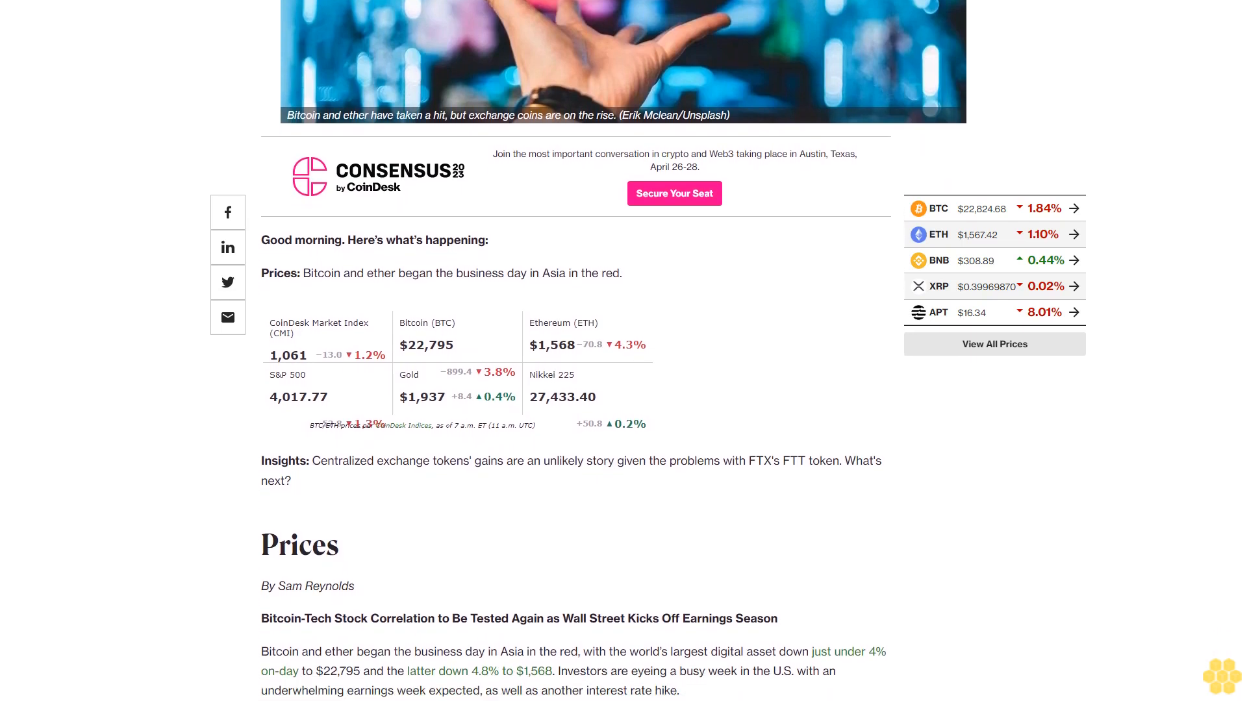
scroll(down, 3)
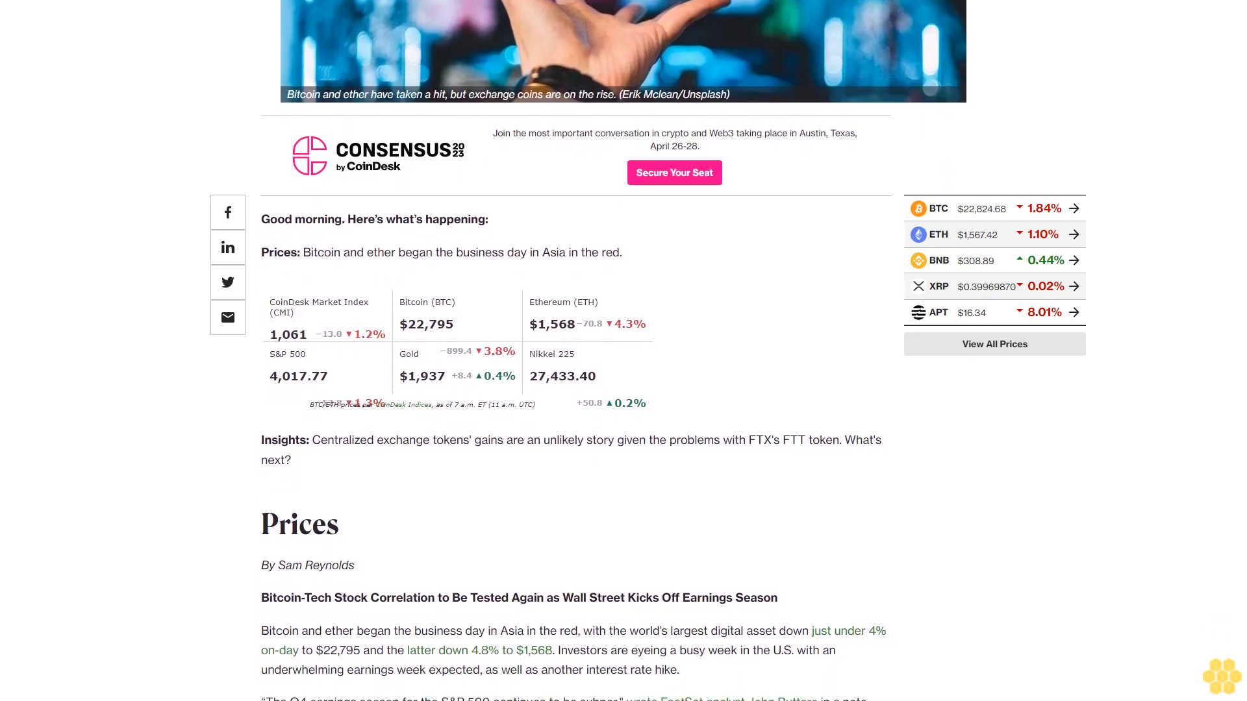
scroll(down, 3)
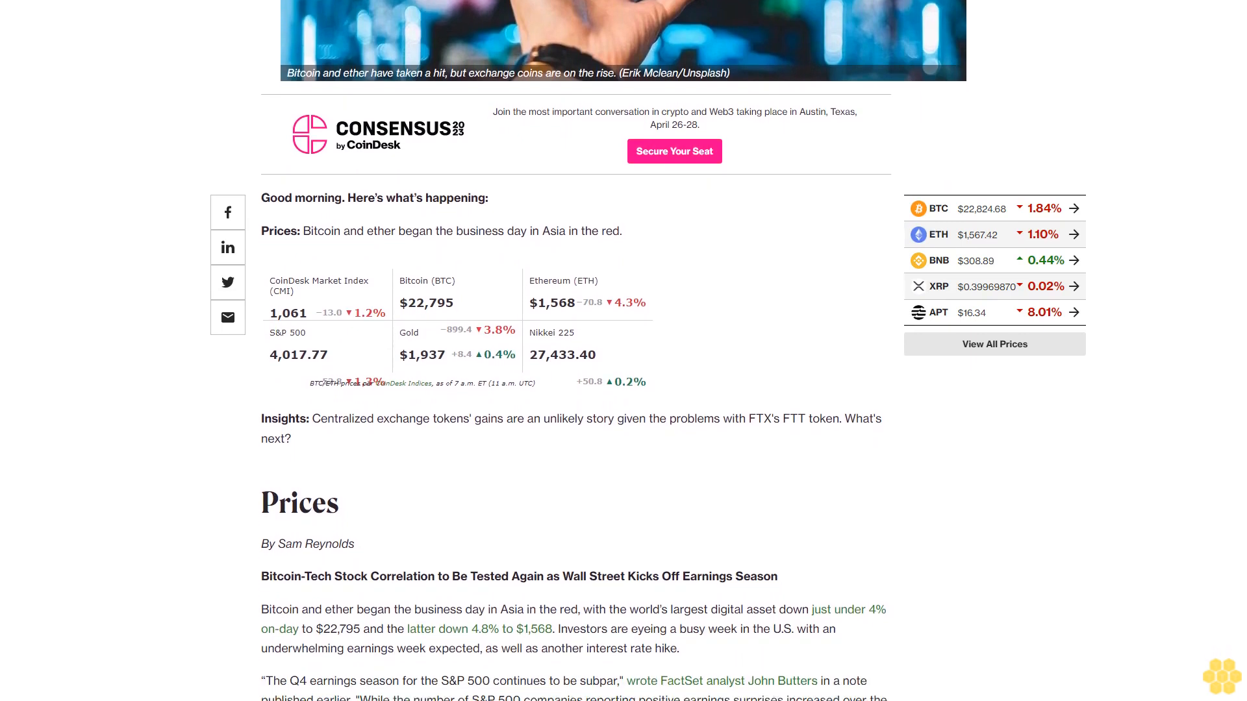
scroll(down, 3)
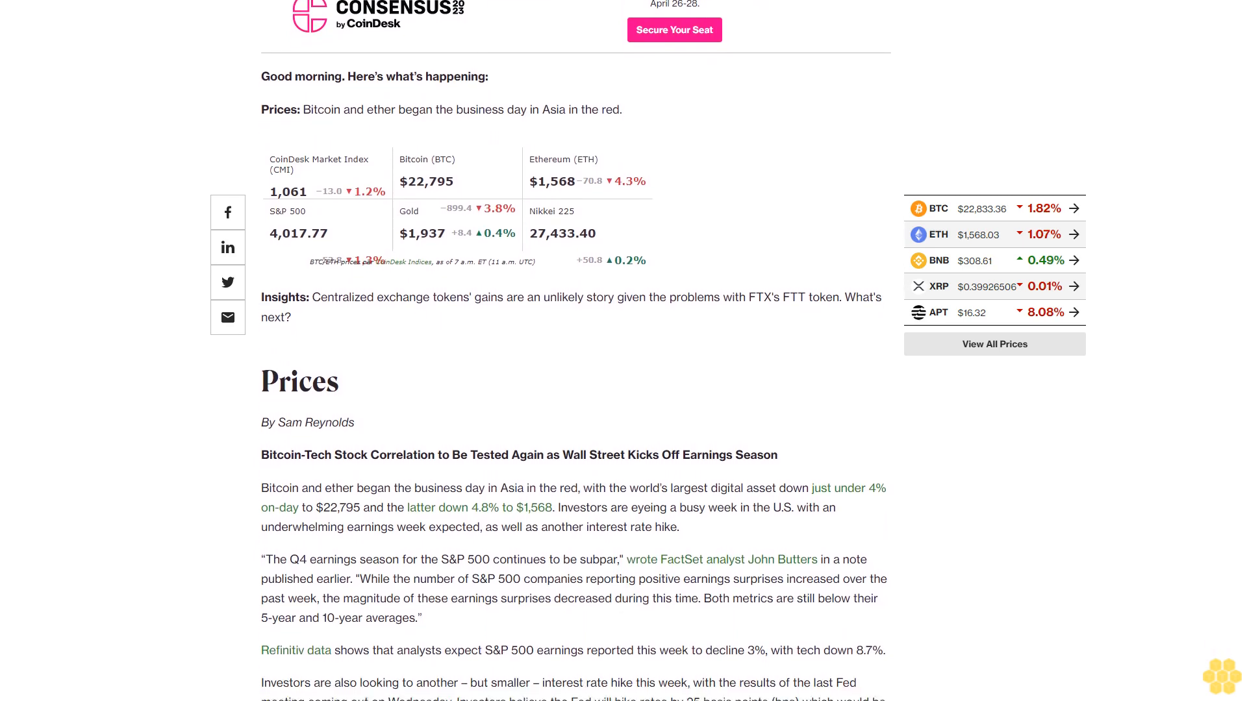
scroll(down, 3)
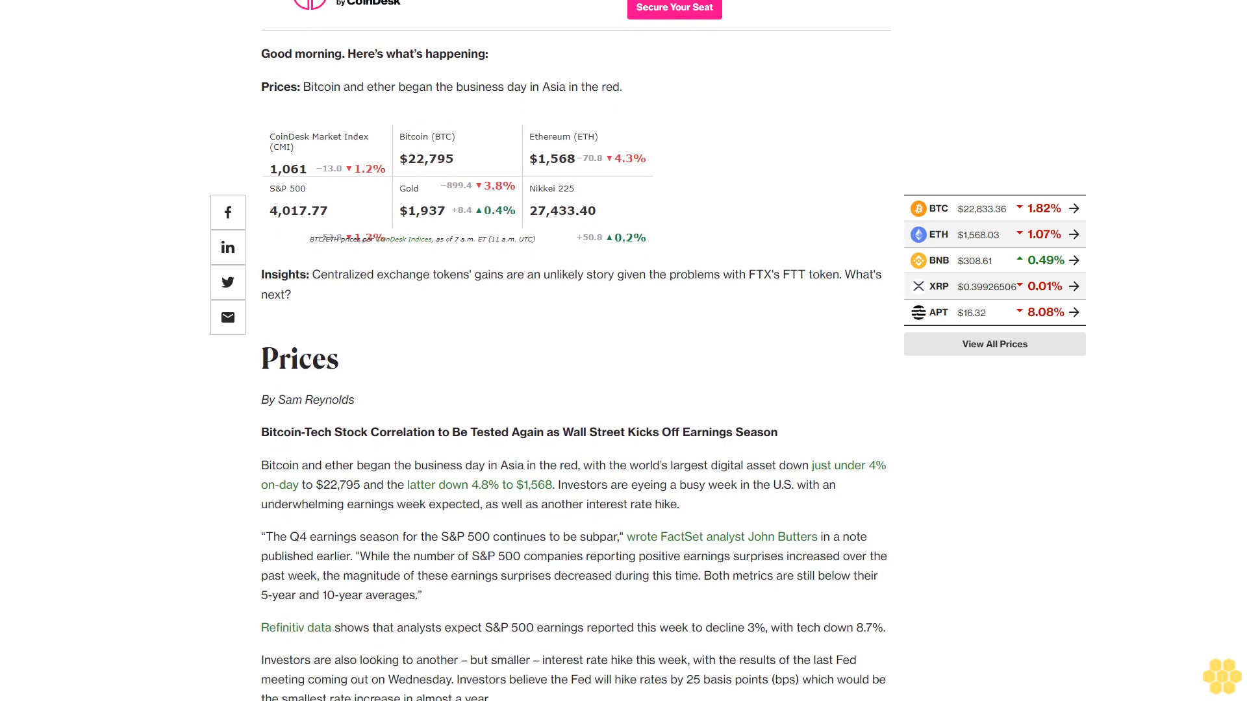
scroll(down, 3)
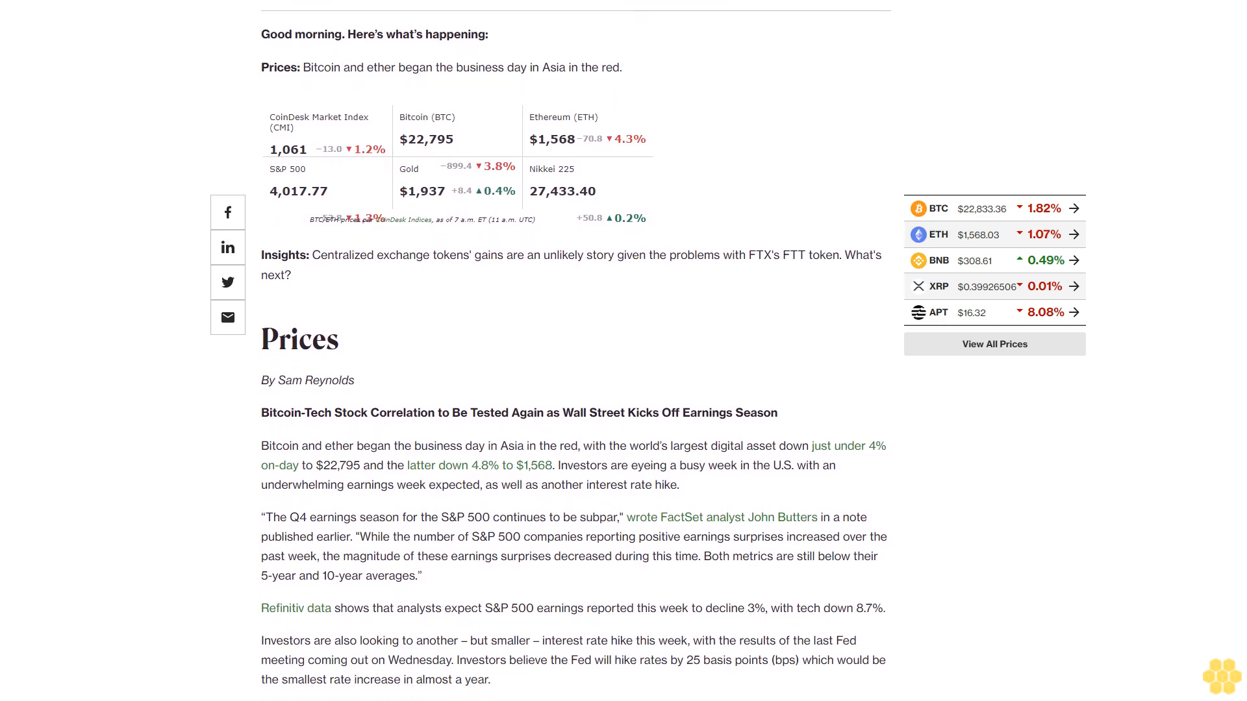
scroll(down, 3)
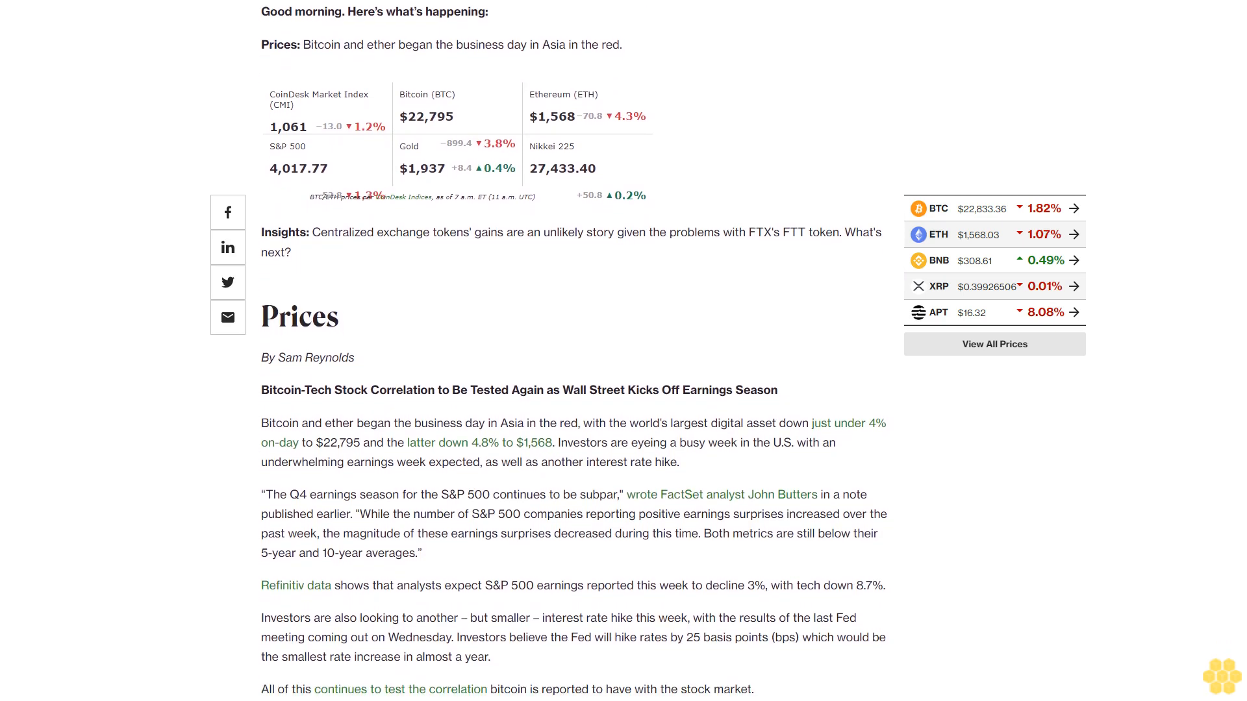
scroll(down, 3)
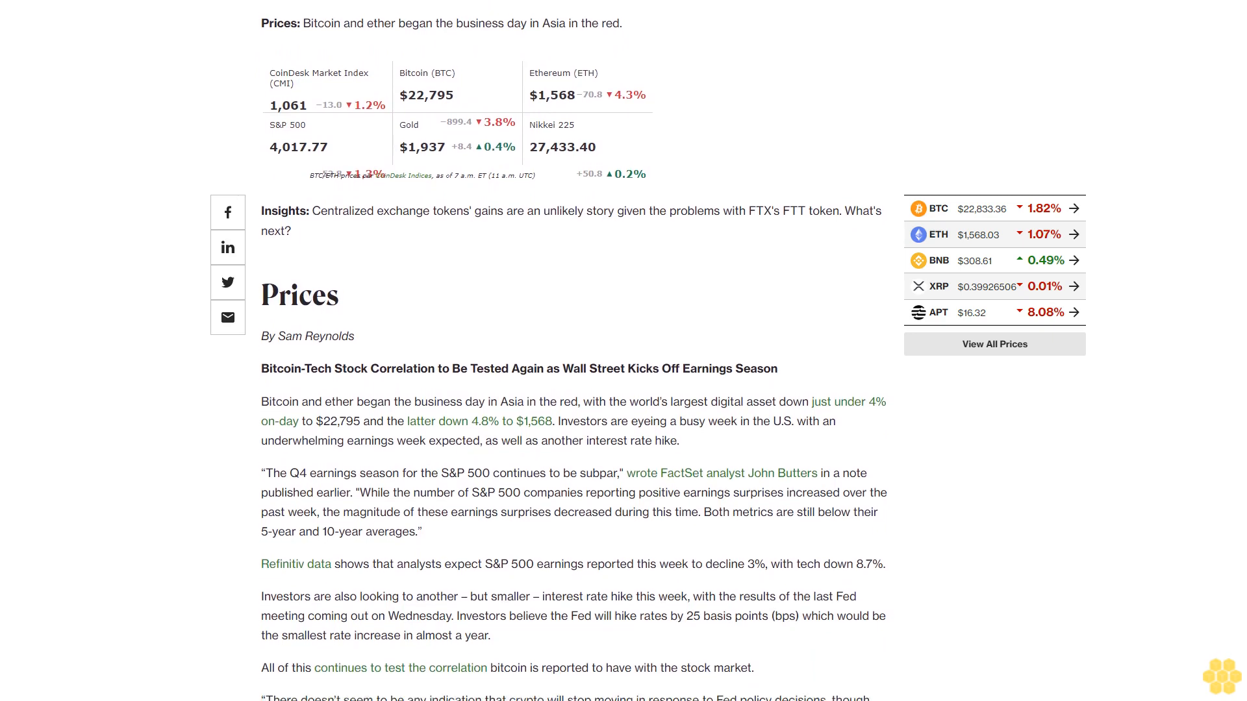
scroll(down, 3)
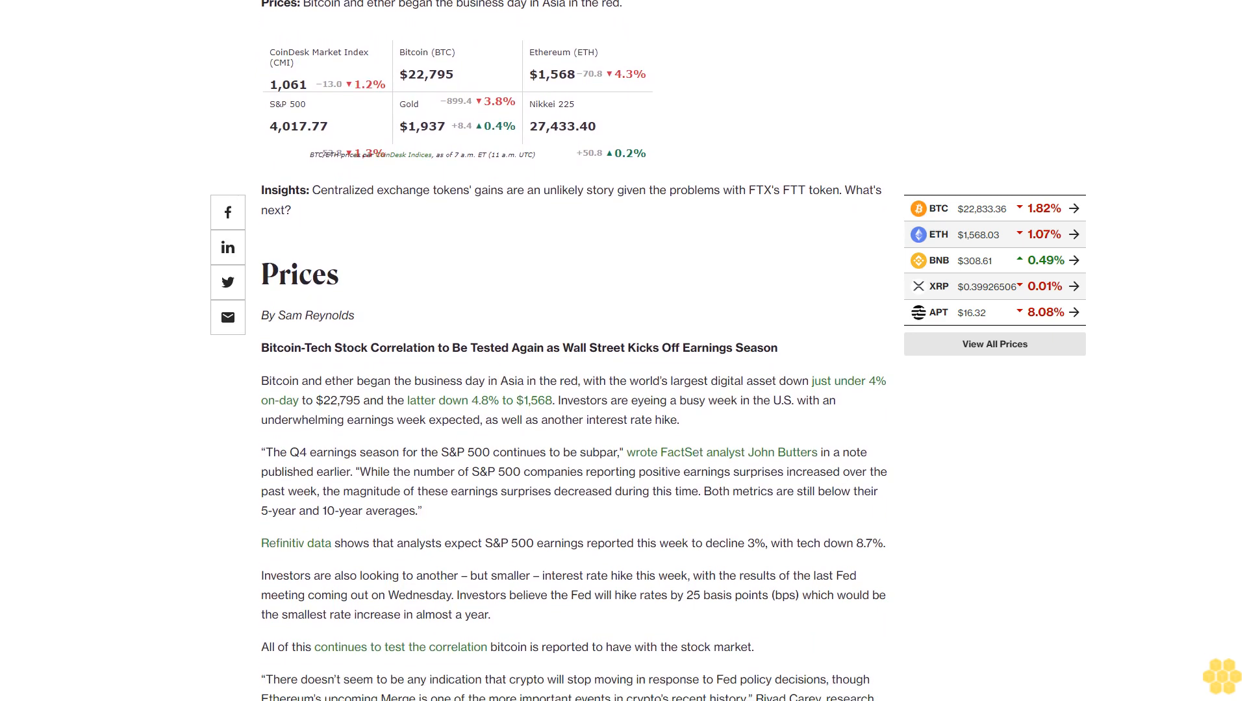
scroll(down, 3)
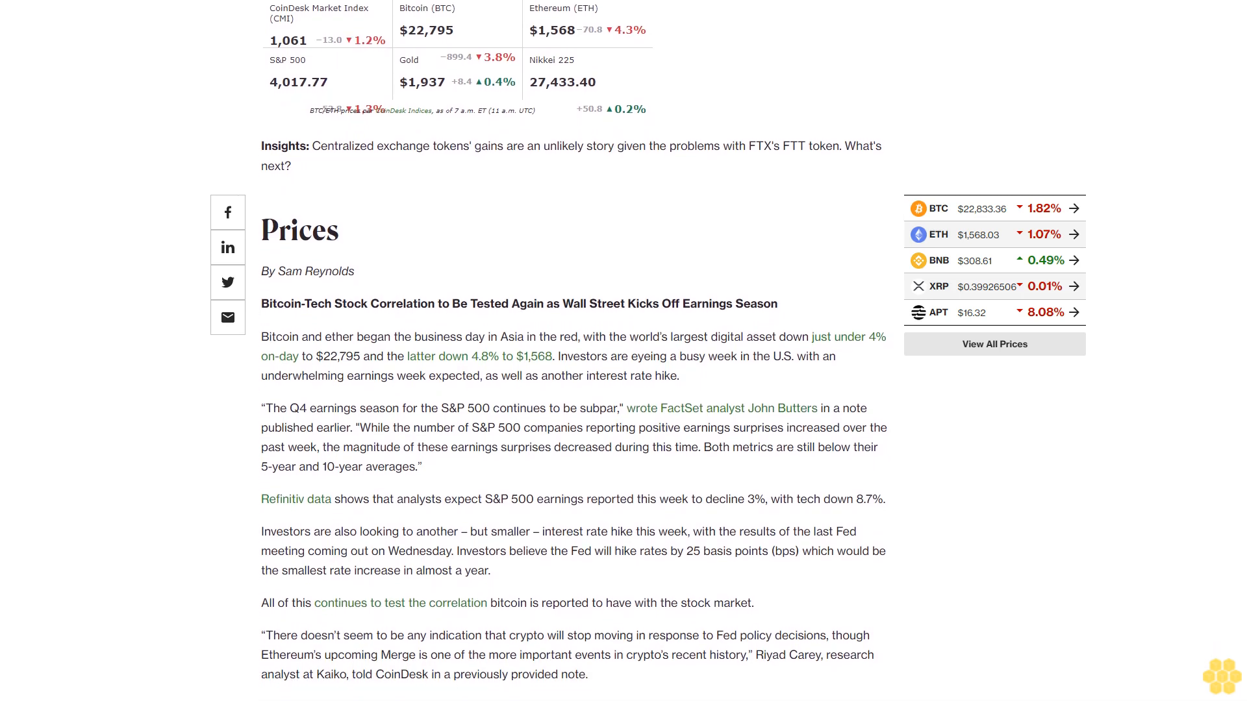
scroll(down, 3)
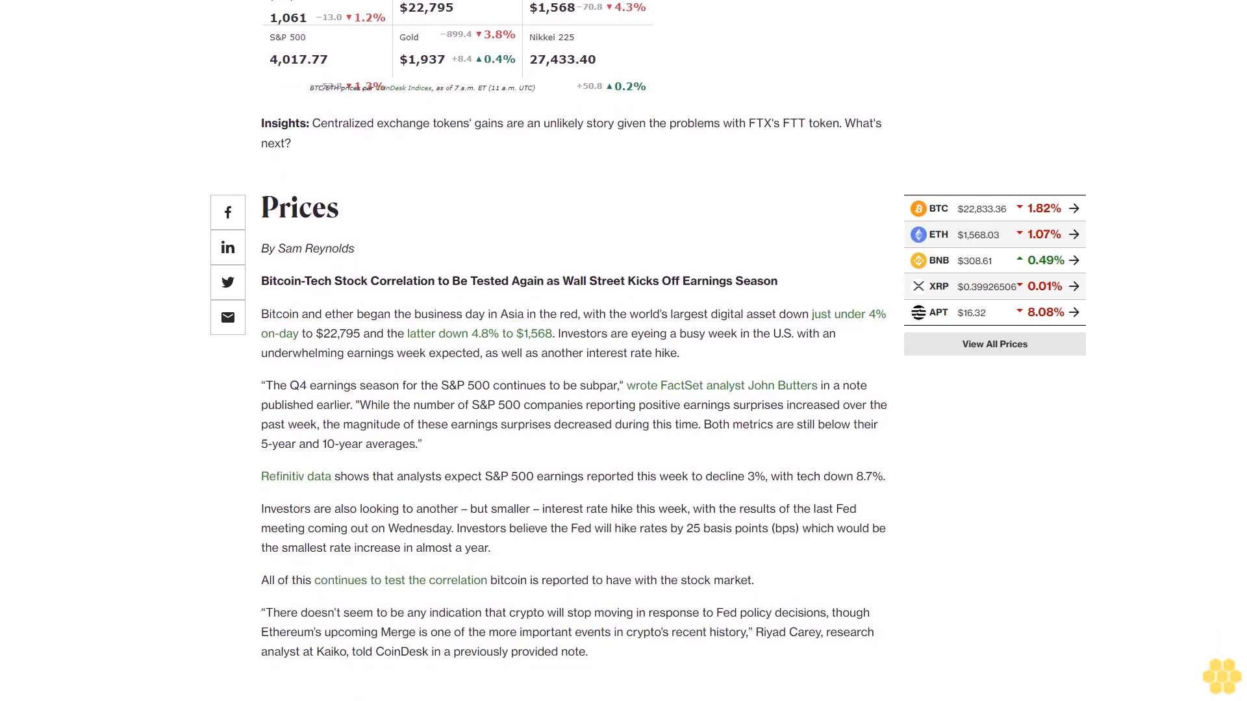
scroll(down, 3)
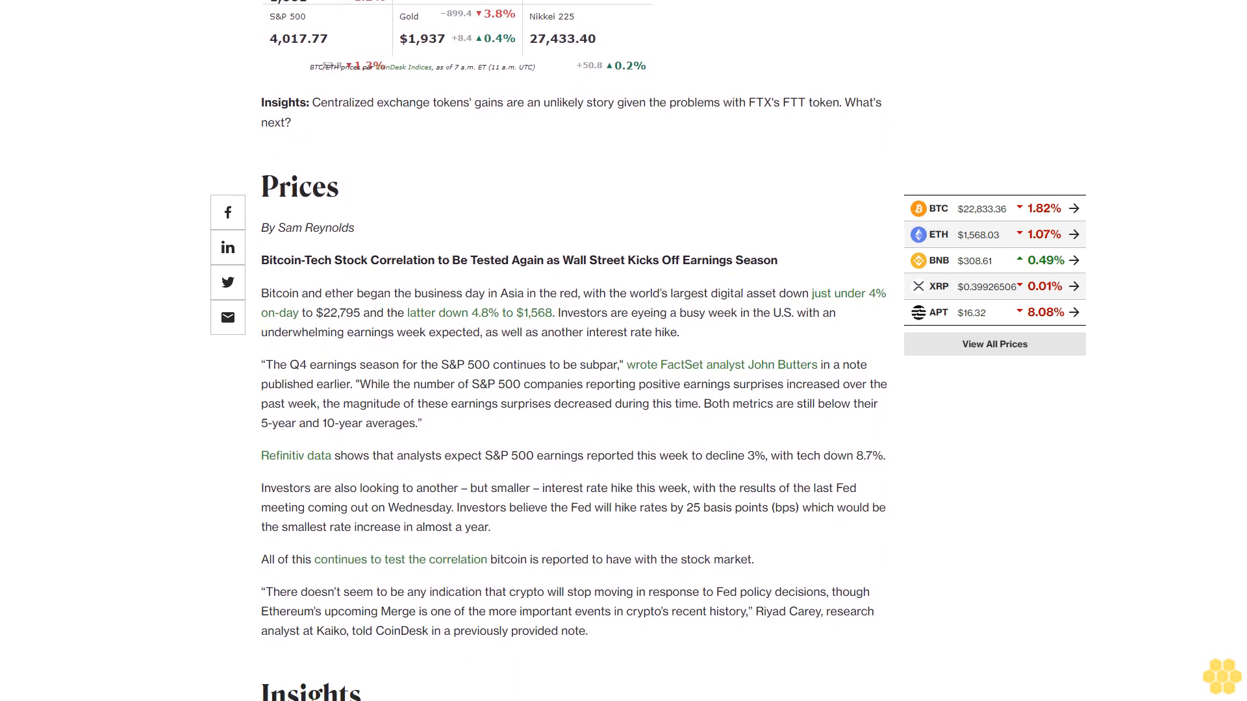
scroll(down, 3)
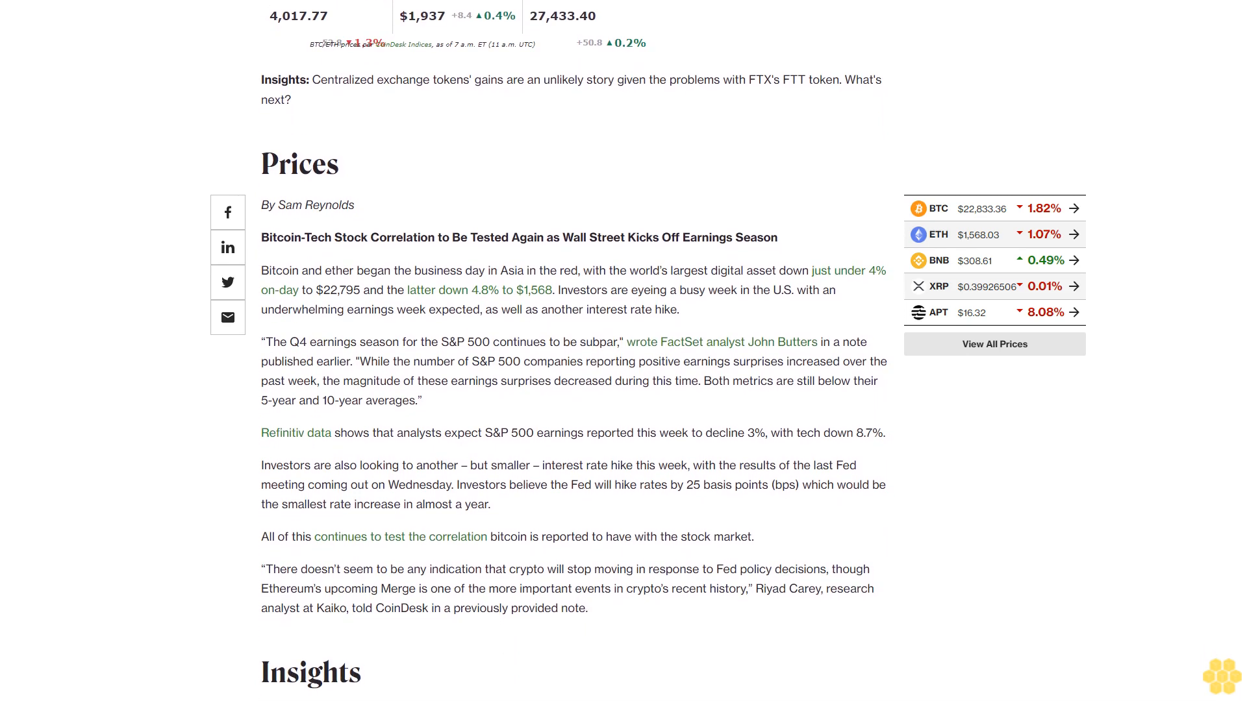
scroll(down, 3)
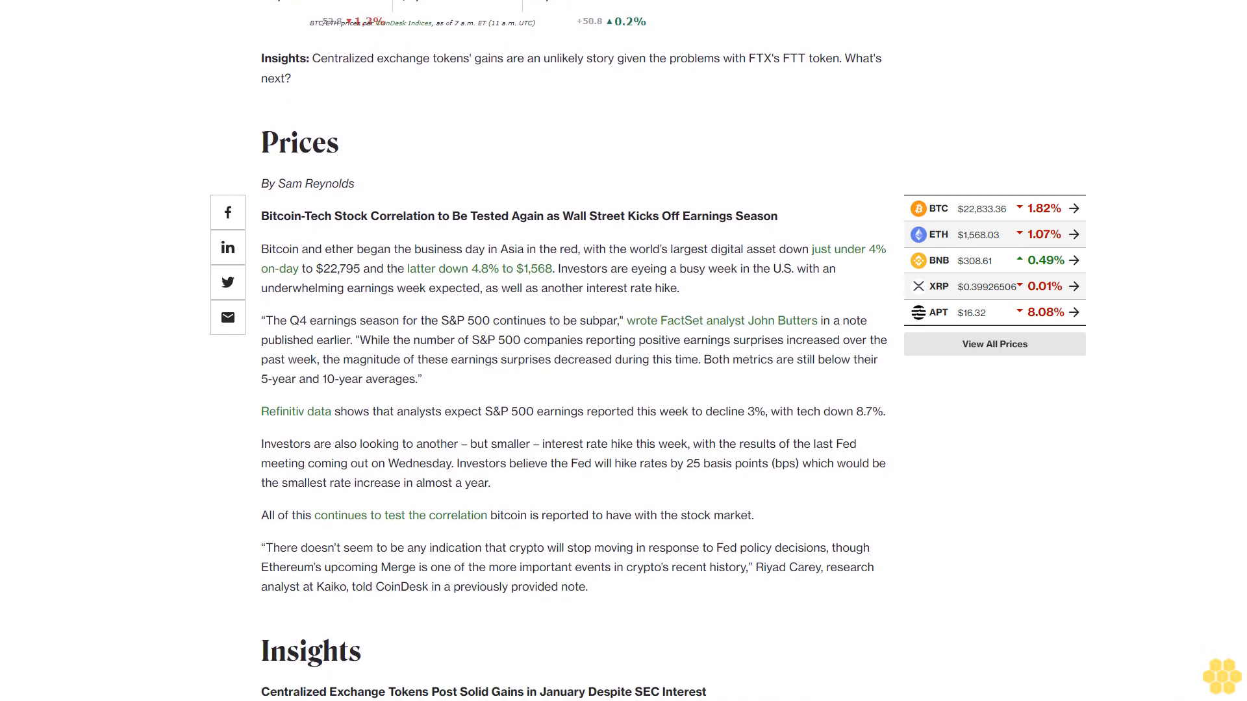
scroll(up, 3)
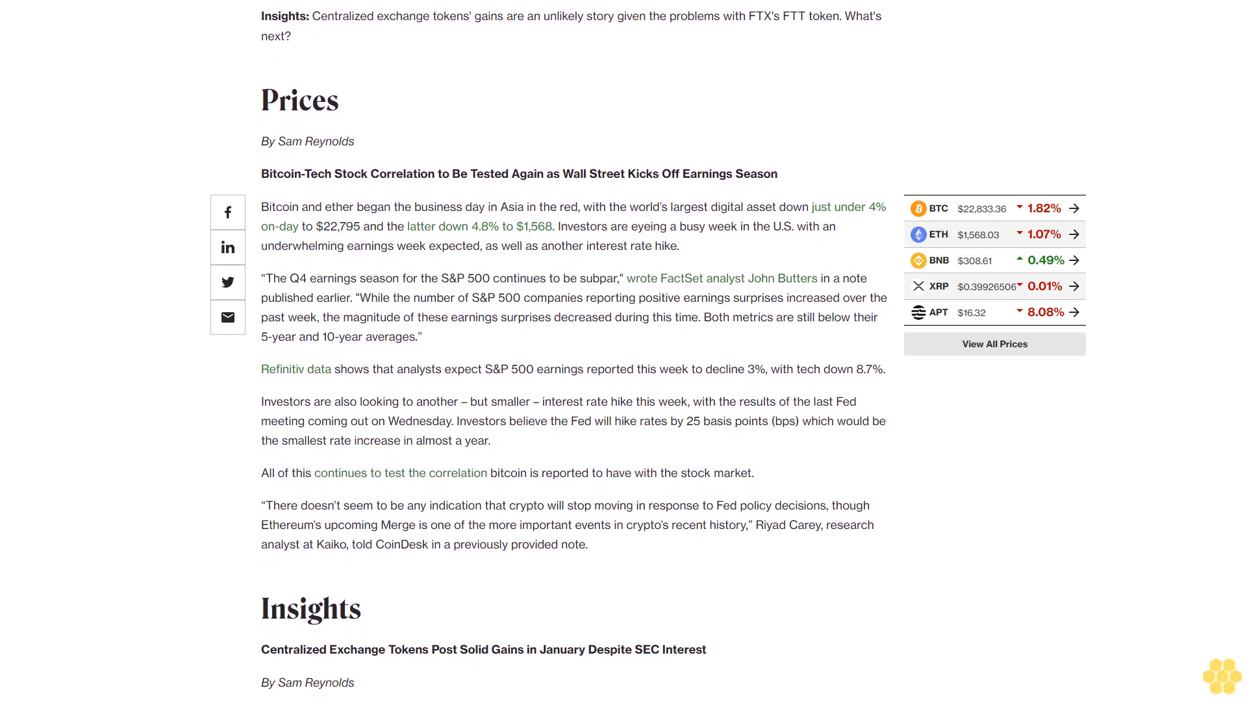
scroll(down, 3)
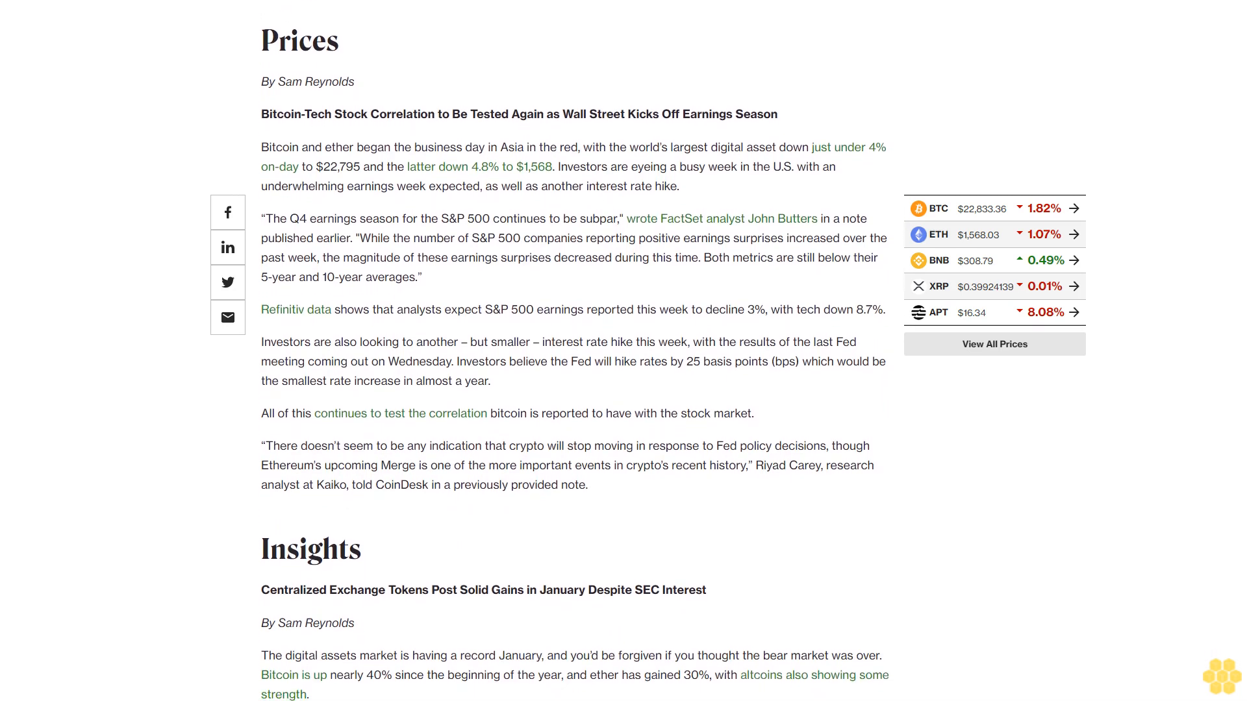
scroll(down, 3)
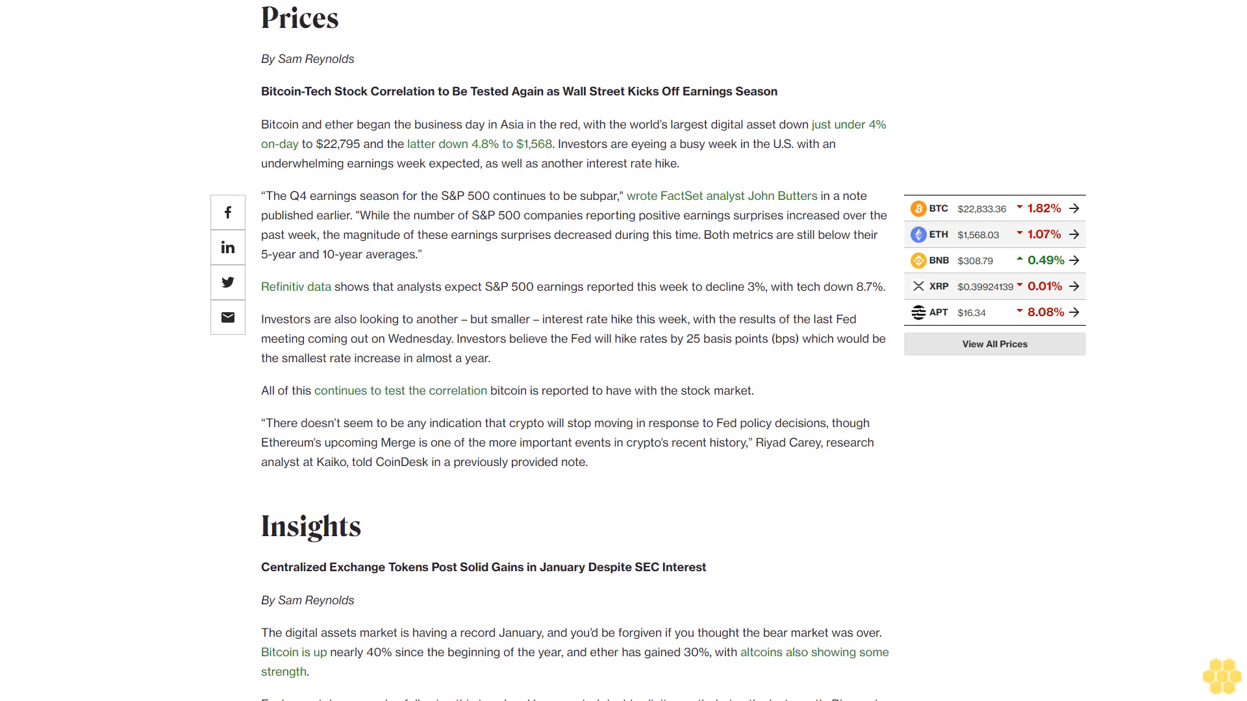
scroll(down, 3)
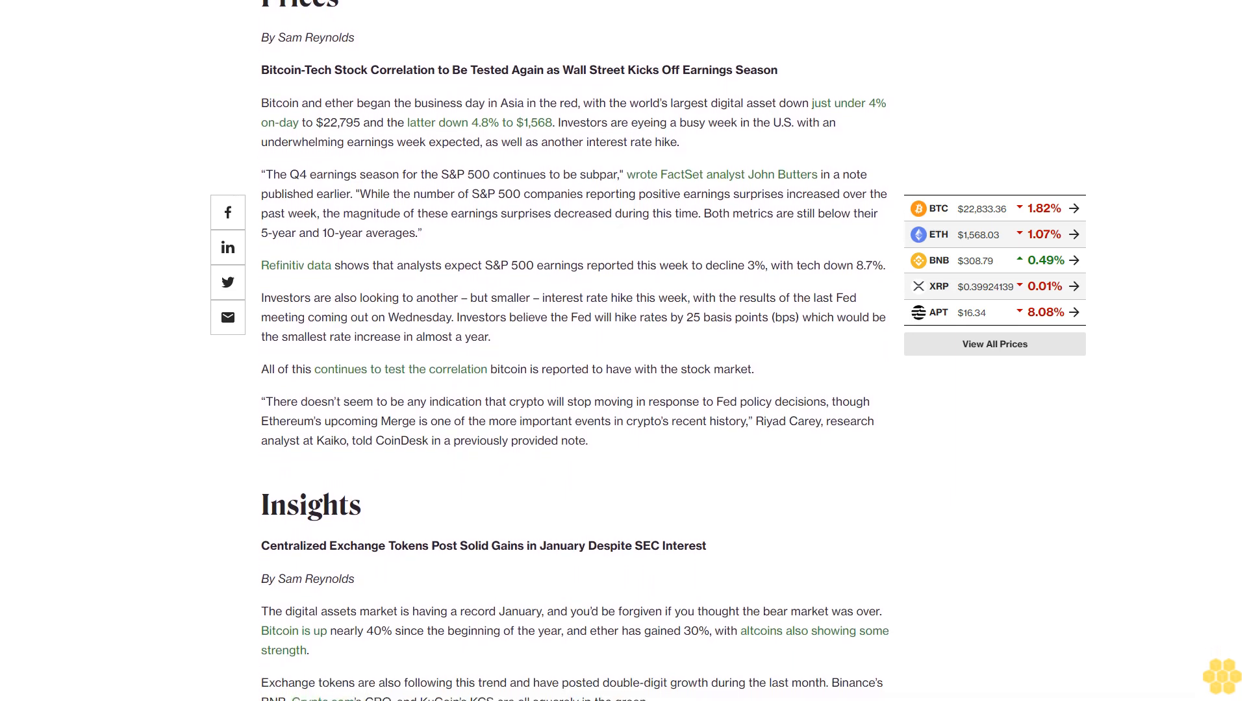
scroll(down, 3)
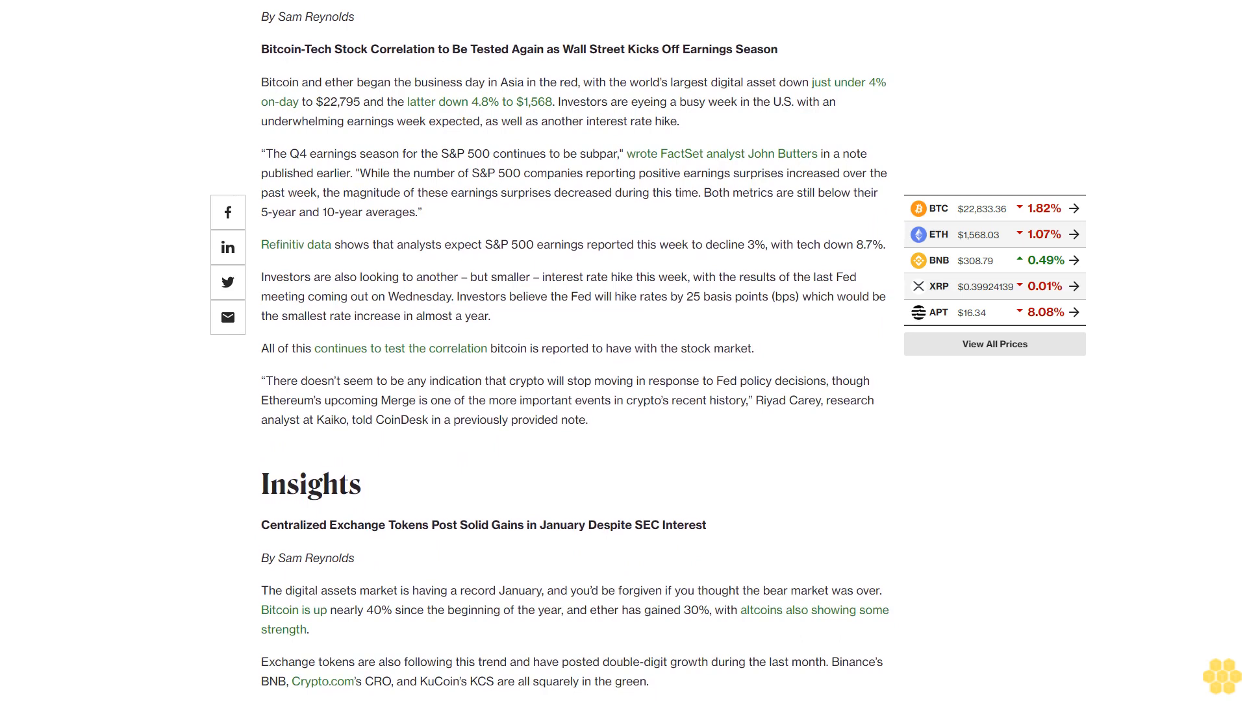
scroll(down, 3)
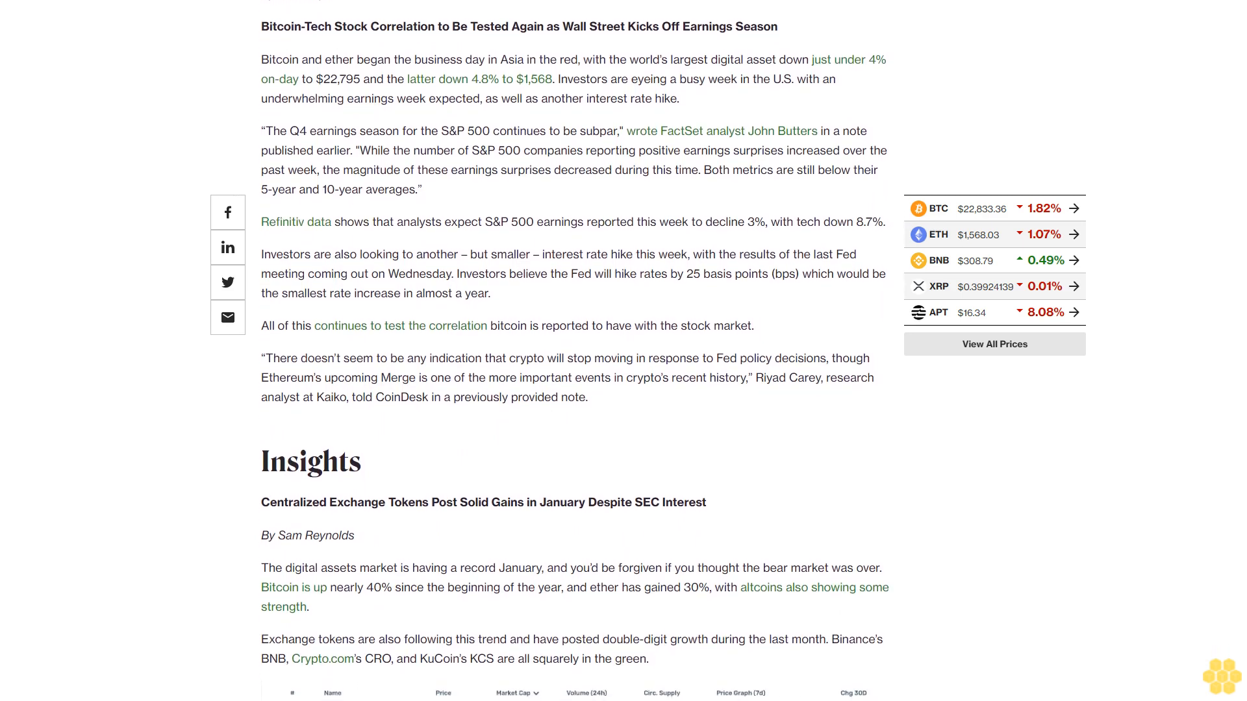
scroll(down, 3)
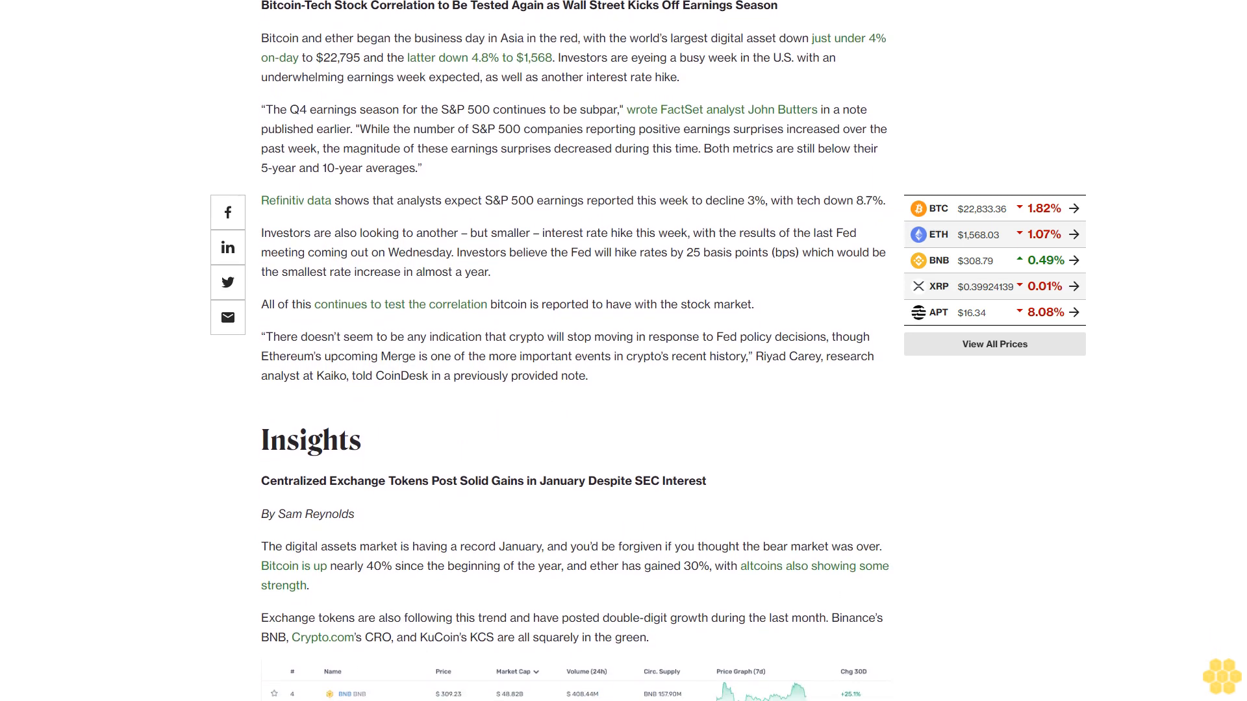
scroll(down, 3)
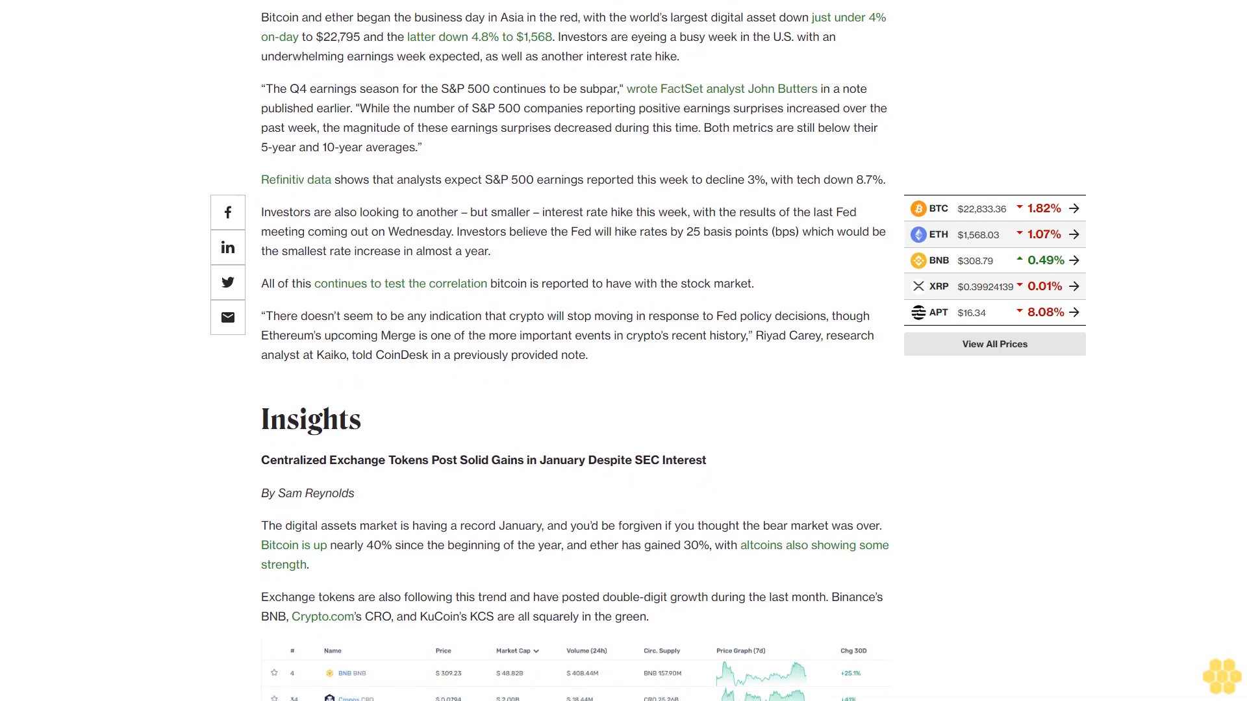
scroll(down, 3)
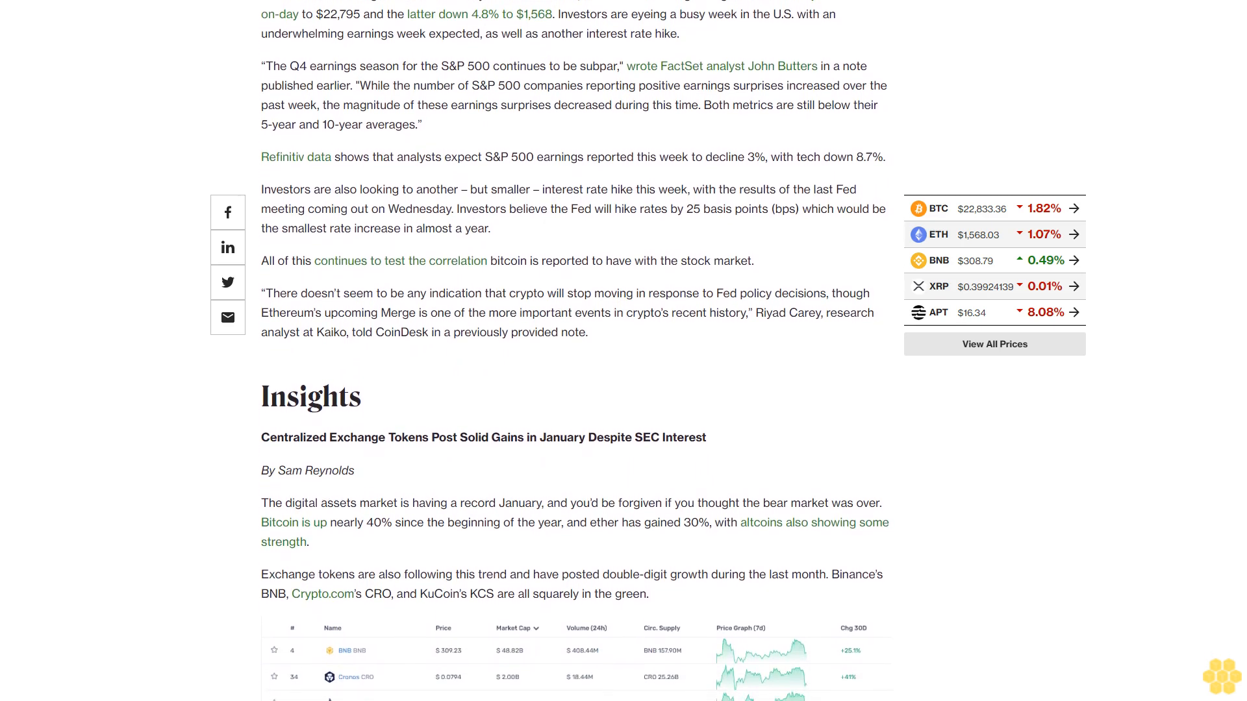
scroll(down, 3)
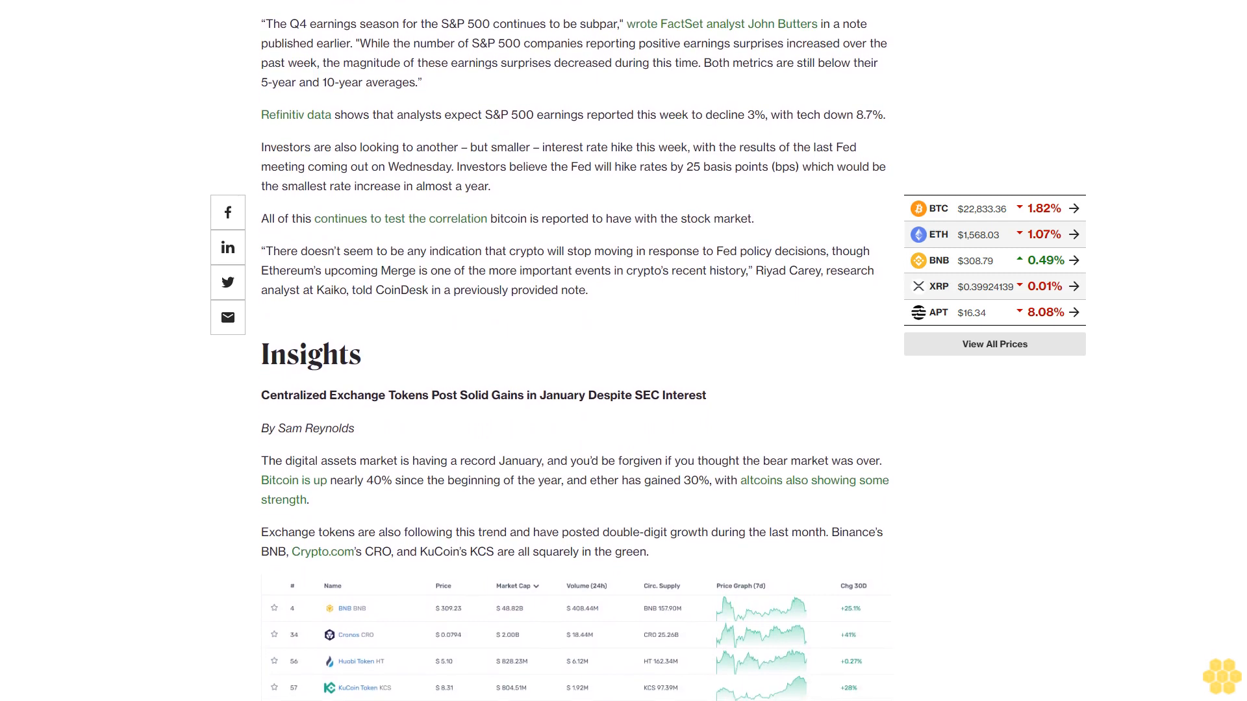
scroll(down, 3)
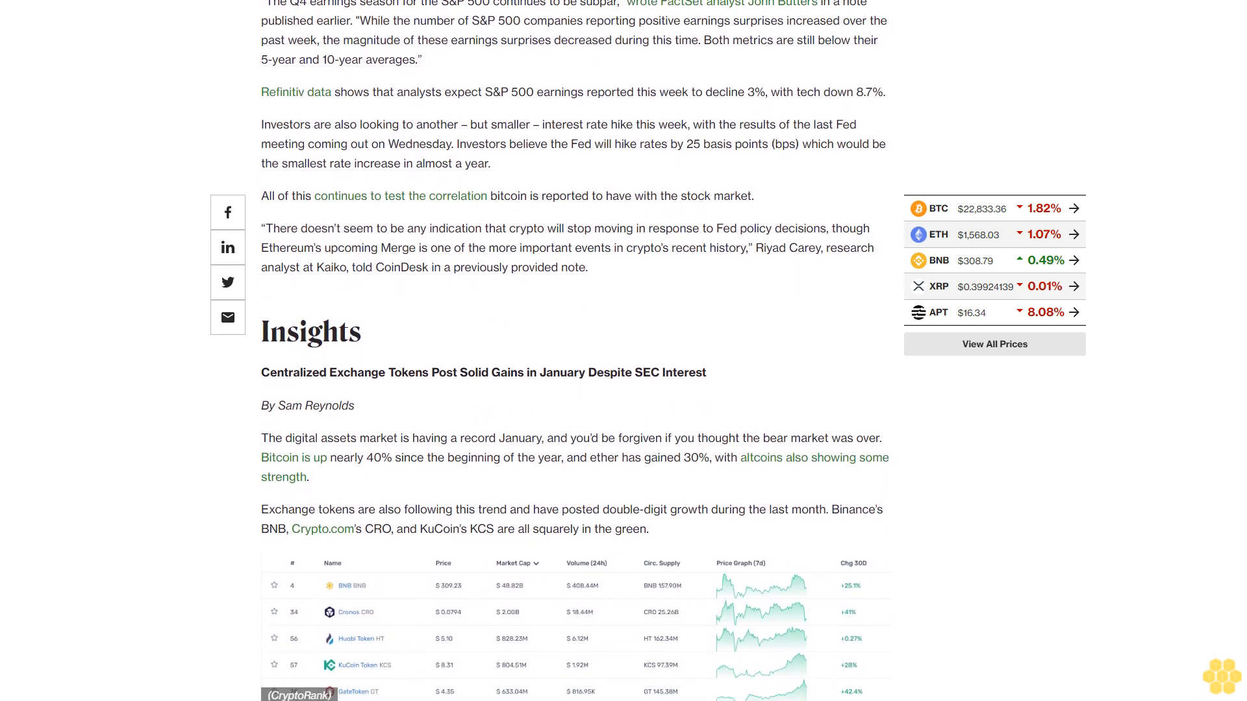
scroll(down, 3)
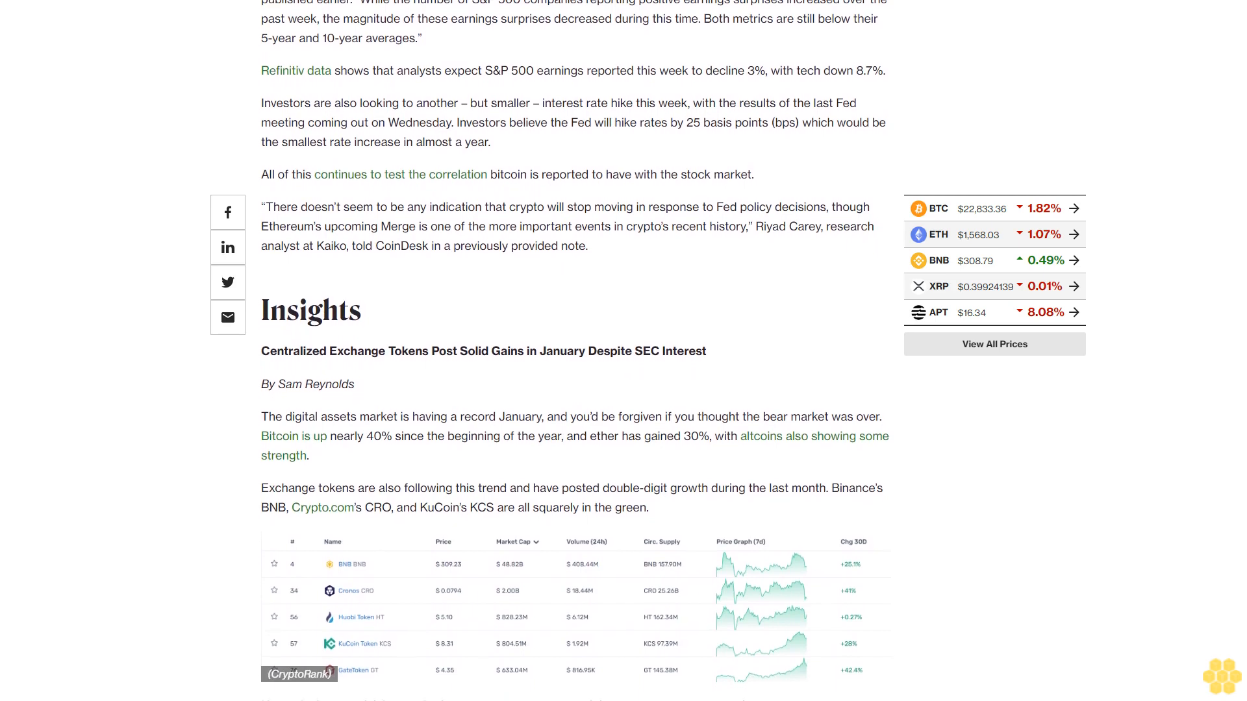
scroll(down, 3)
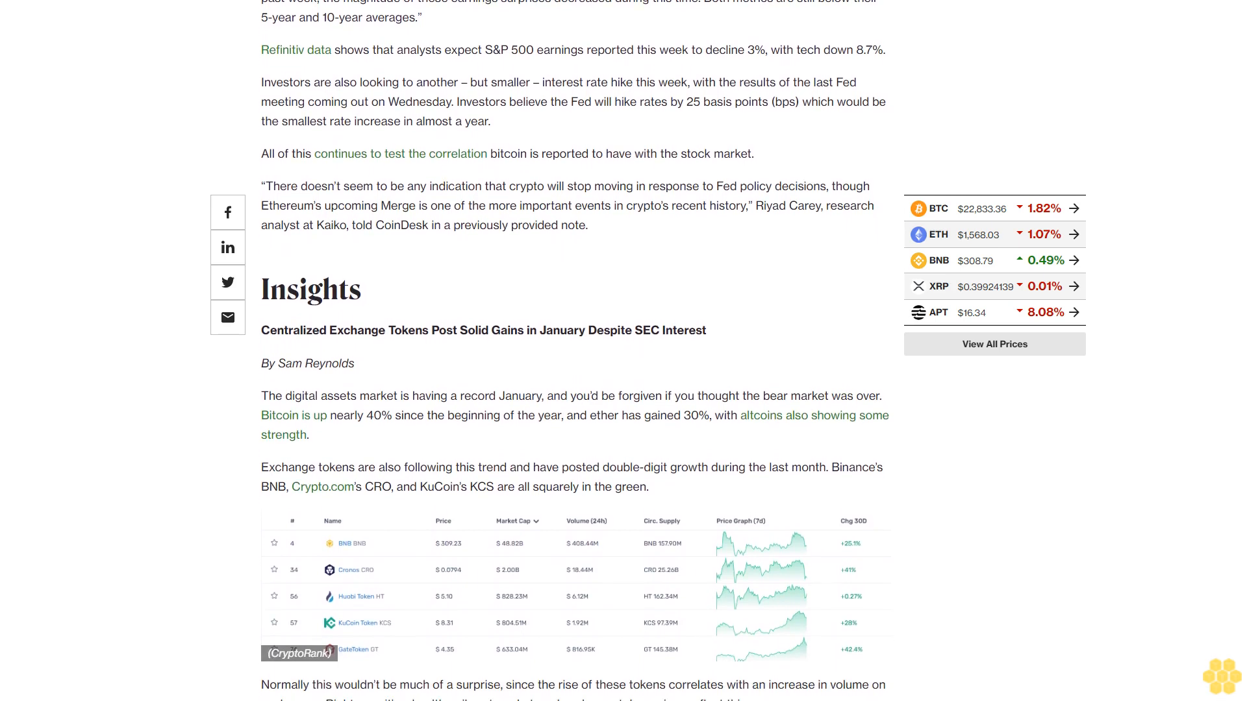
scroll(down, 3)
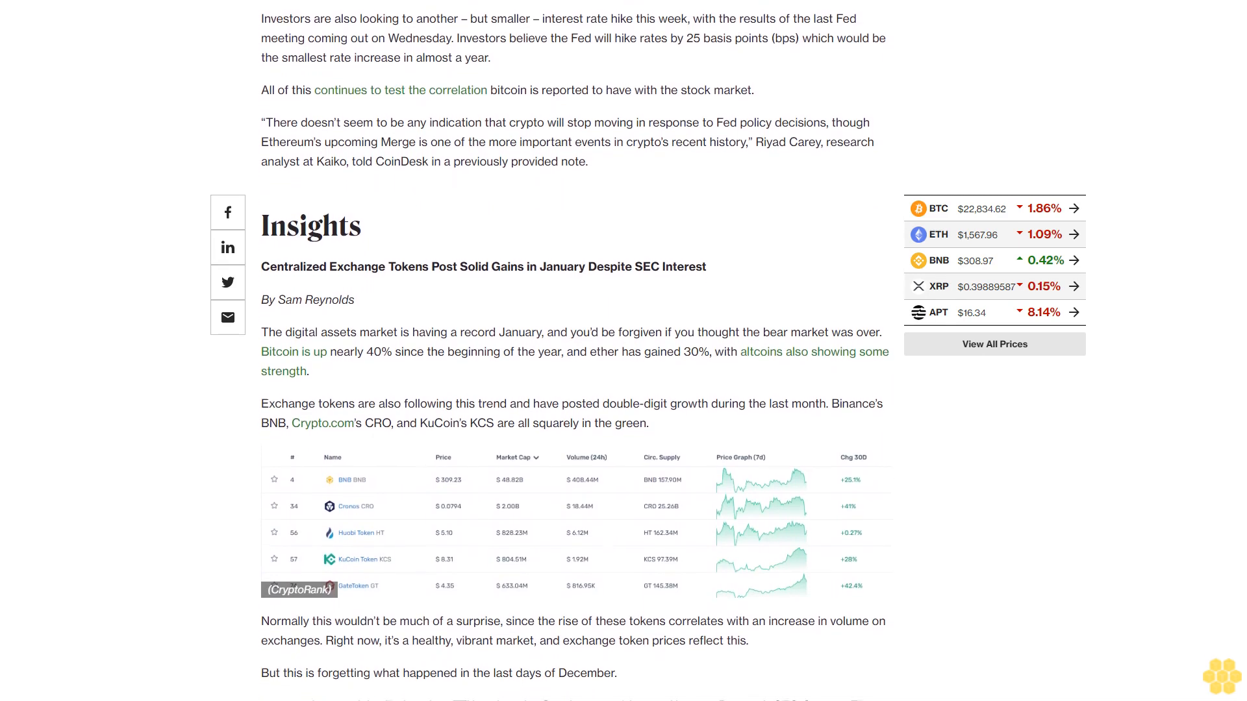
scroll(down, 3)
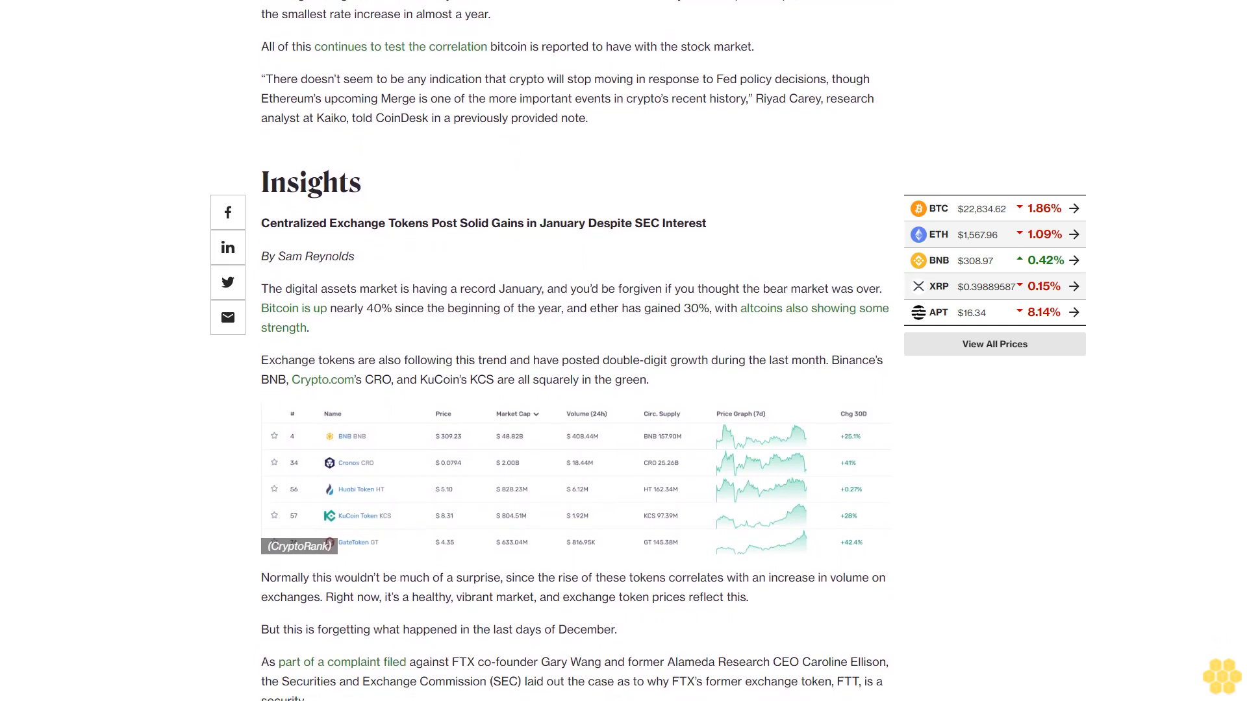
scroll(down, 3)
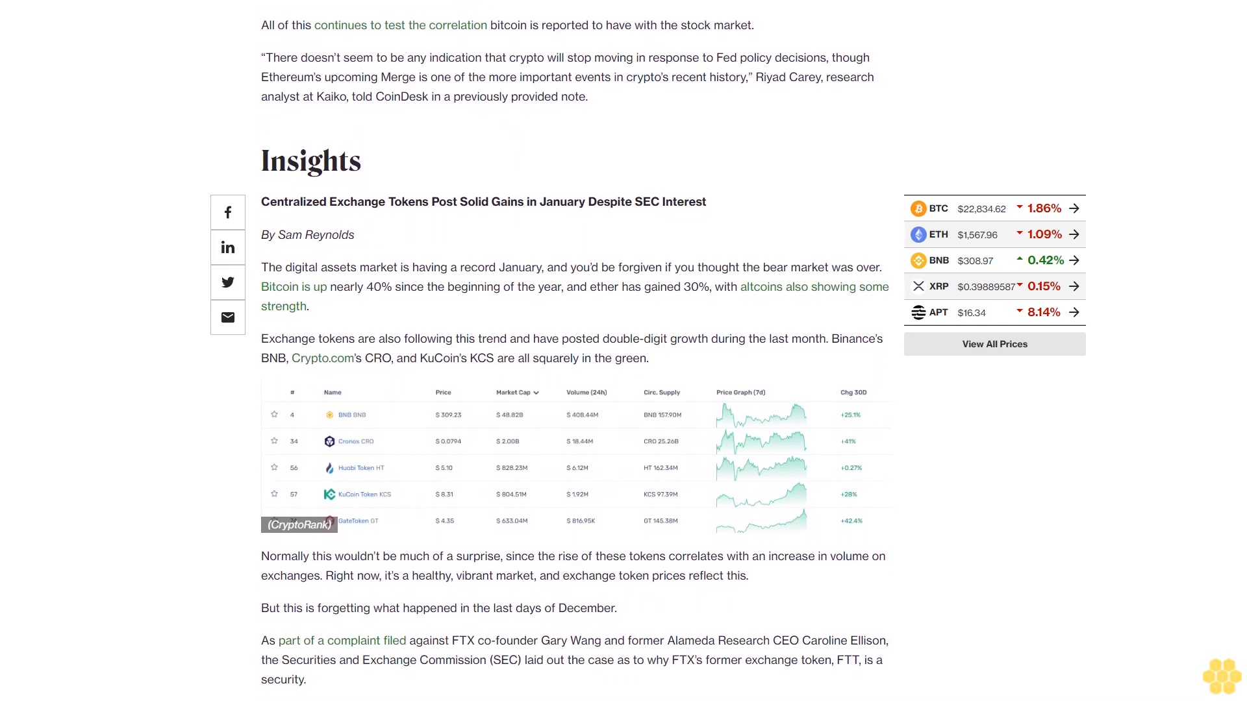
scroll(down, 3)
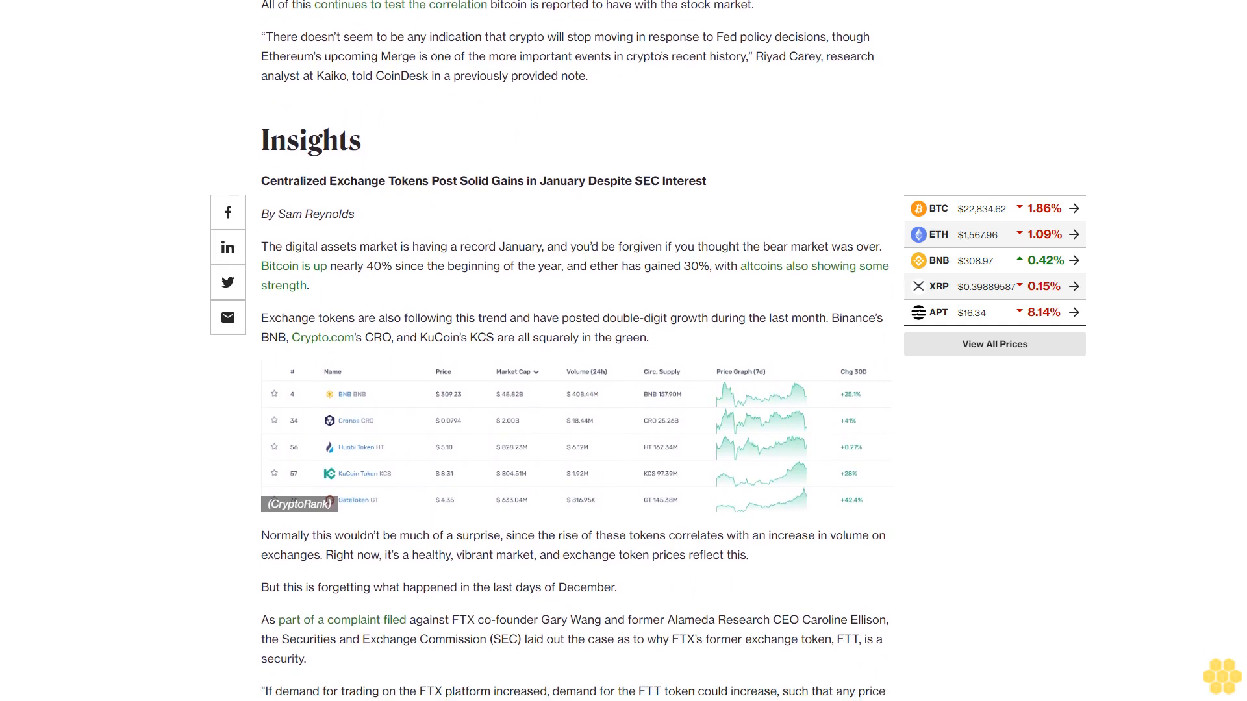
scroll(down, 3)
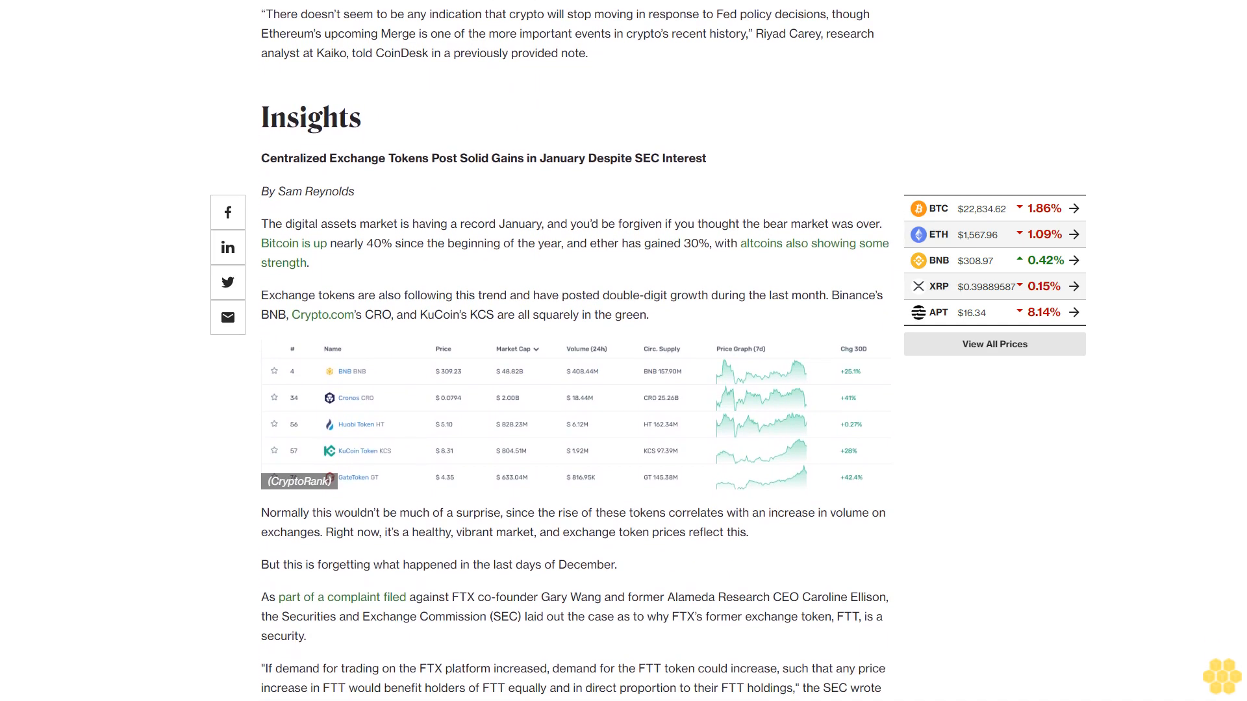
scroll(down, 3)
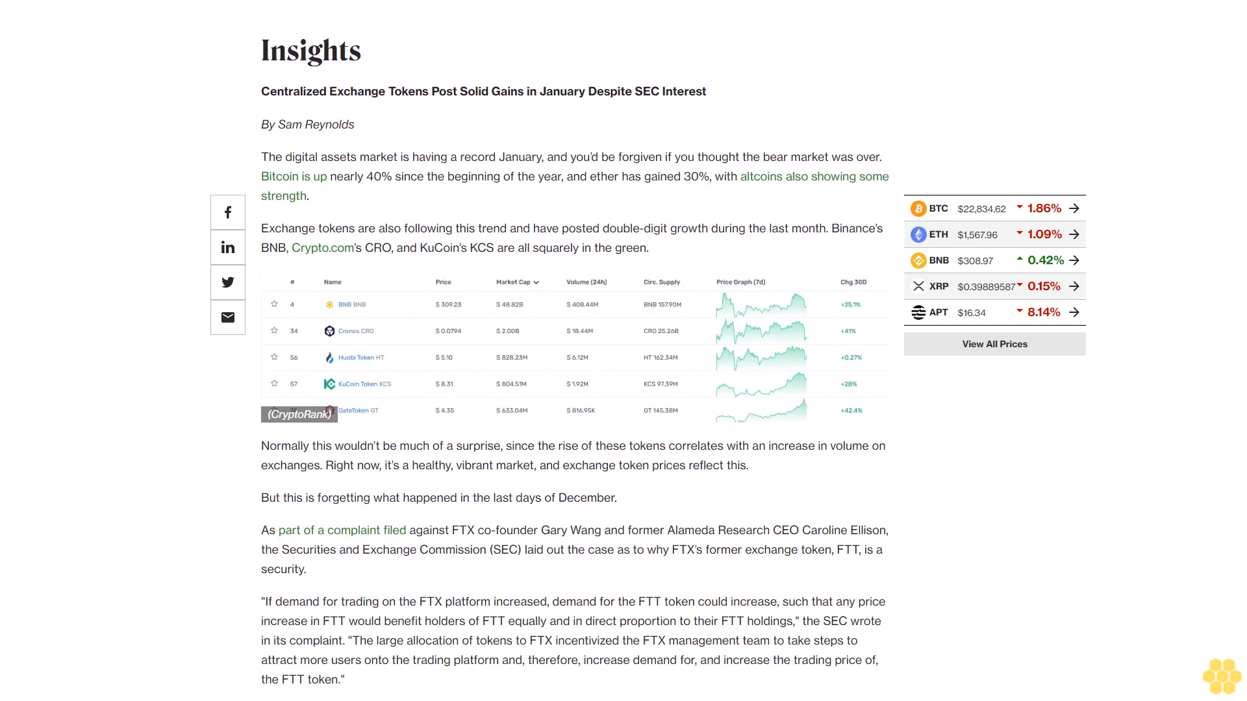
scroll(down, 3)
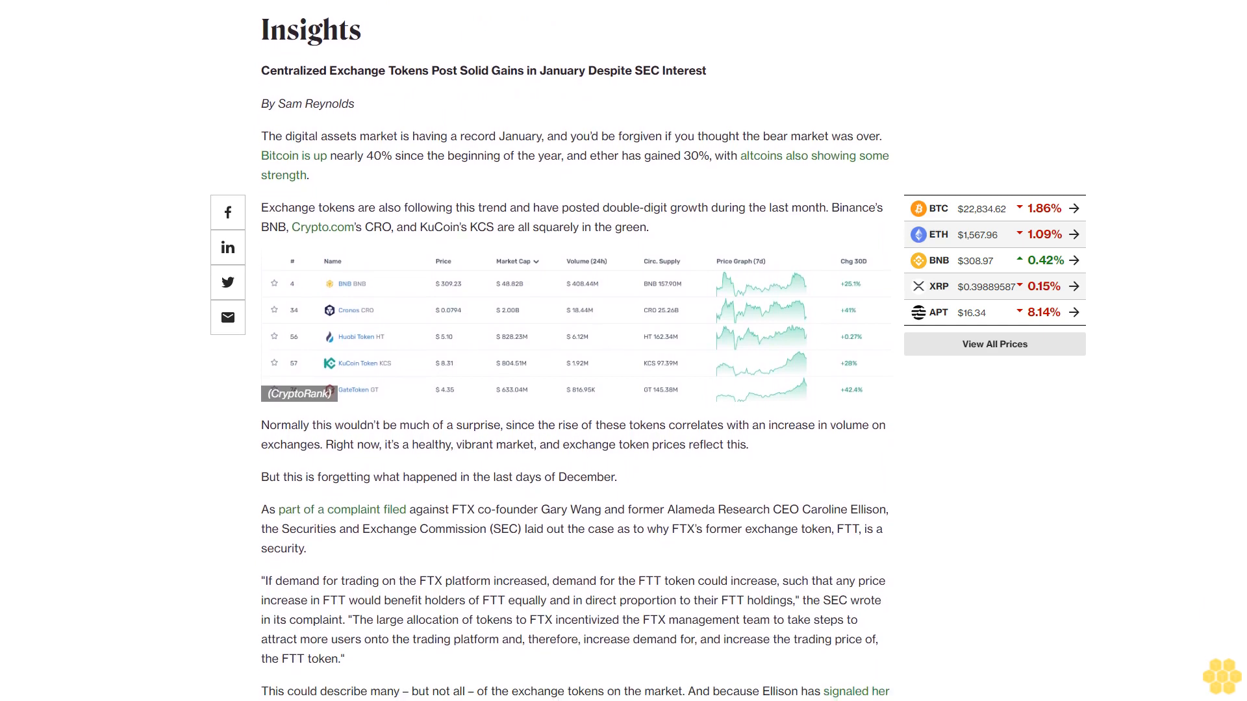
scroll(down, 3)
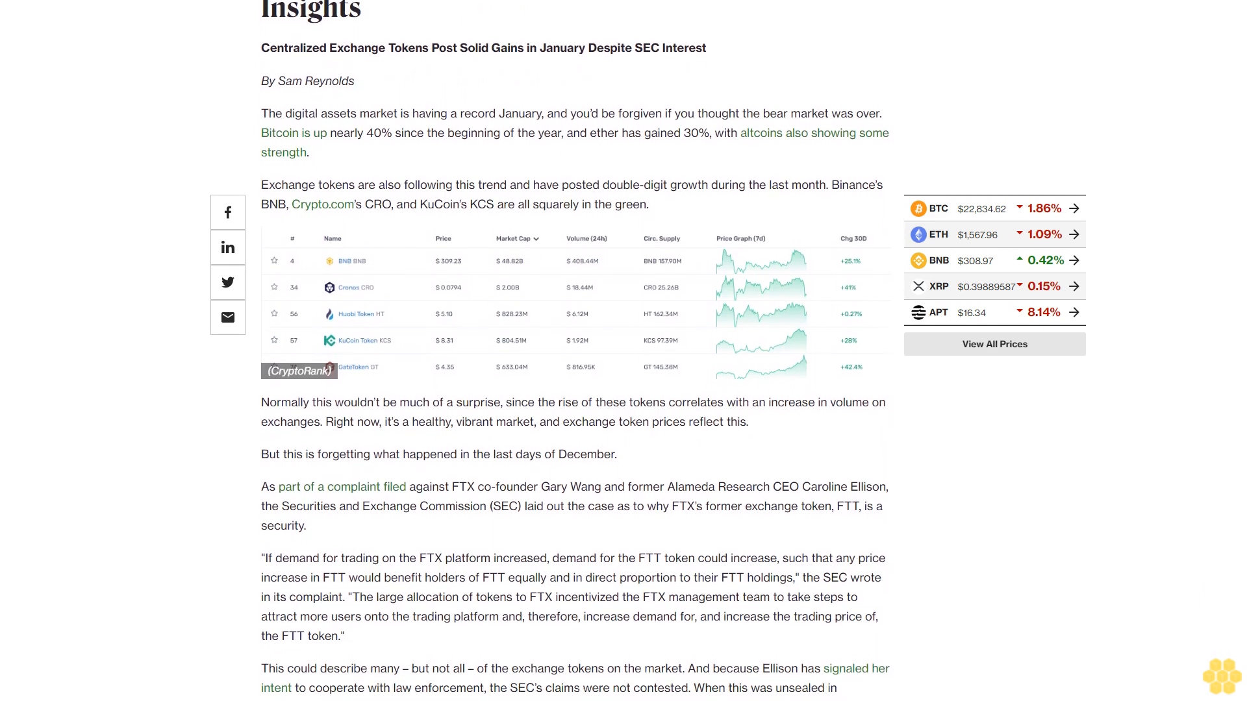
scroll(down, 3)
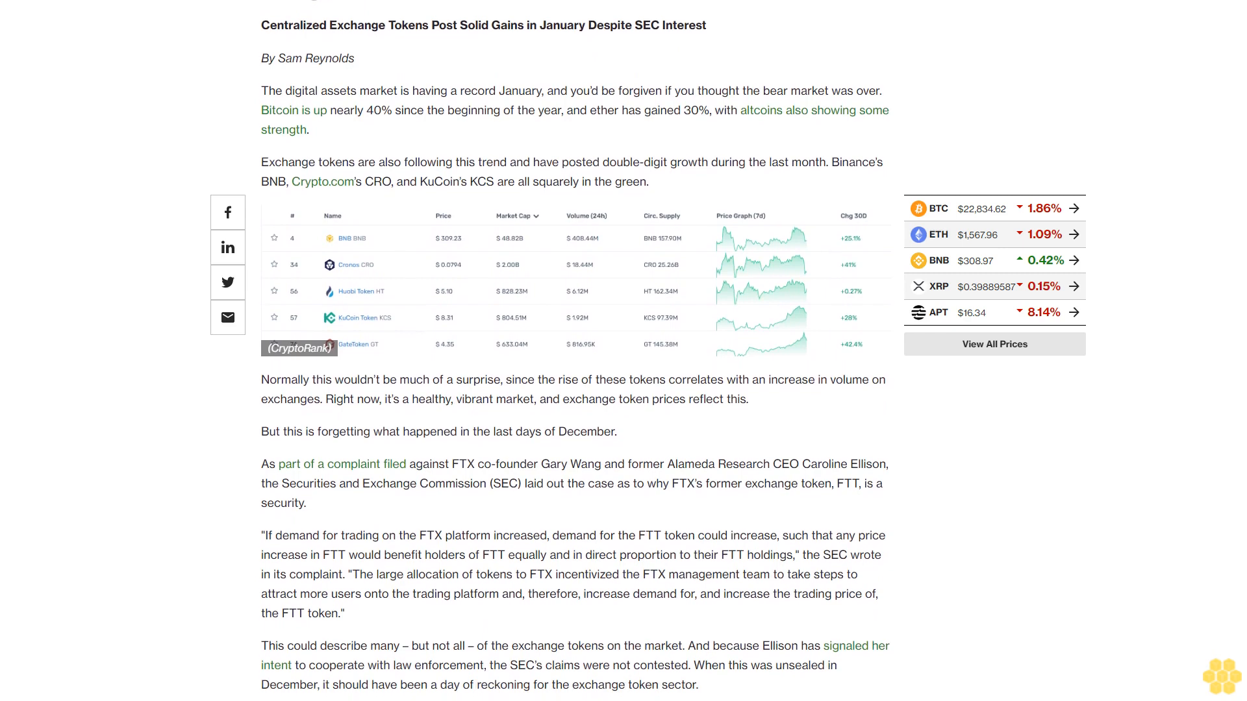
scroll(down, 3)
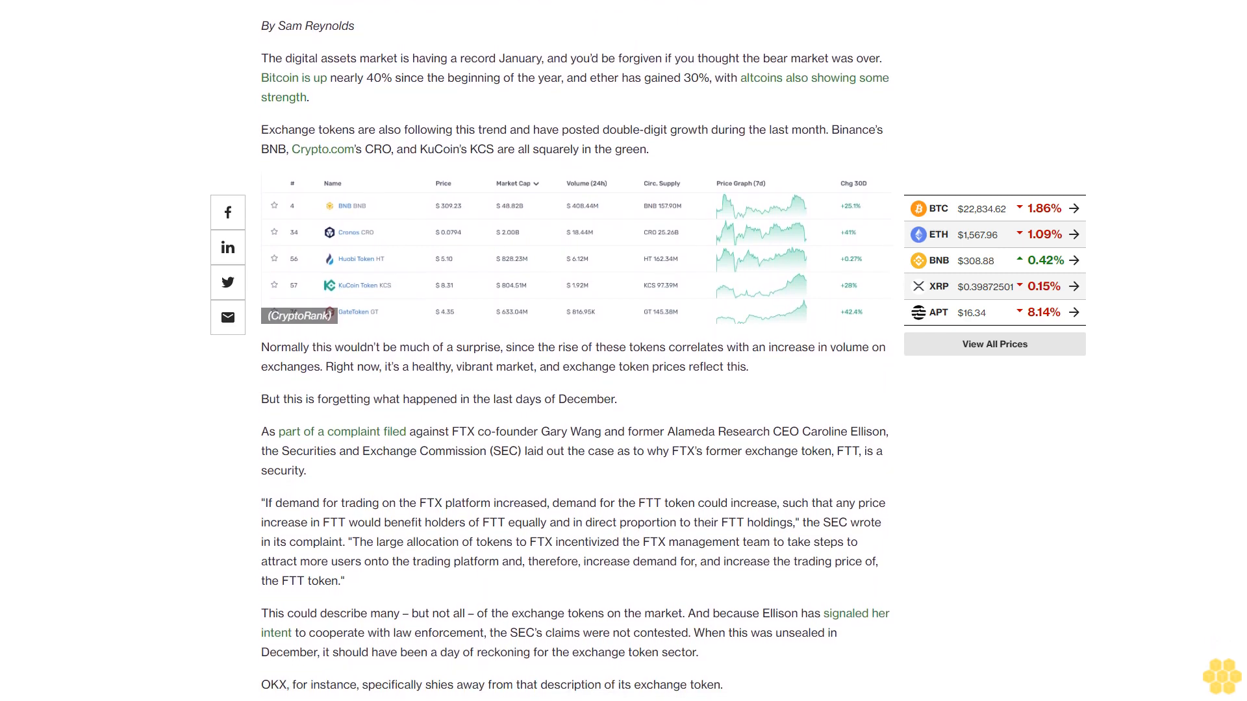
scroll(down, 3)
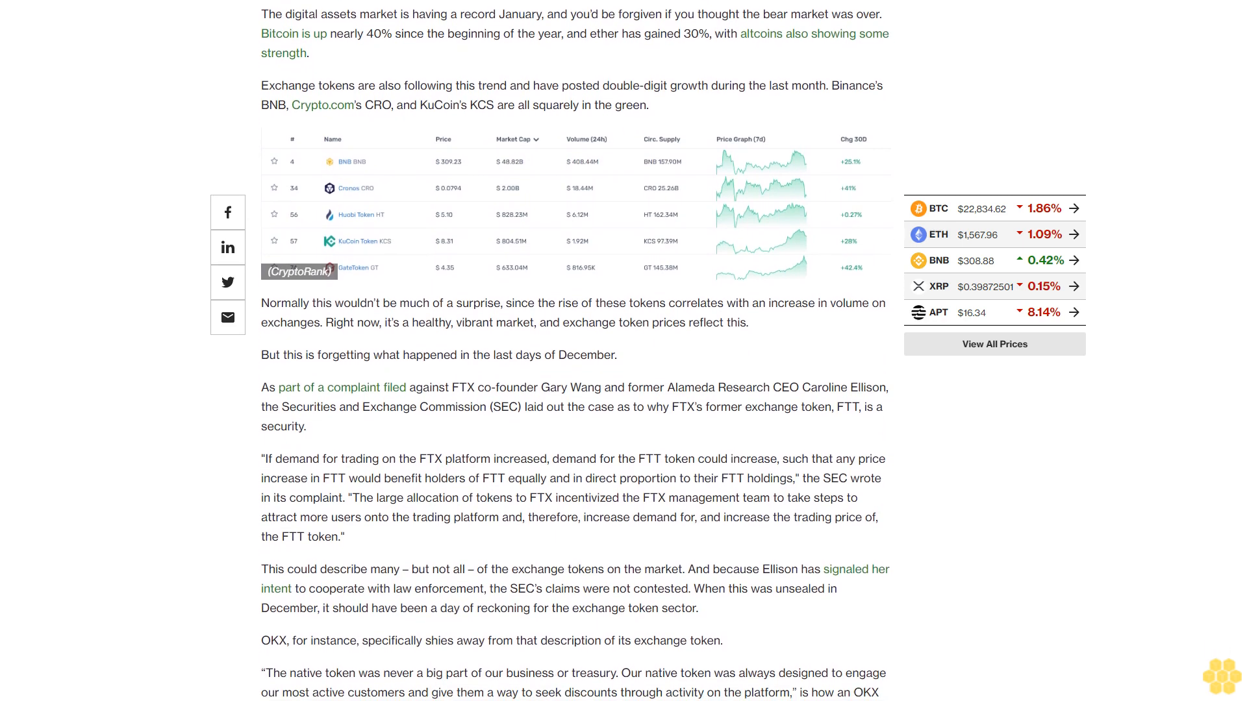
scroll(down, 3)
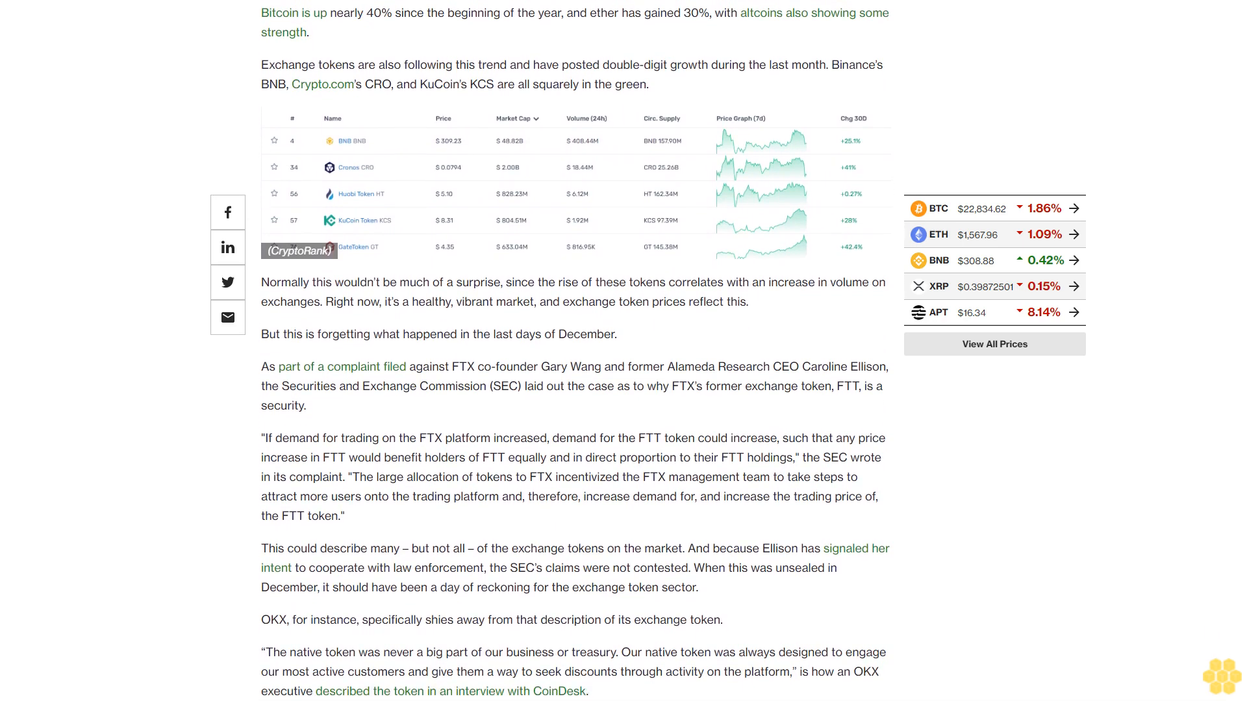
scroll(down, 3)
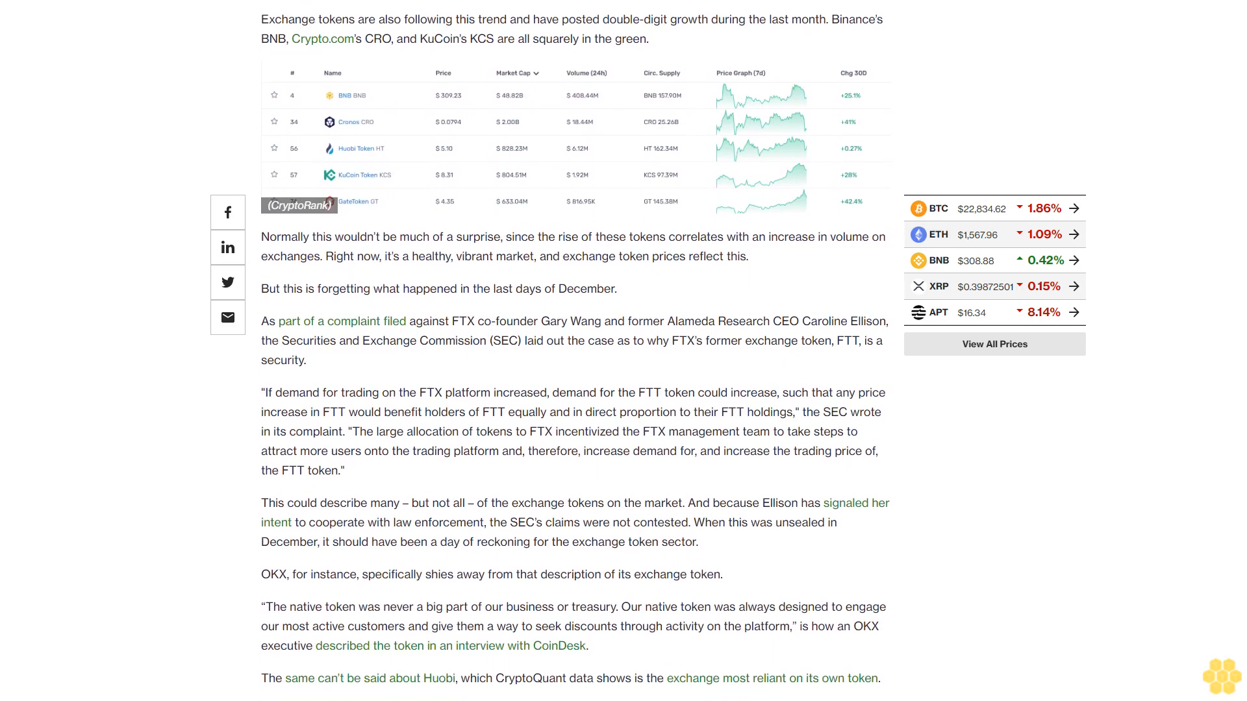
scroll(down, 3)
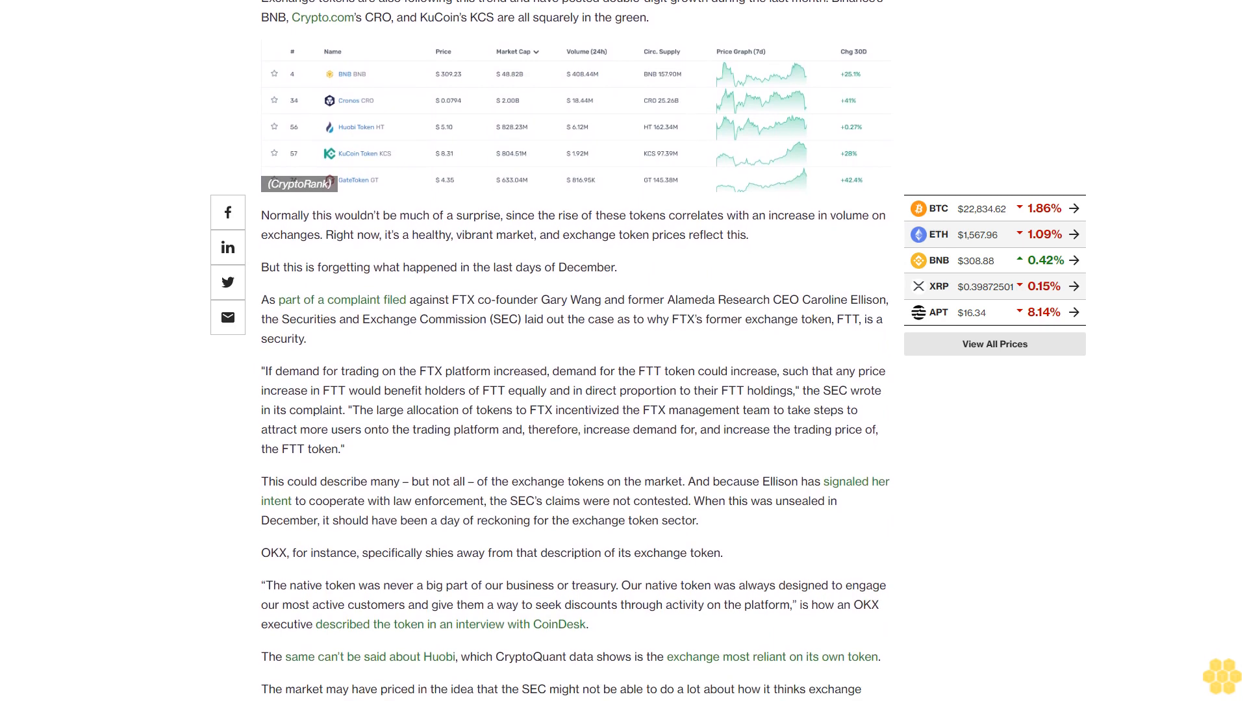
scroll(down, 3)
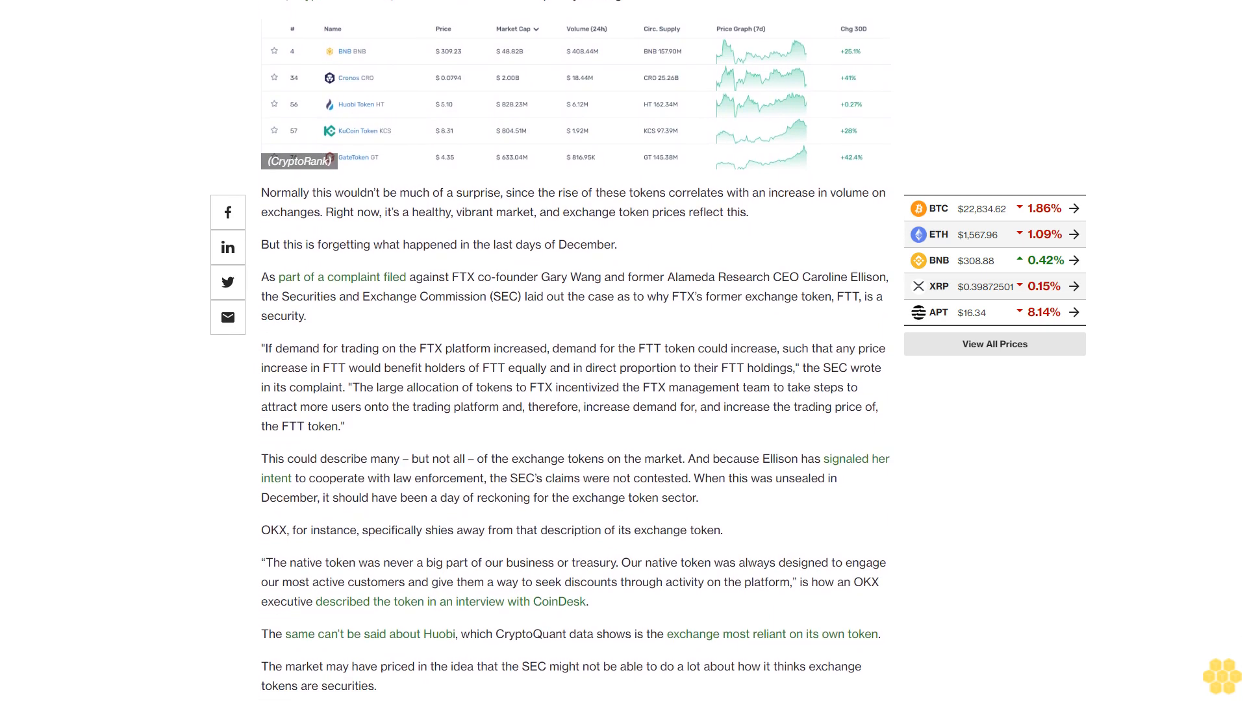
scroll(down, 3)
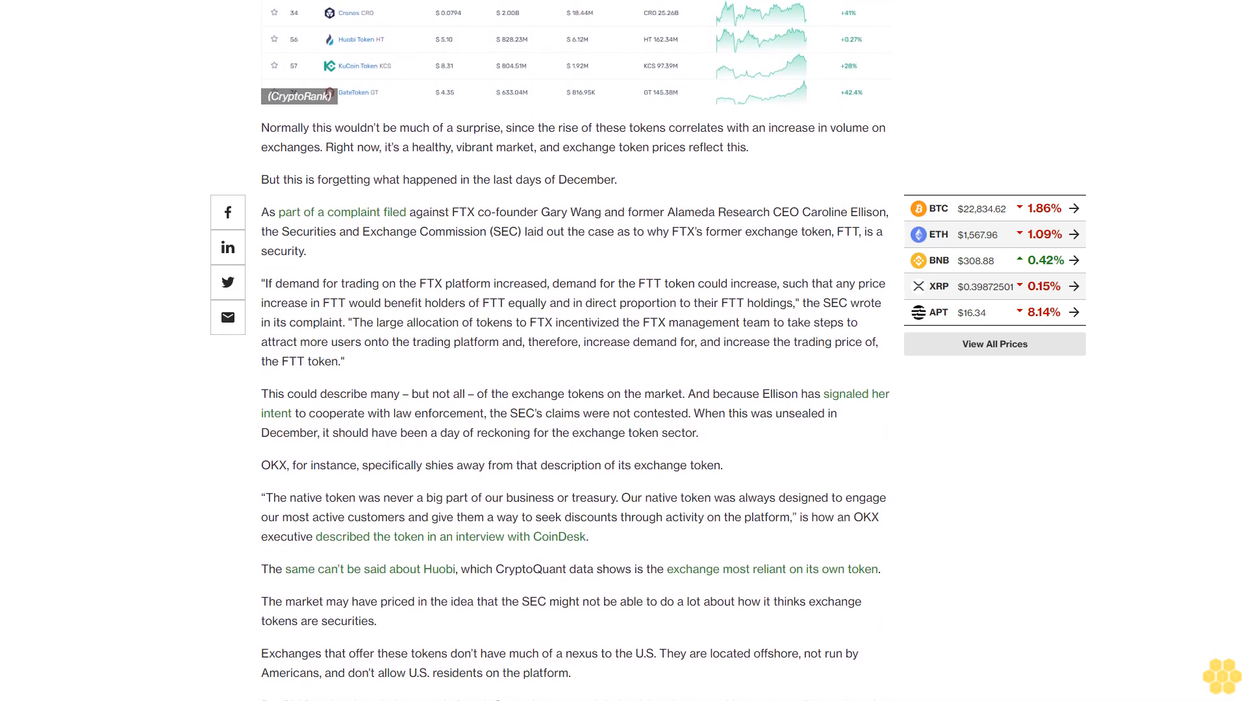
scroll(down, 3)
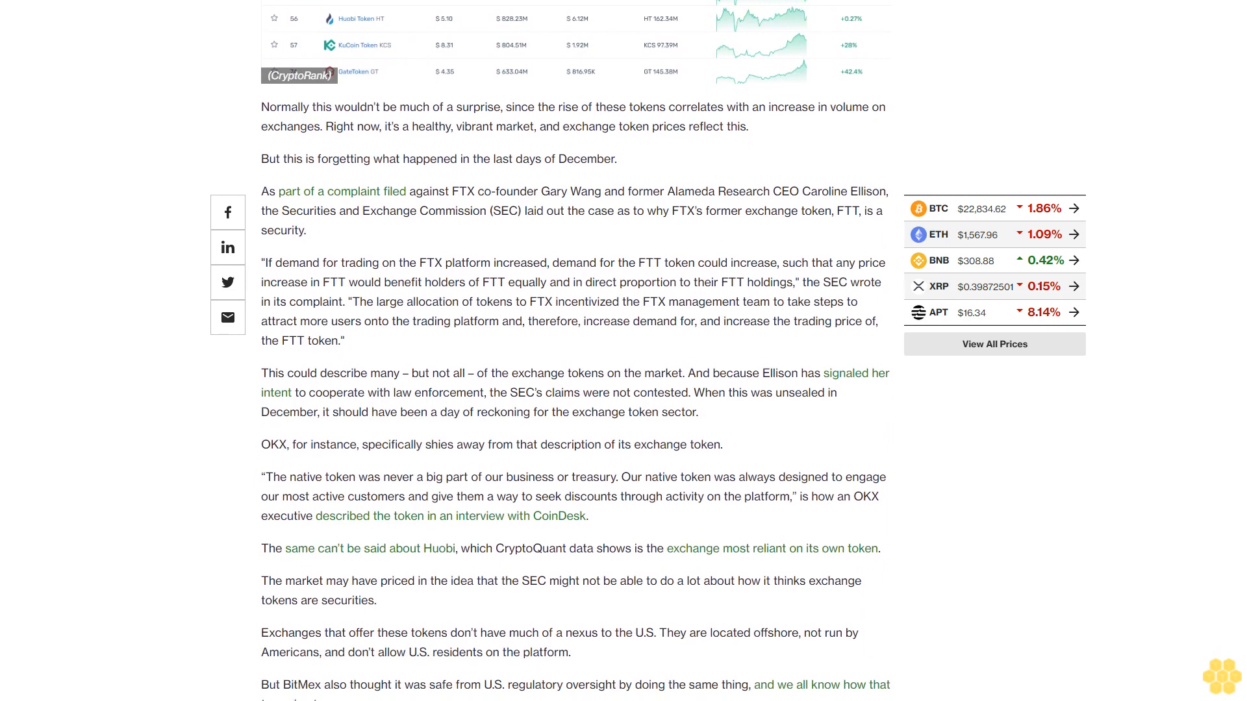
scroll(up, 3)
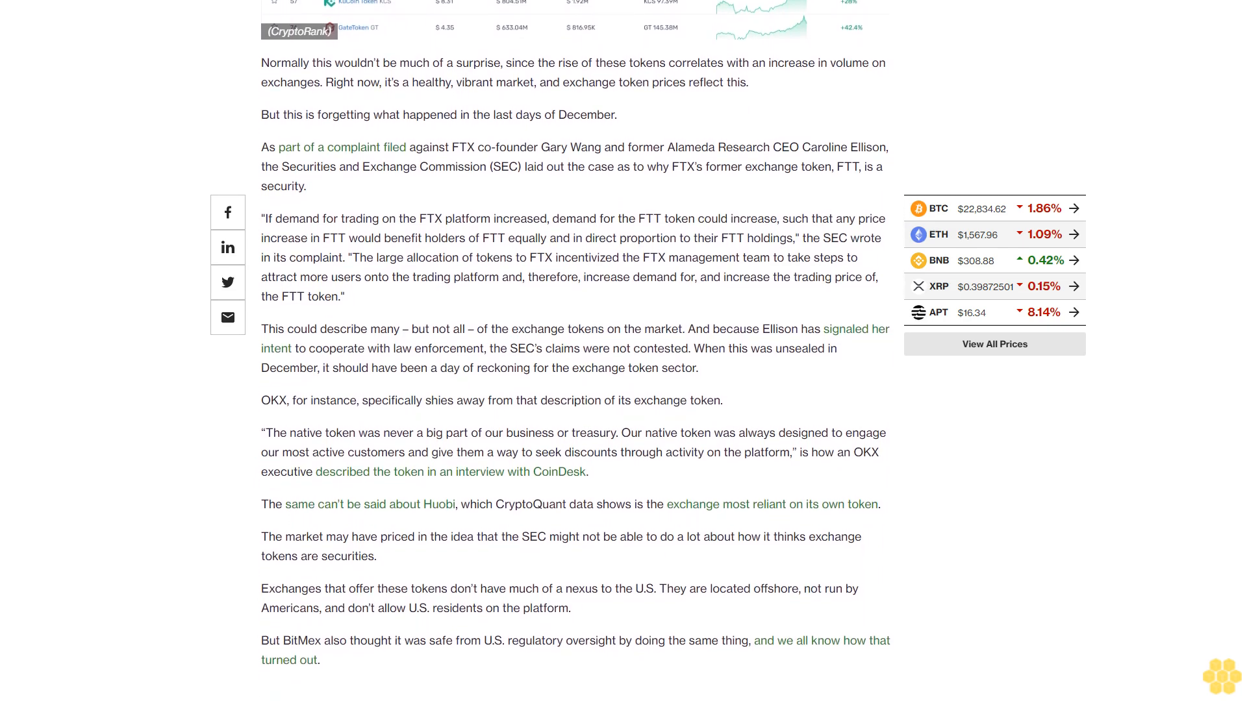
scroll(down, 3)
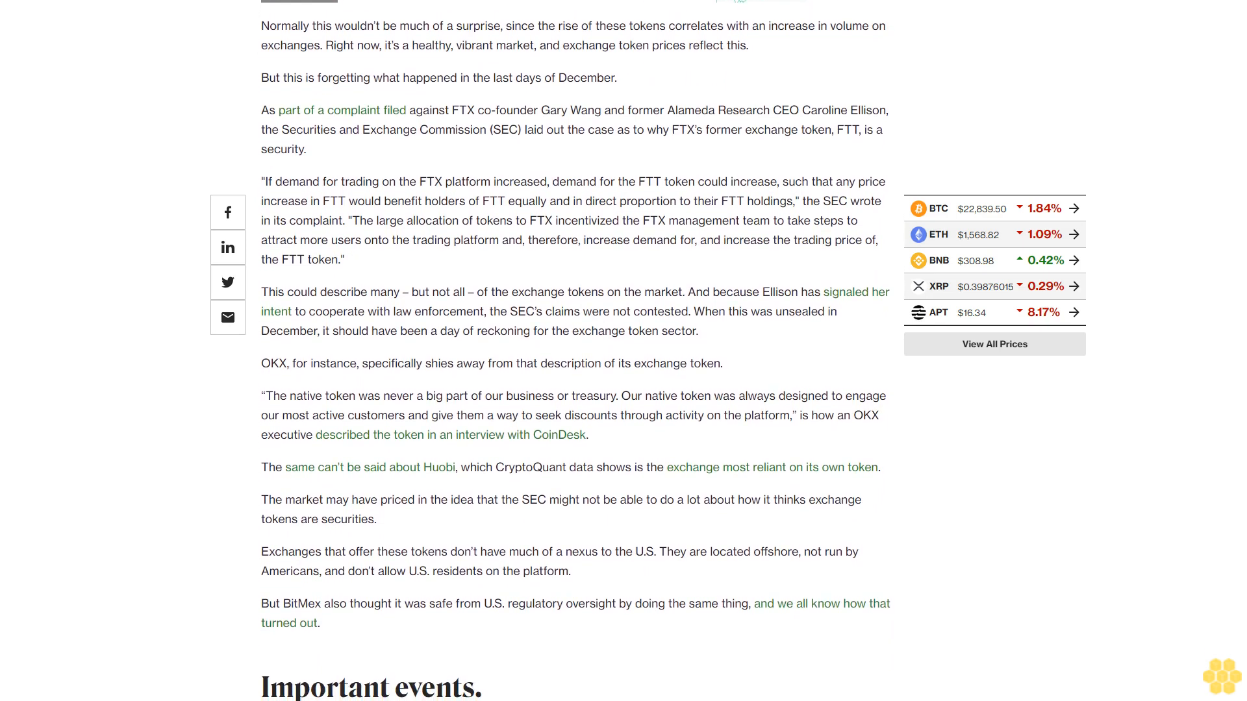
scroll(up, 3)
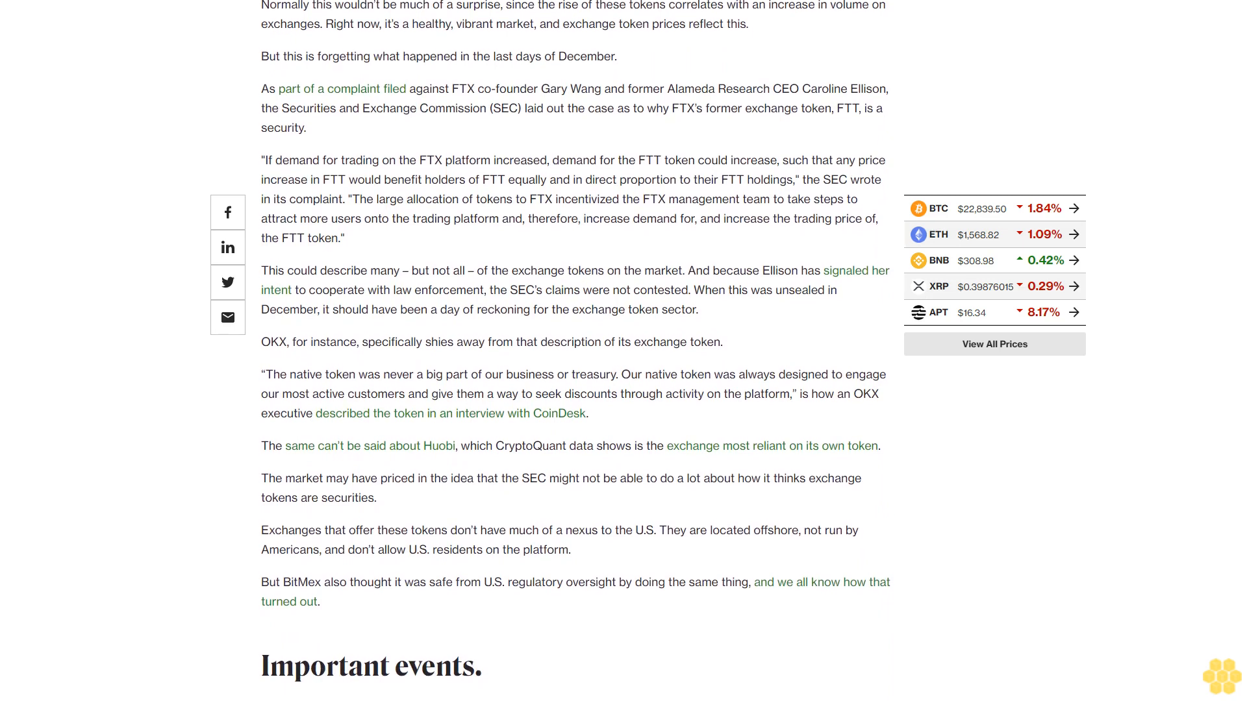
scroll(down, 3)
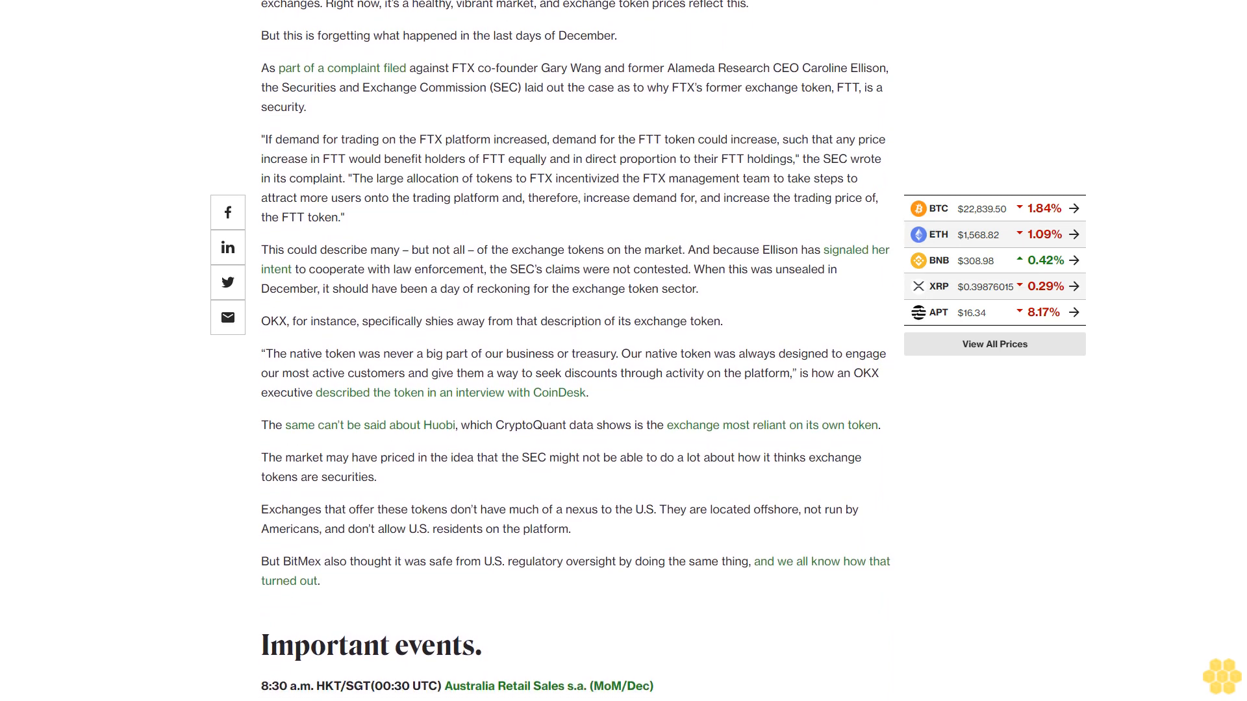
scroll(down, 3)
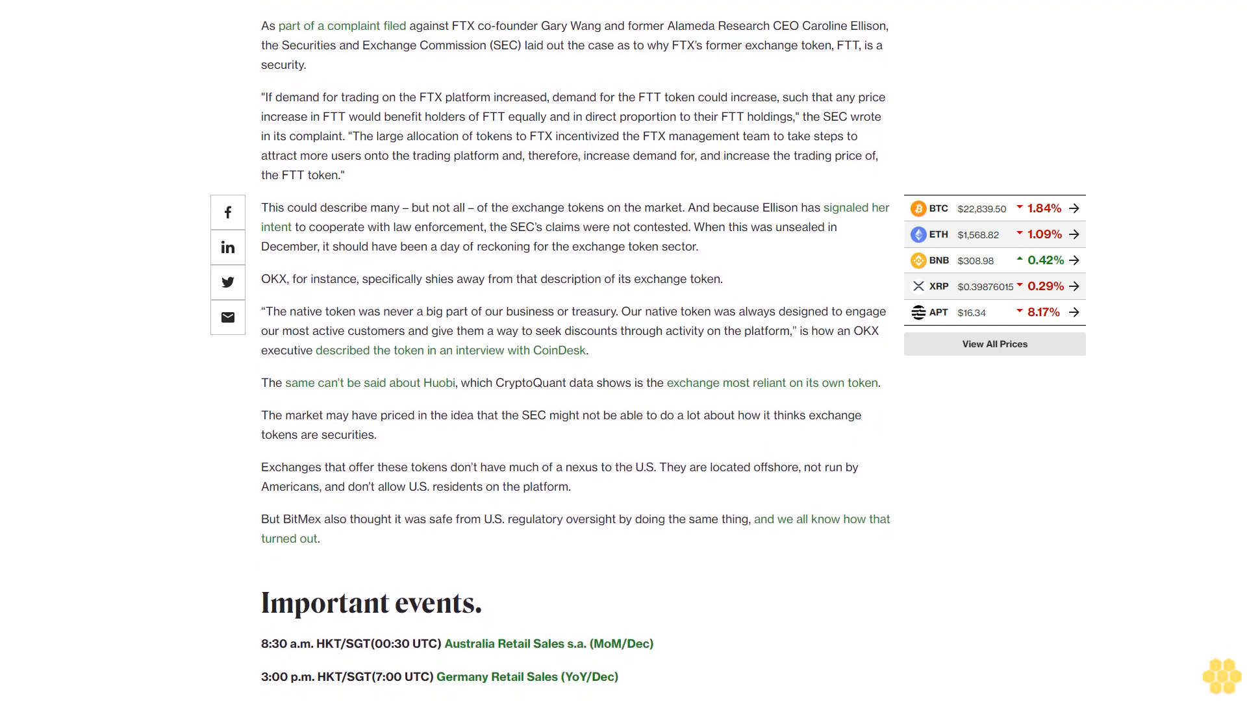
scroll(down, 3)
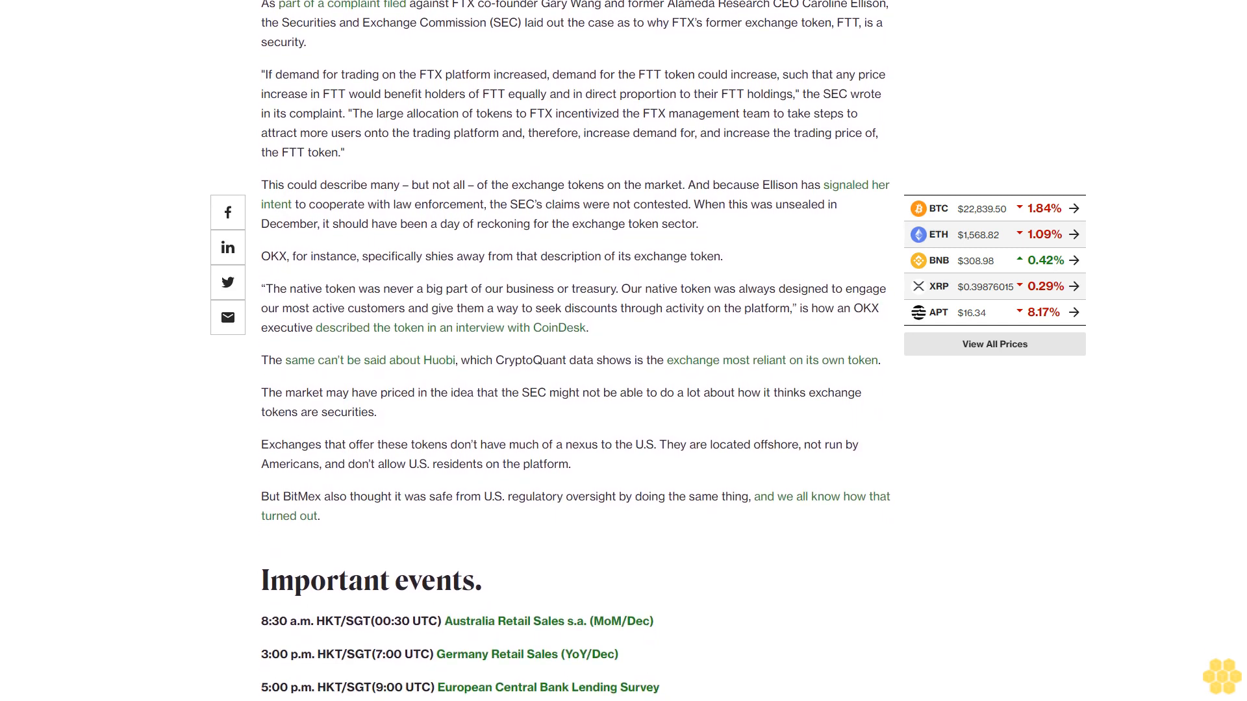
scroll(down, 3)
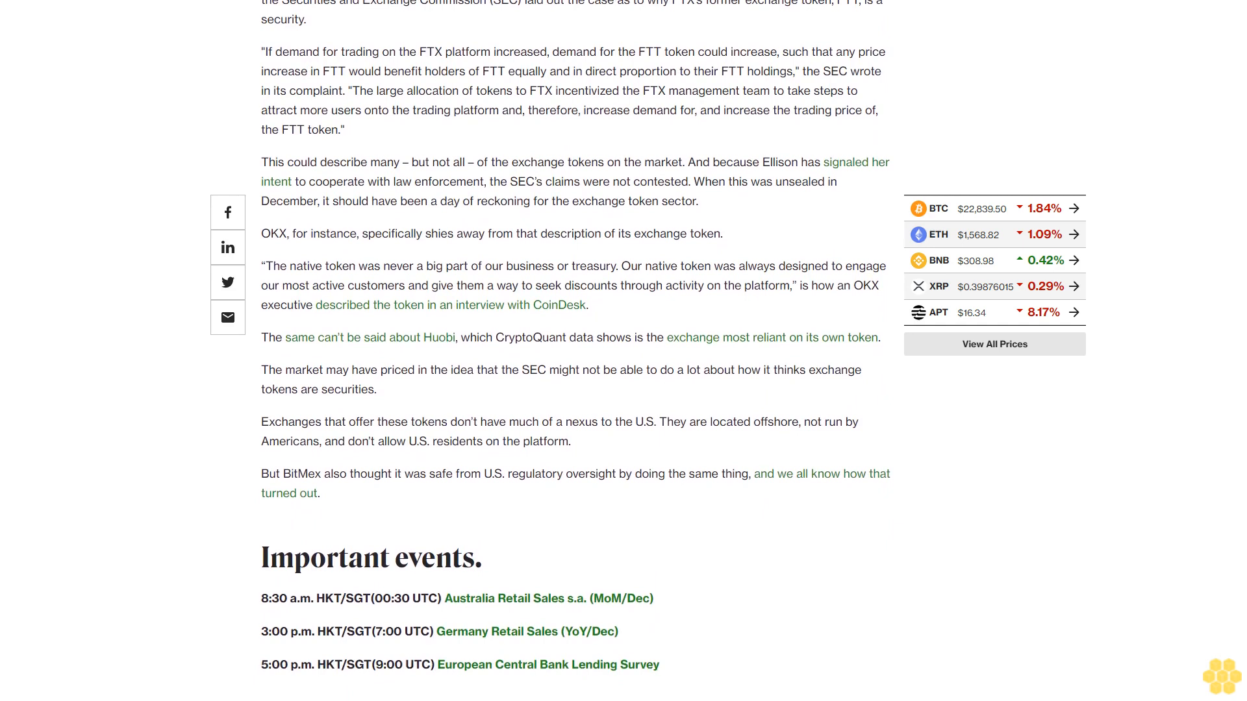
scroll(down, 3)
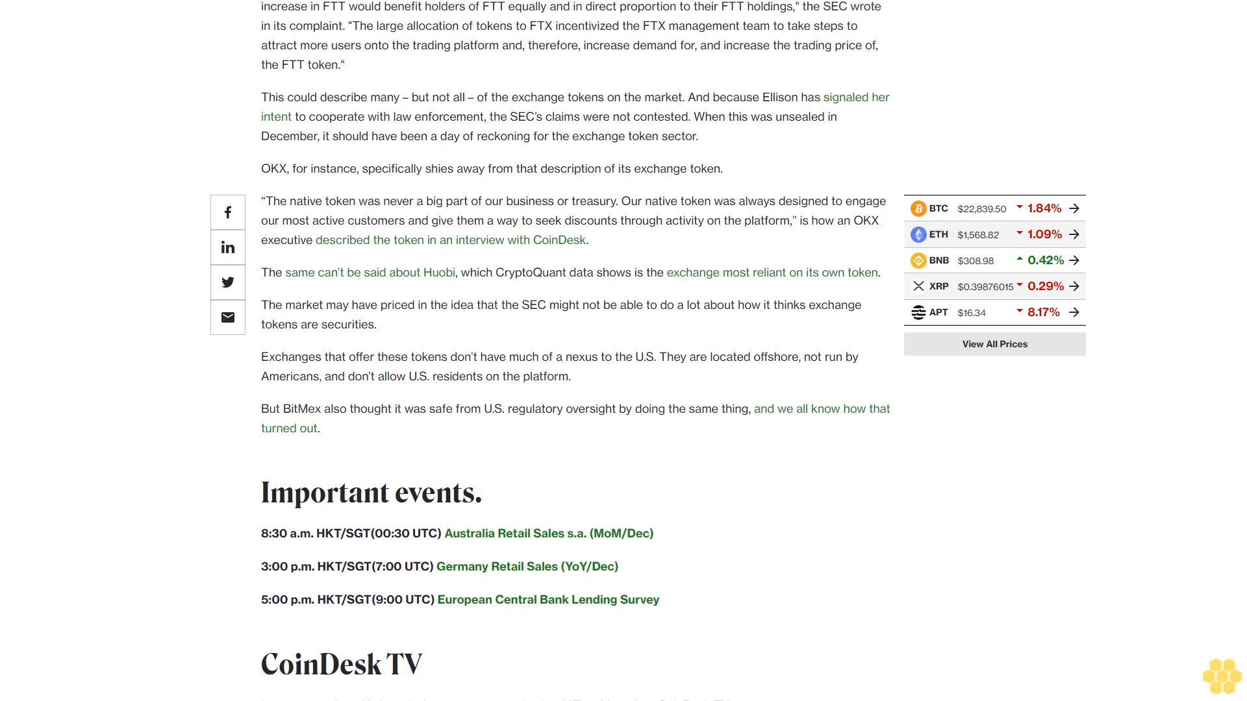
scroll(down, 3)
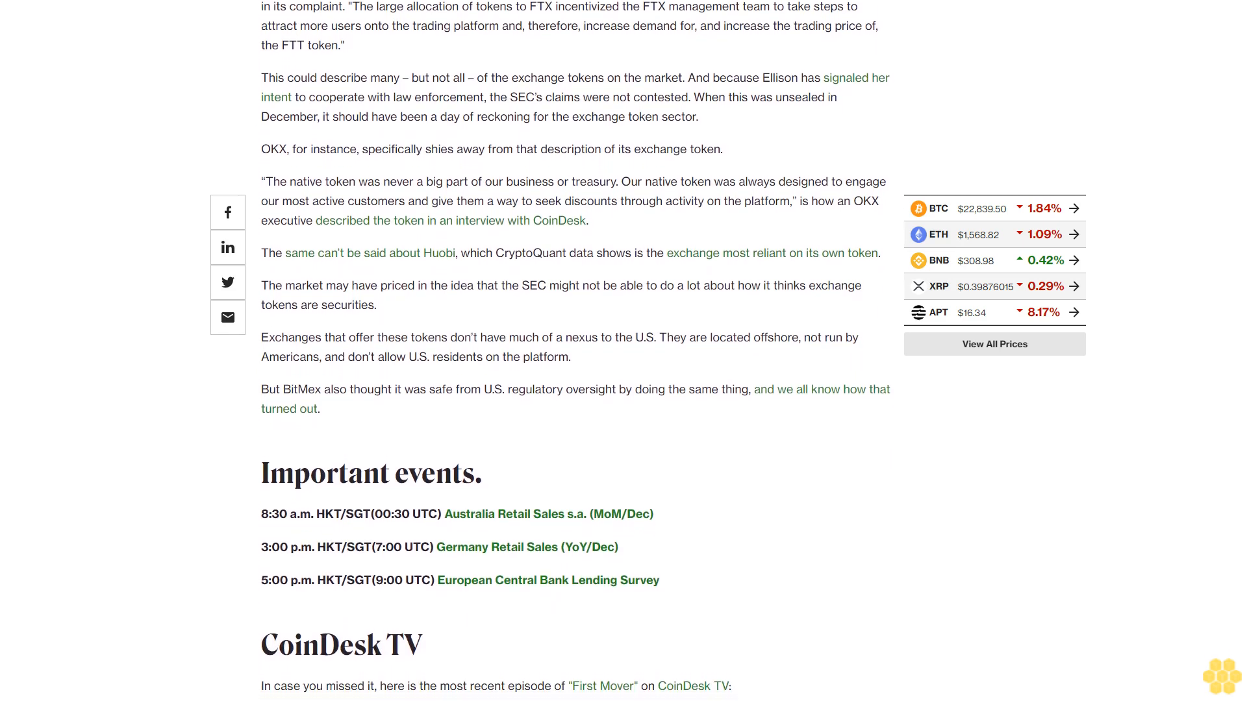
scroll(down, 3)
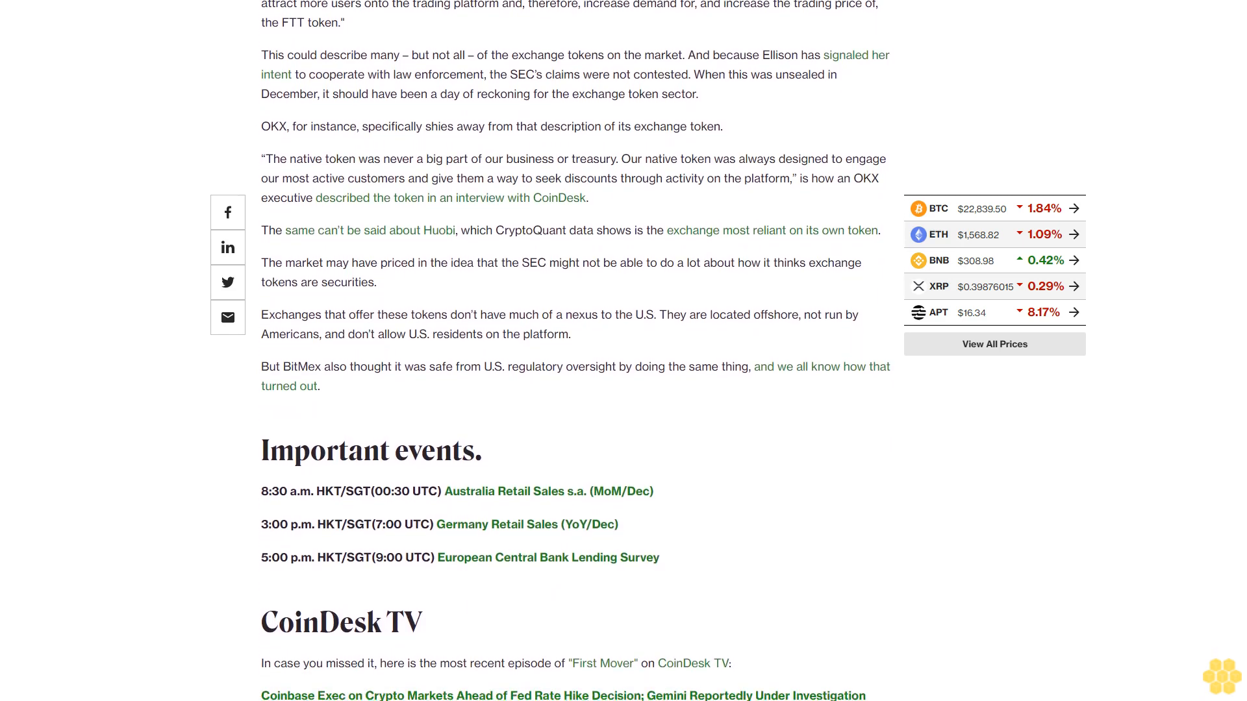
scroll(down, 3)
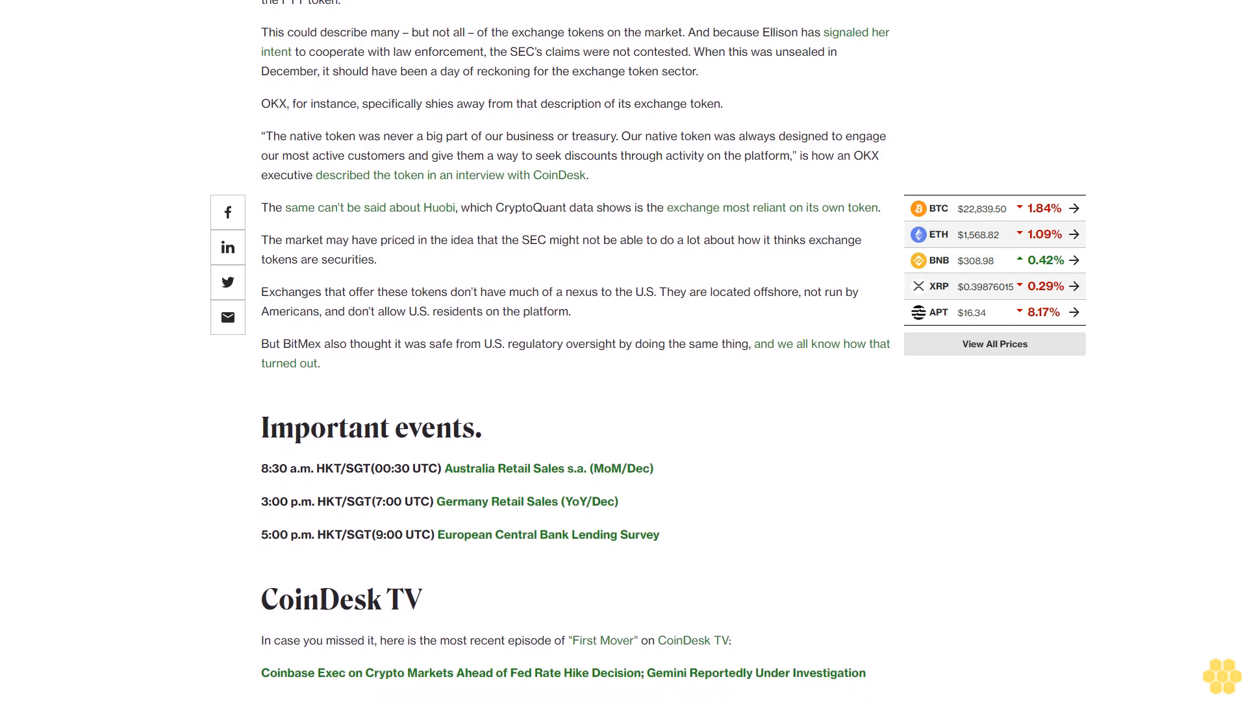
scroll(down, 3)
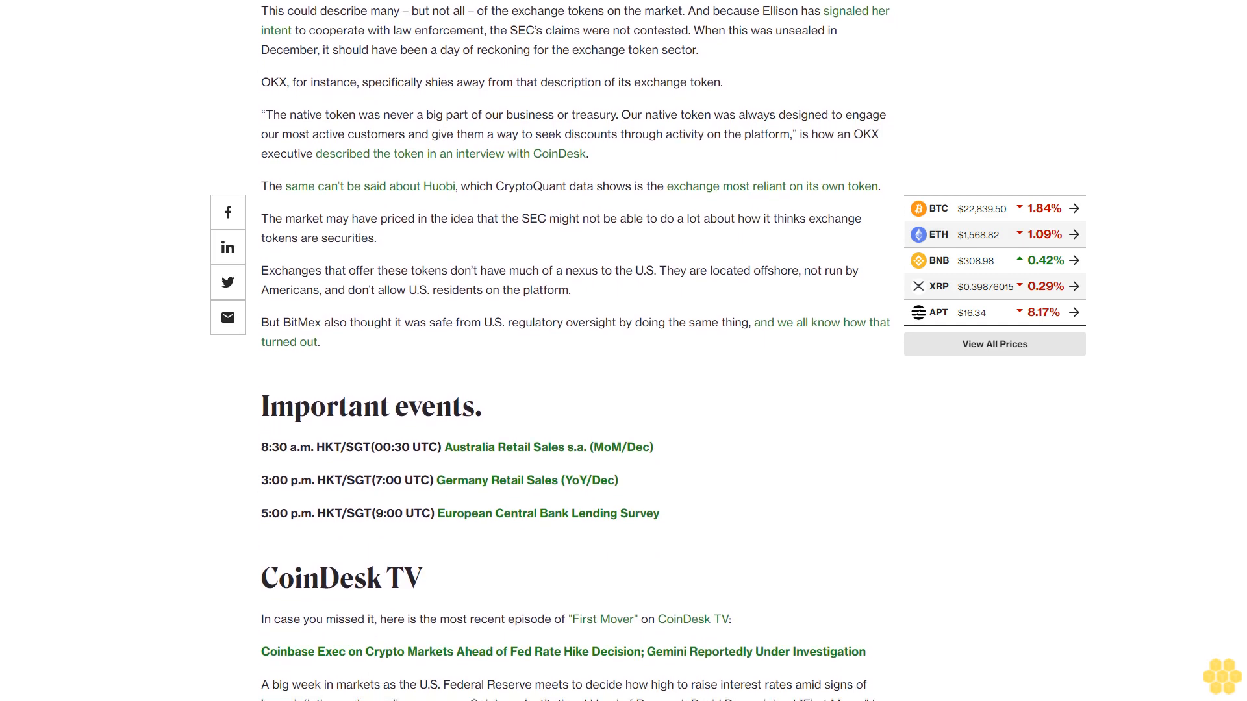
scroll(down, 3)
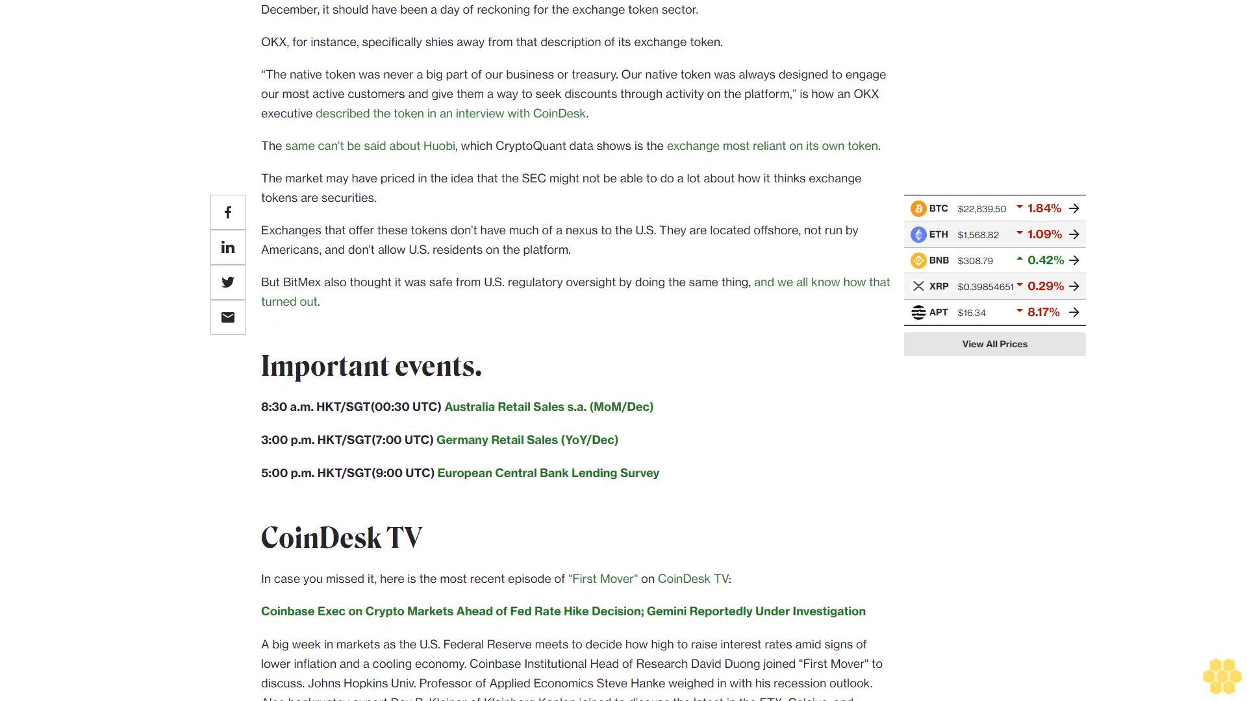
scroll(down, 3)
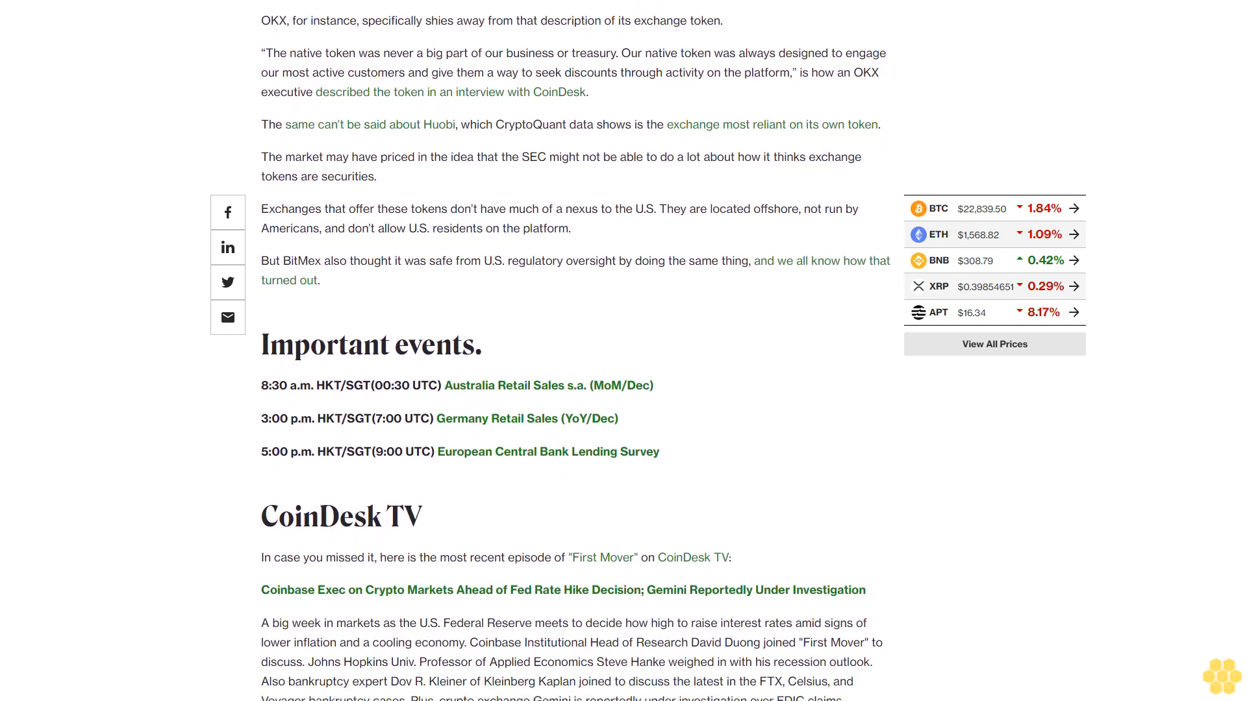
scroll(down, 3)
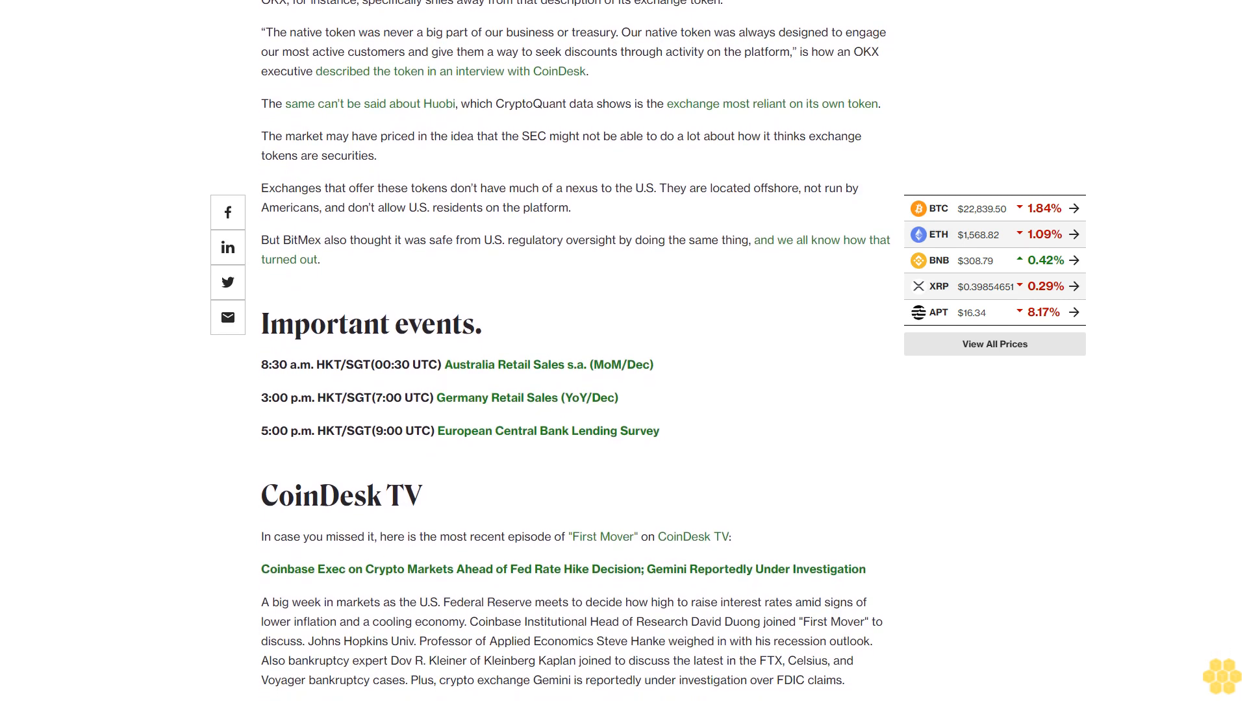
scroll(up, 3)
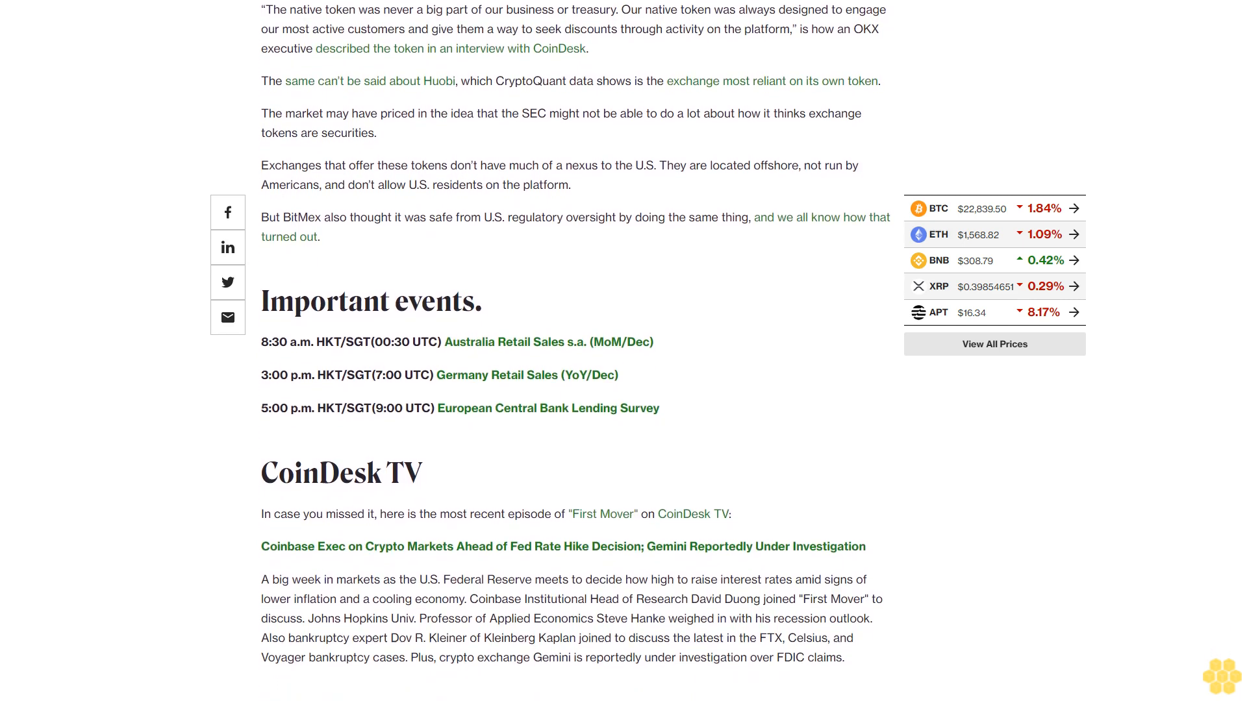
scroll(down, 3)
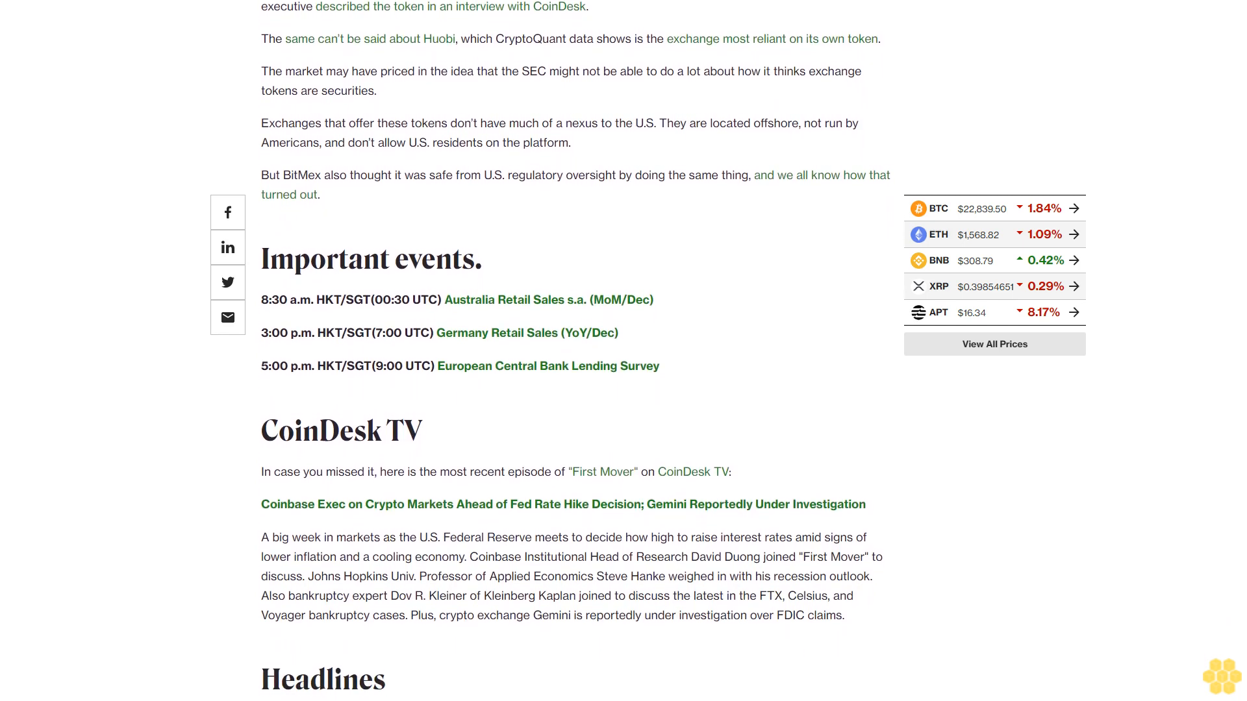
scroll(down, 3)
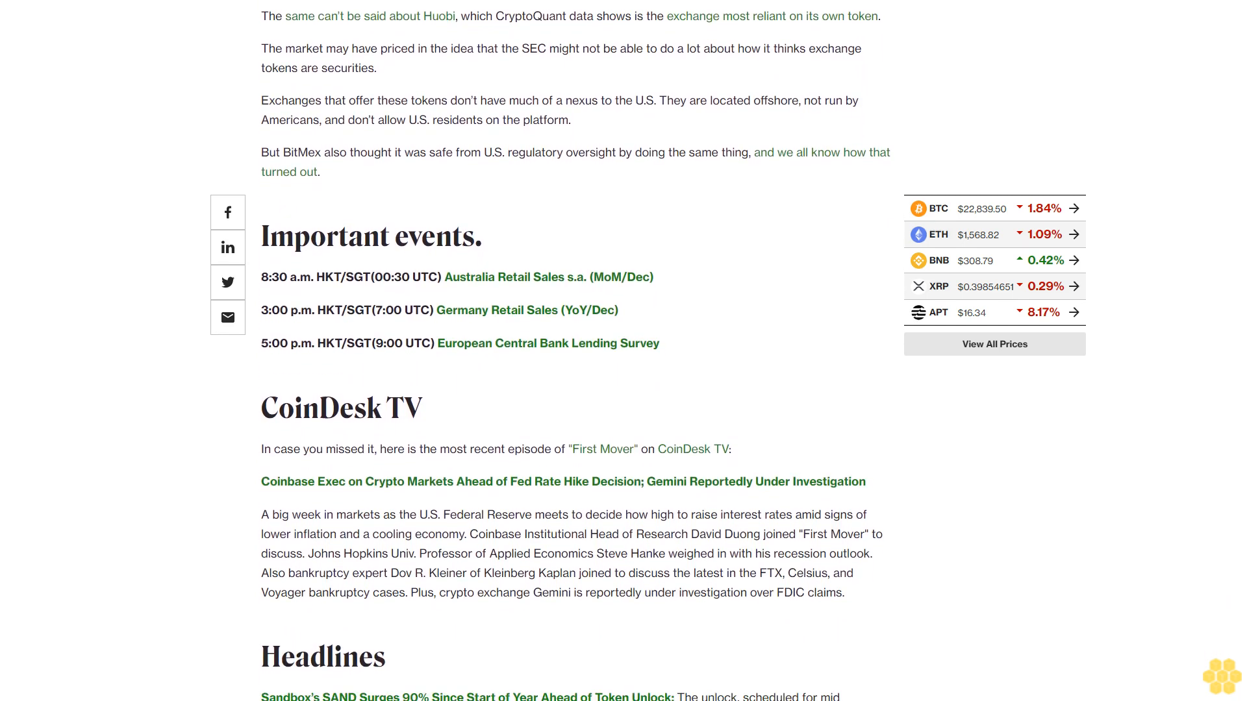
scroll(down, 3)
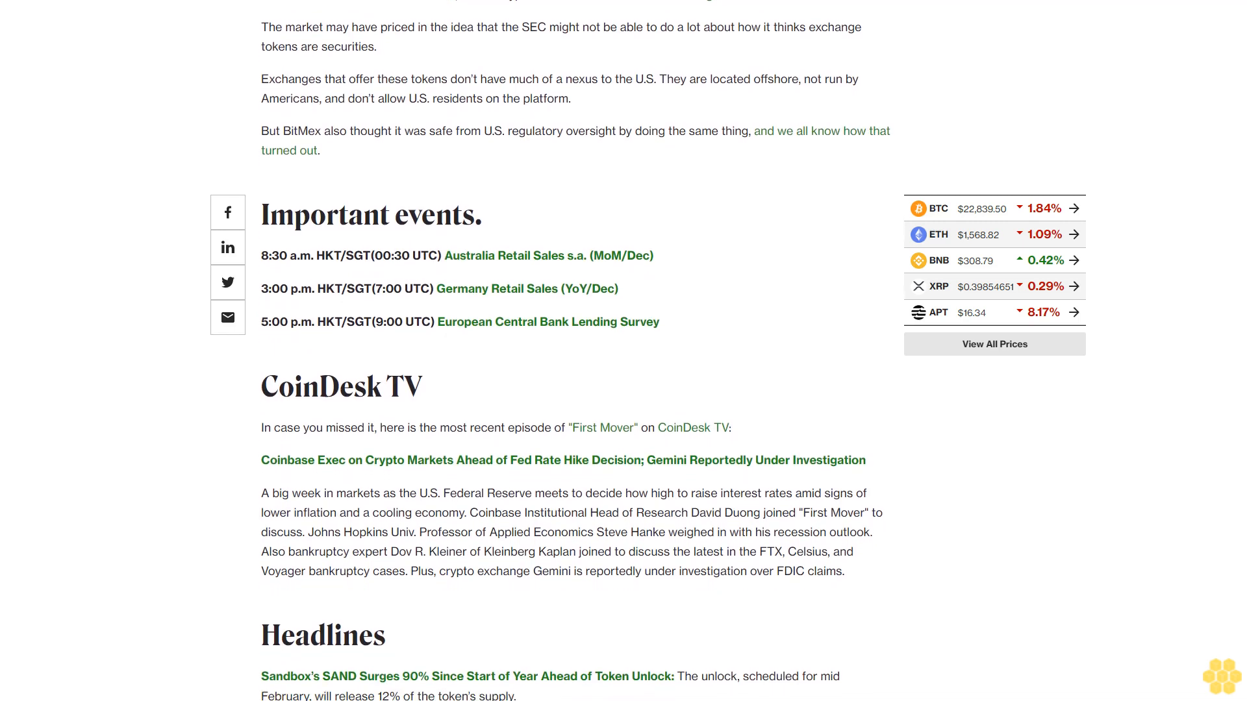
scroll(up, 3)
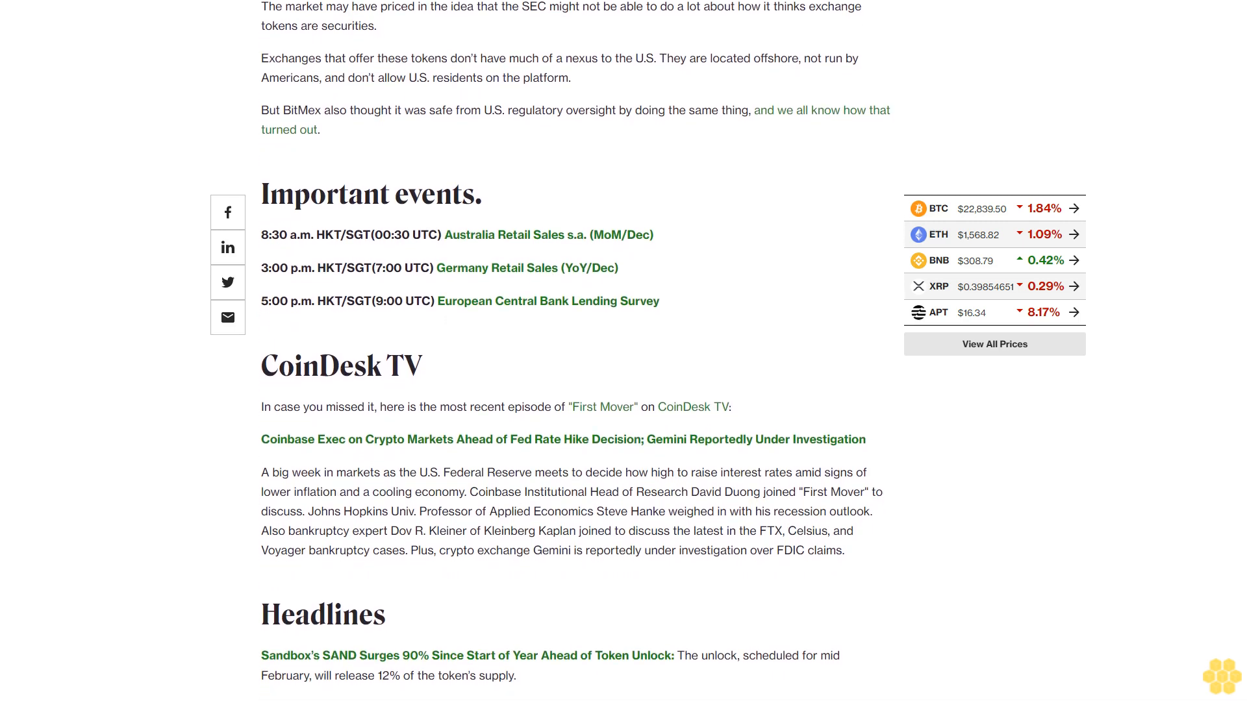
scroll(down, 3)
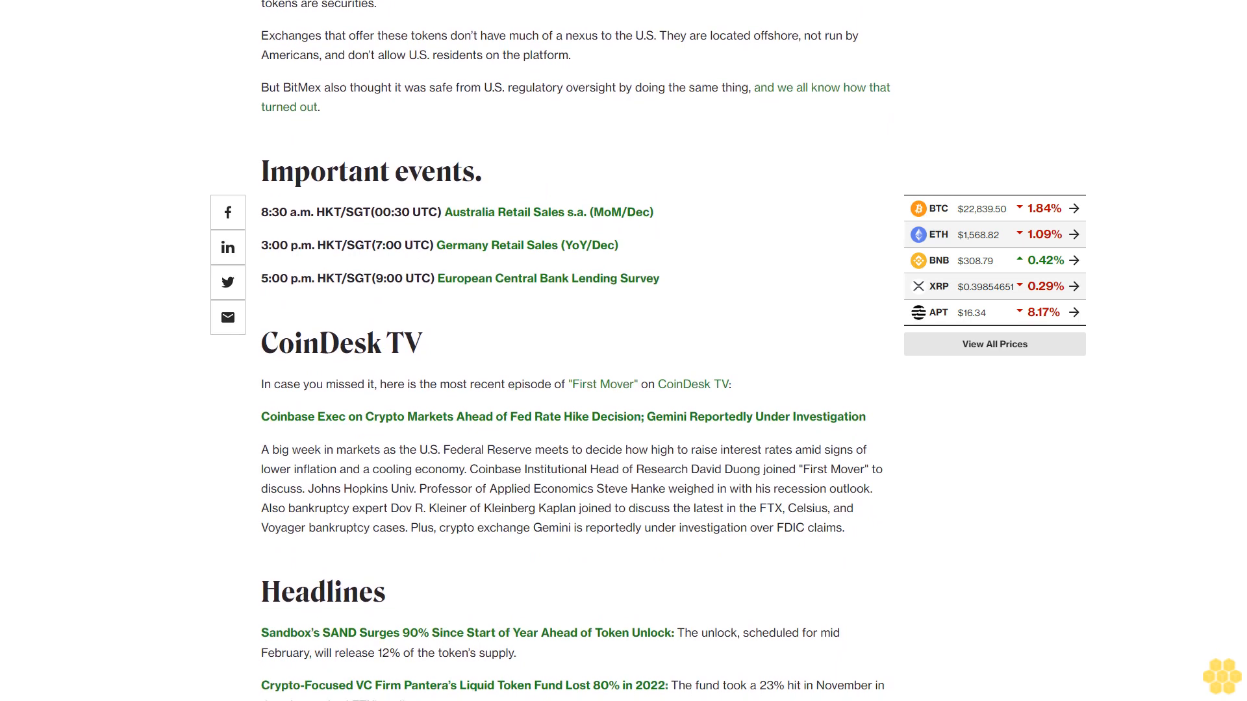
scroll(up, 3)
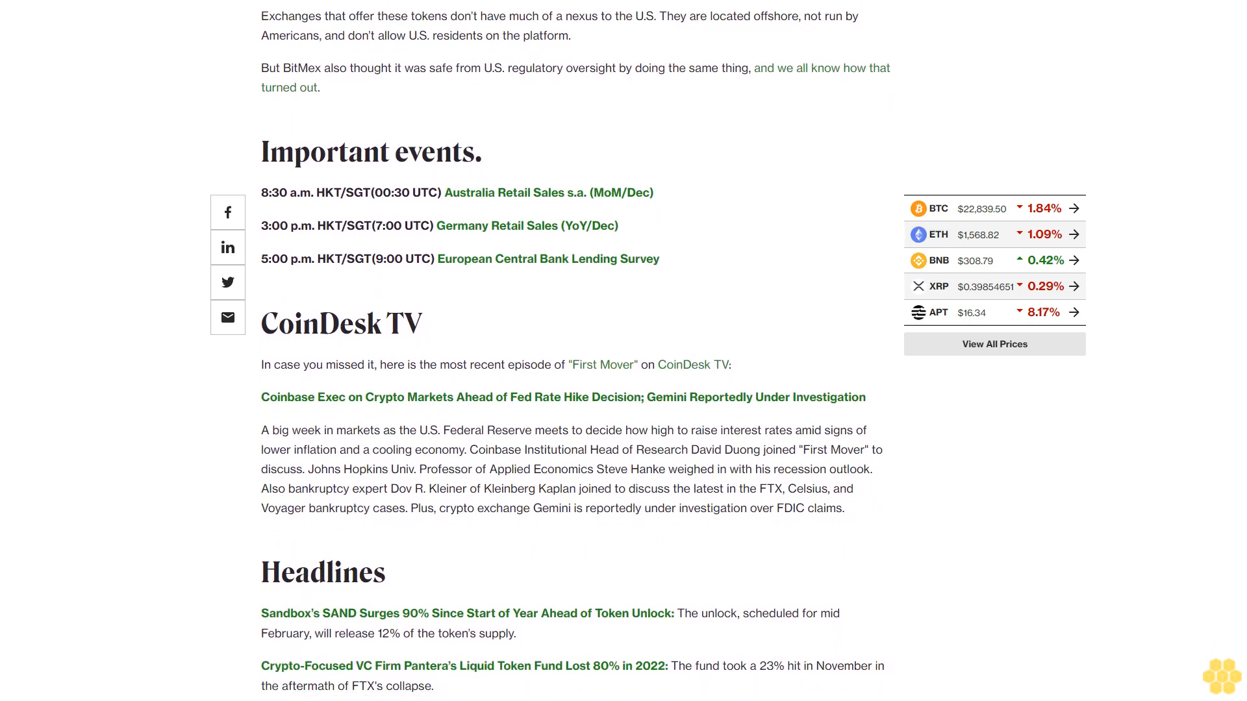
scroll(down, 3)
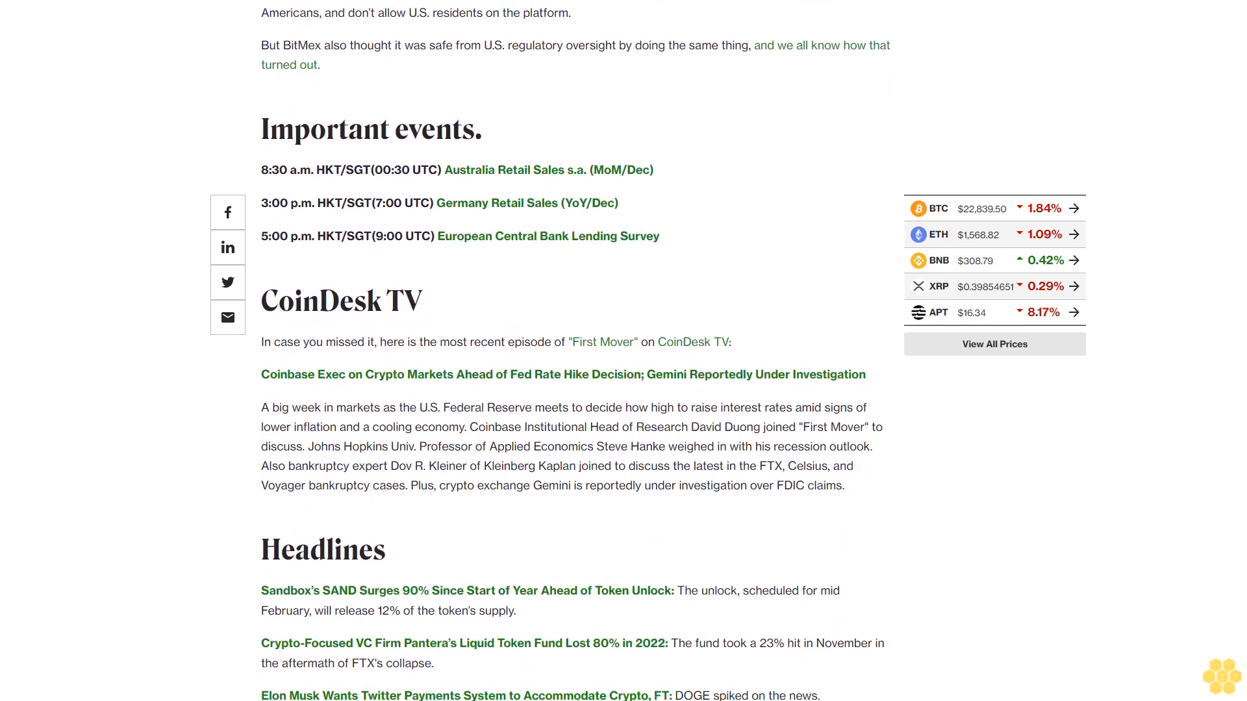
scroll(down, 3)
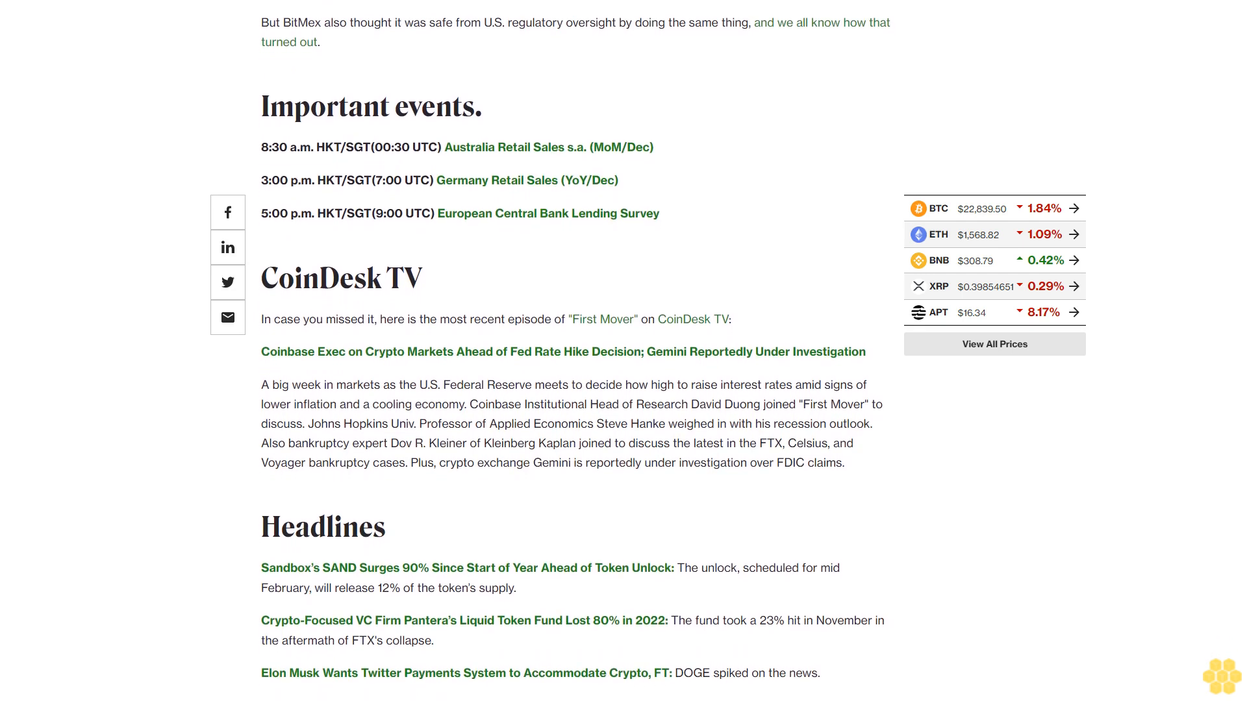
scroll(down, 3)
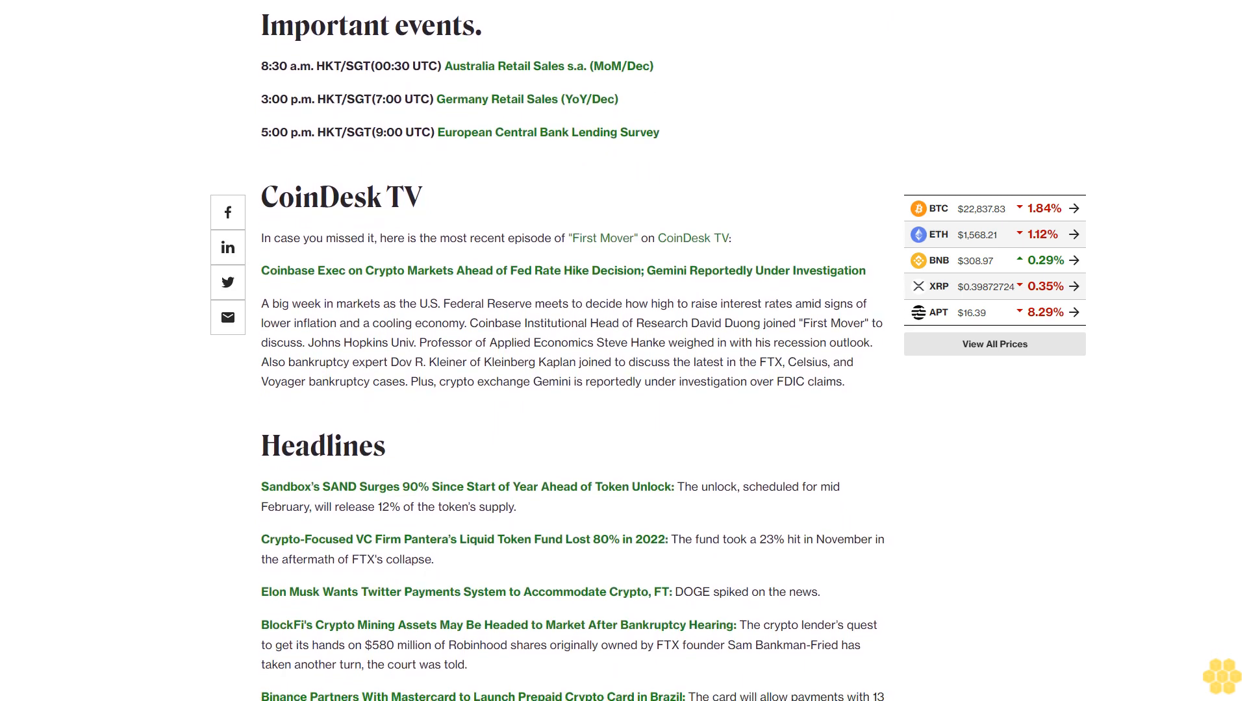
scroll(down, 3)
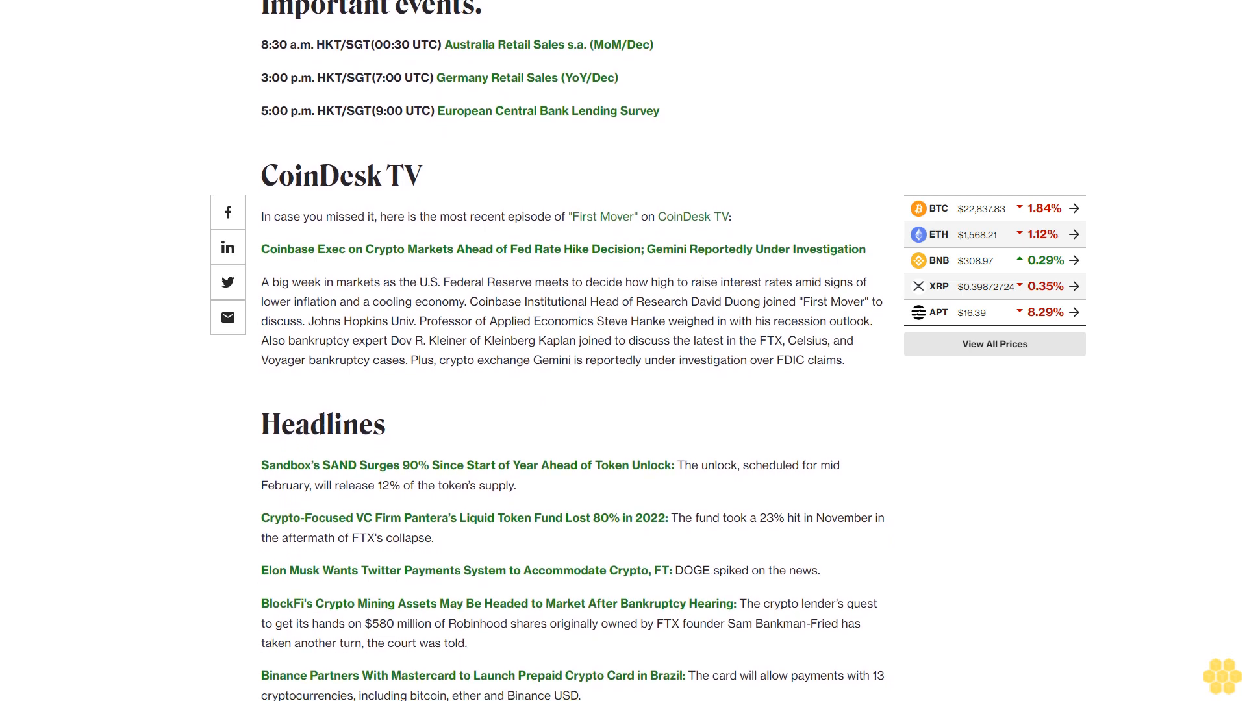
scroll(up, 3)
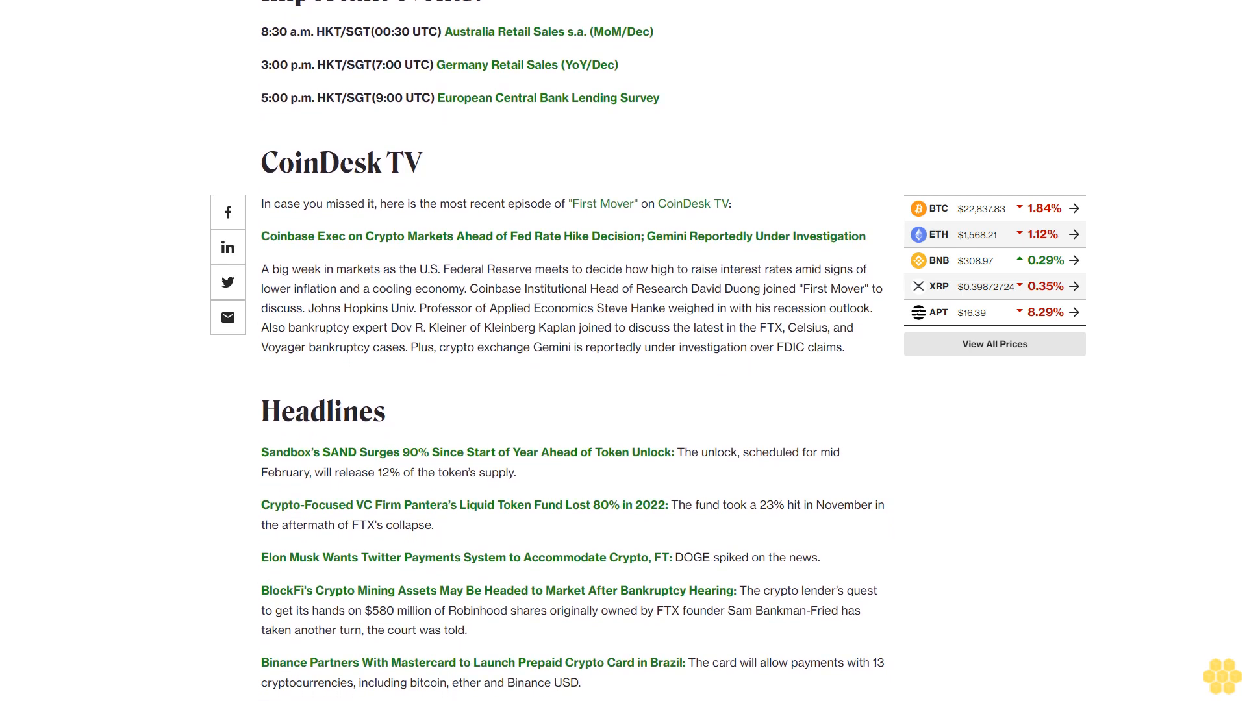